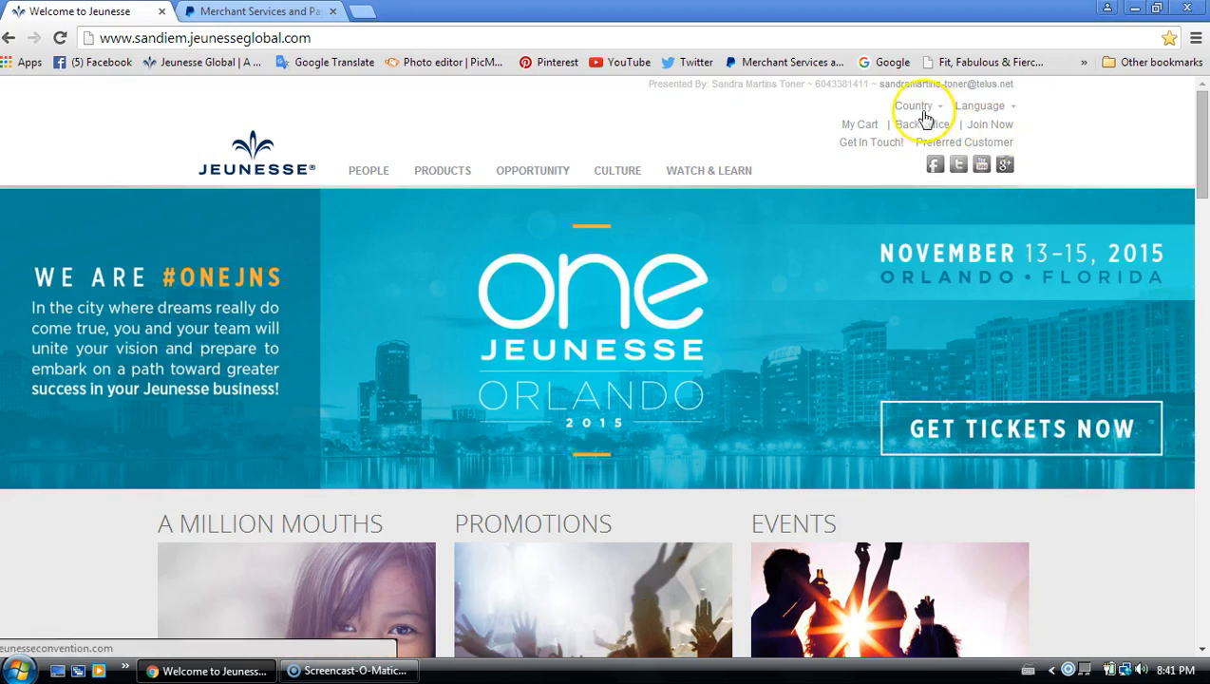
Switch to the PayPal merchant page and log in to the business account.
click(913, 106)
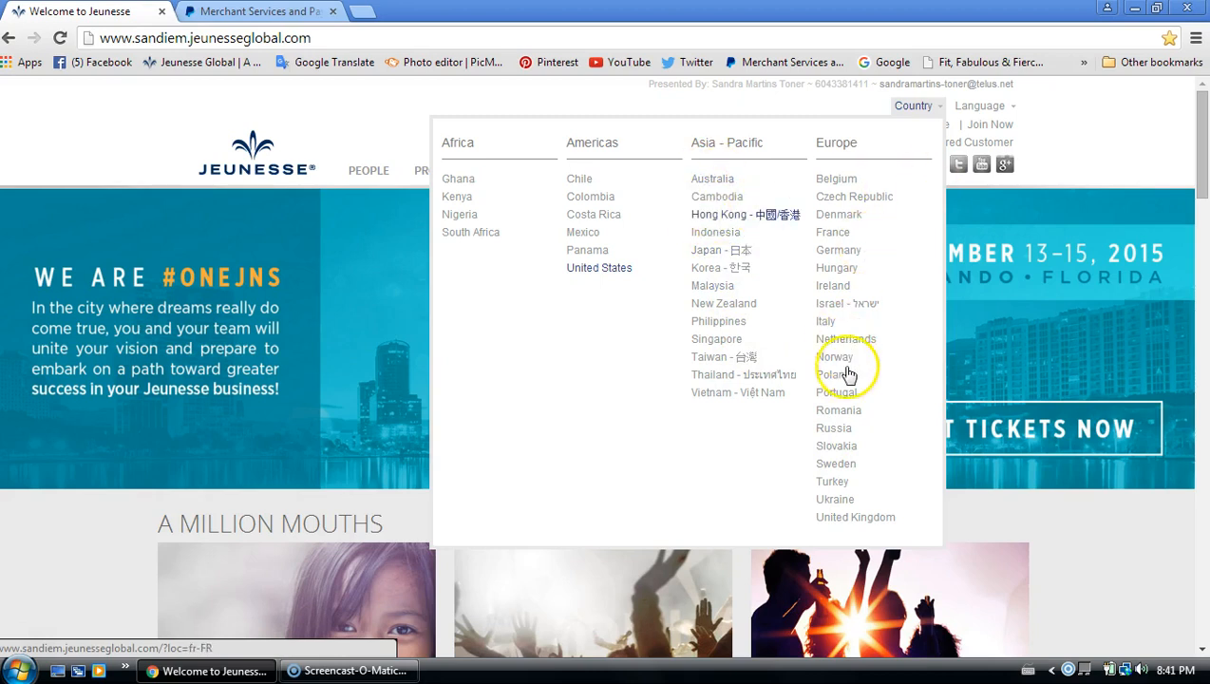
mouse_move(847, 339)
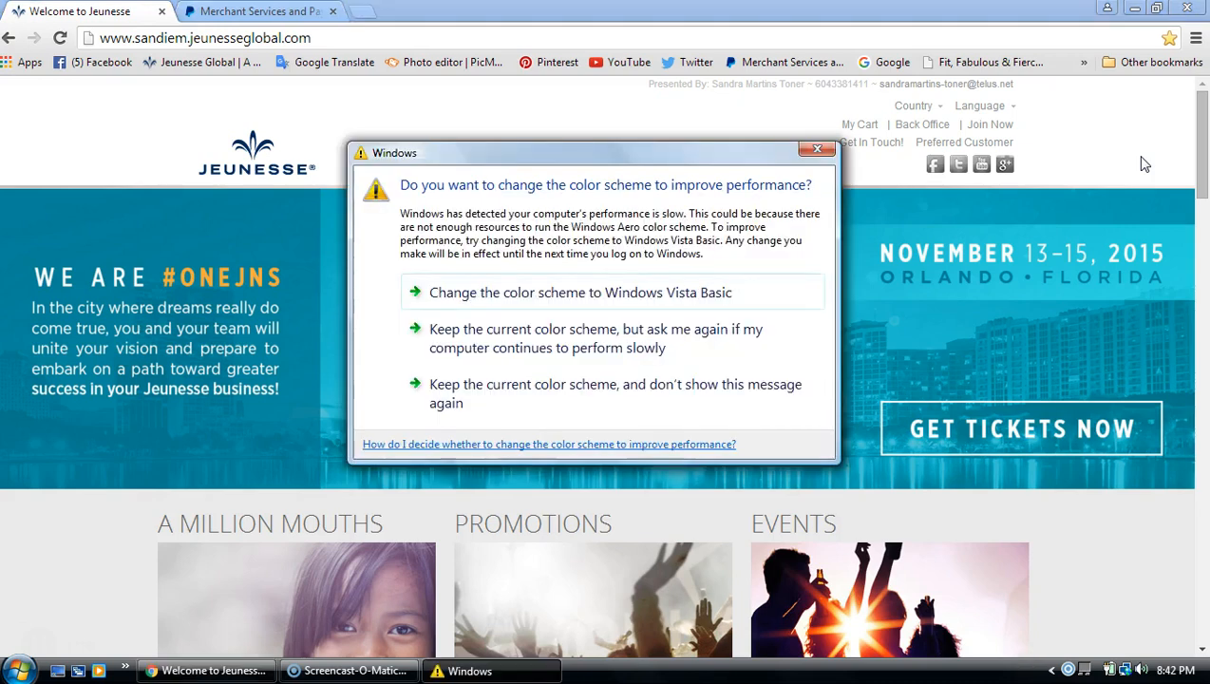
mouse_move(655, 292)
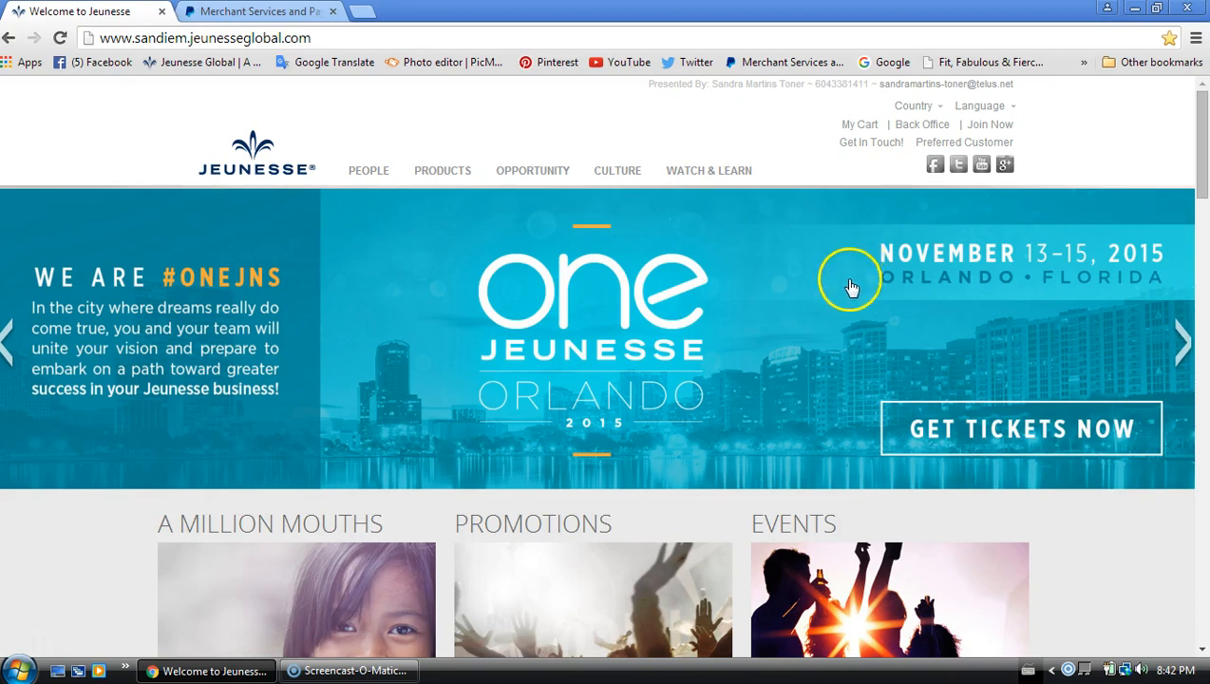
mouse_move(850, 292)
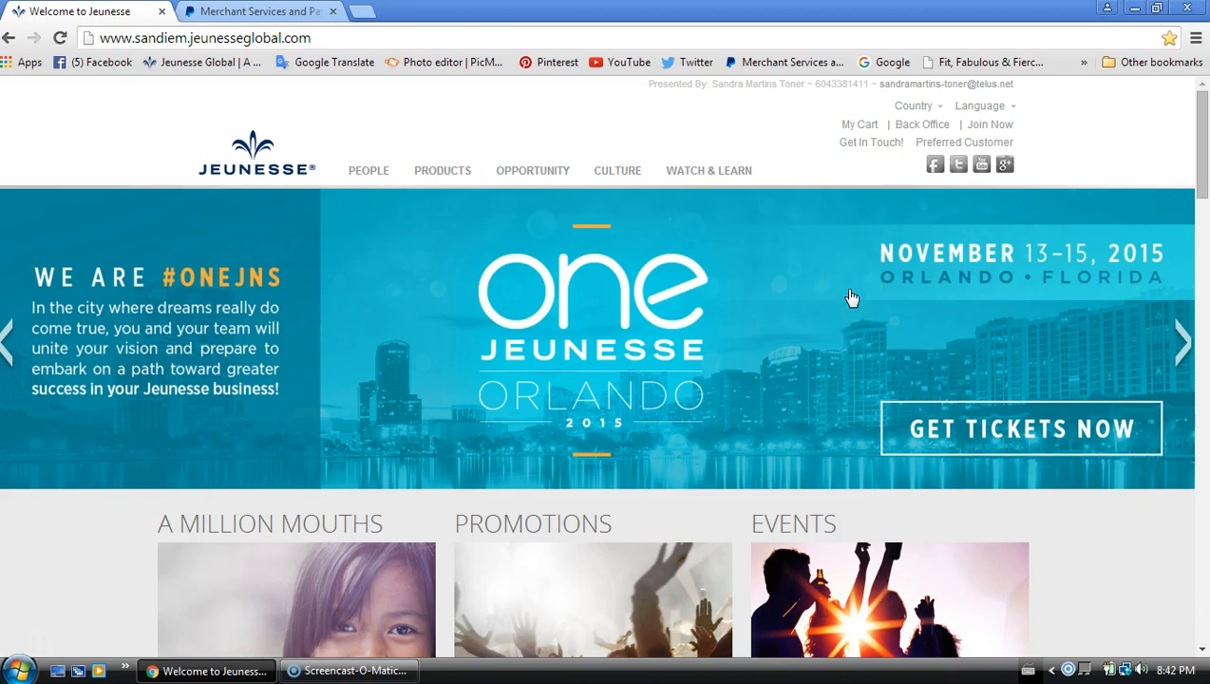
mouse_move(344, 45)
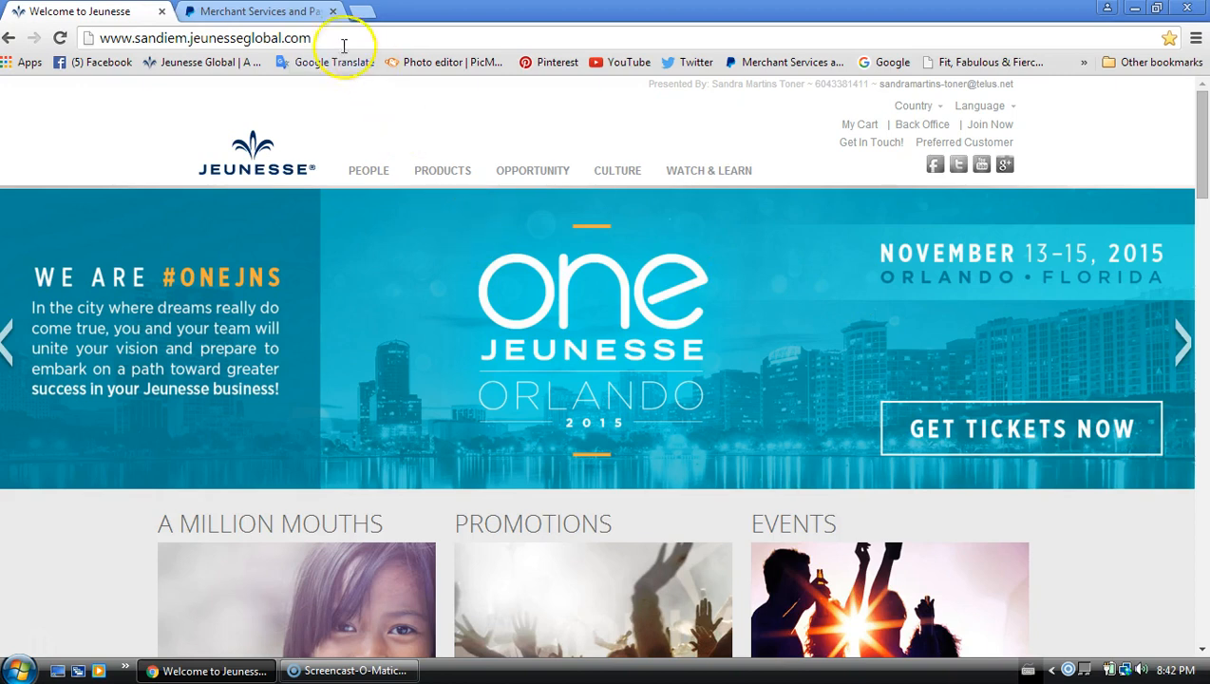
click(256, 10)
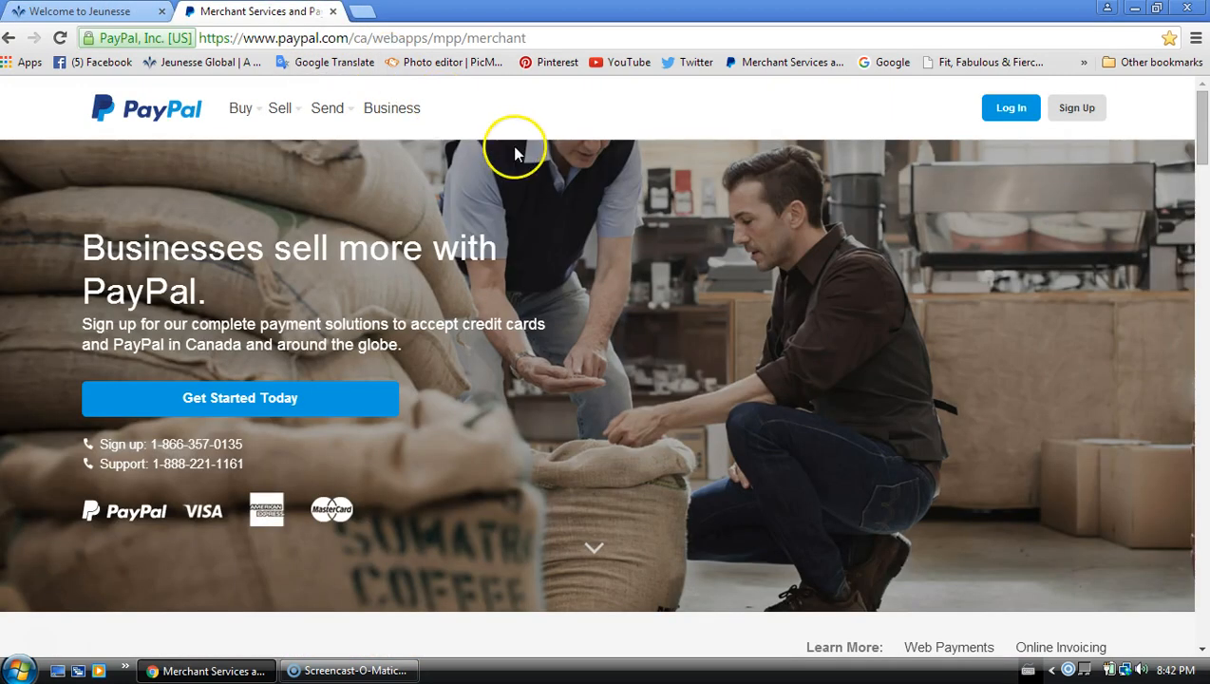
mouse_move(679, 159)
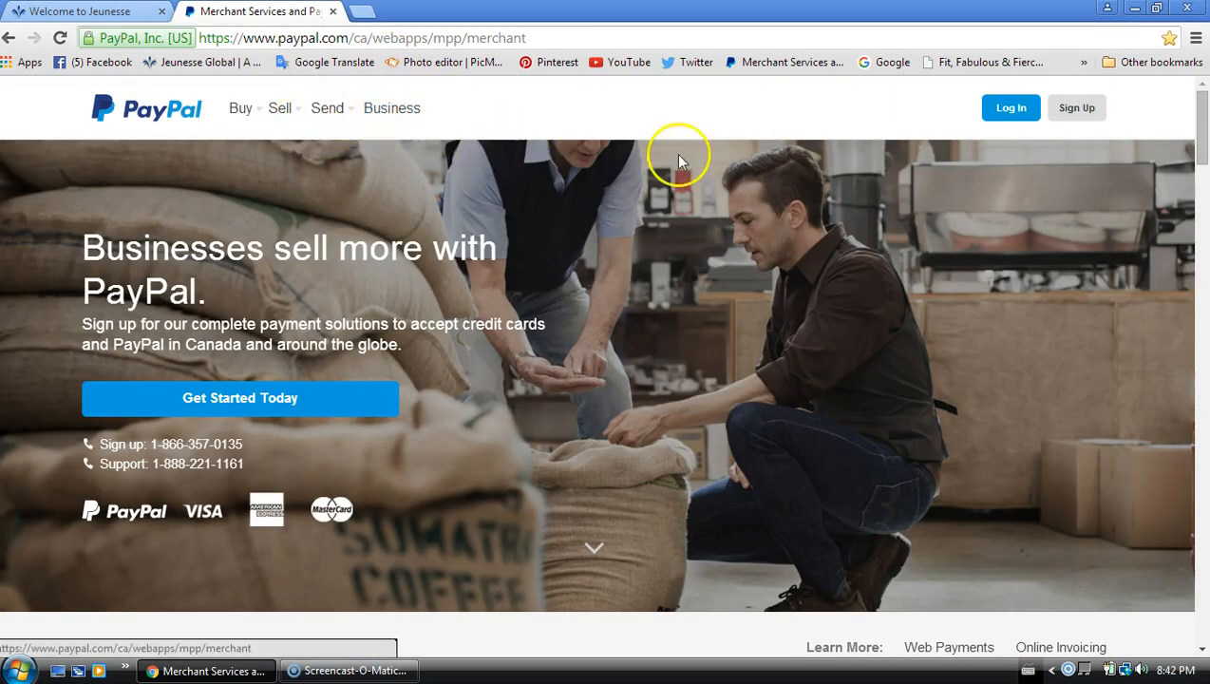
mouse_move(916, 202)
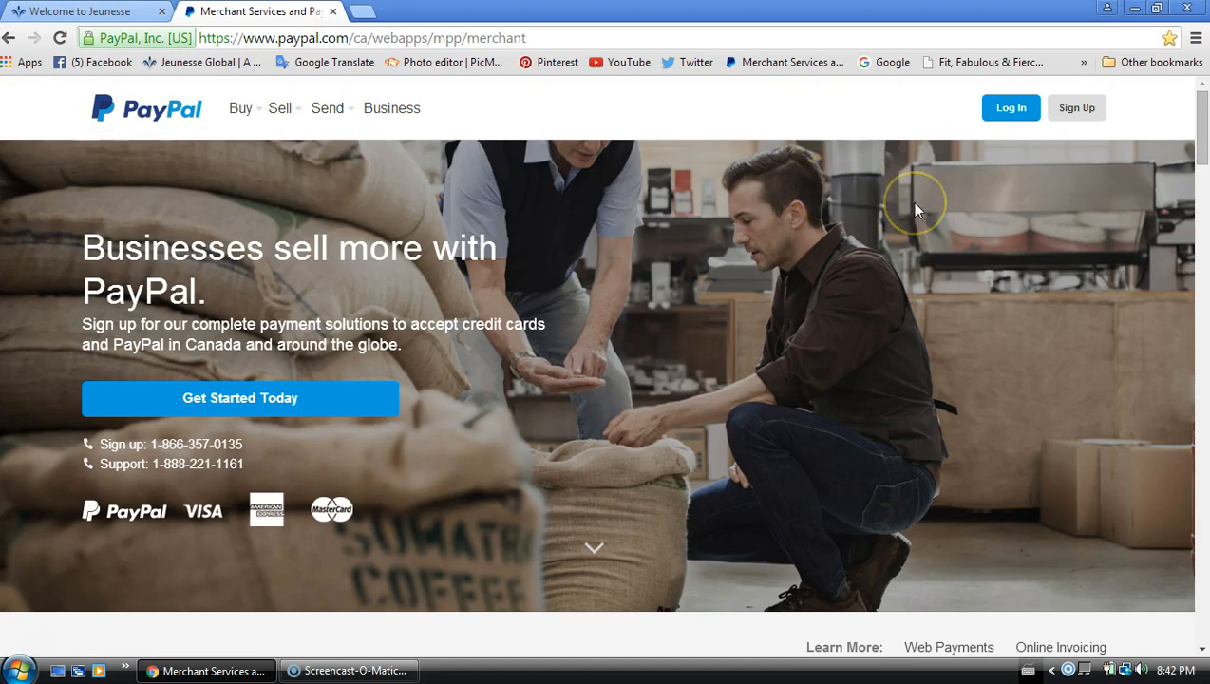
mouse_move(940, 208)
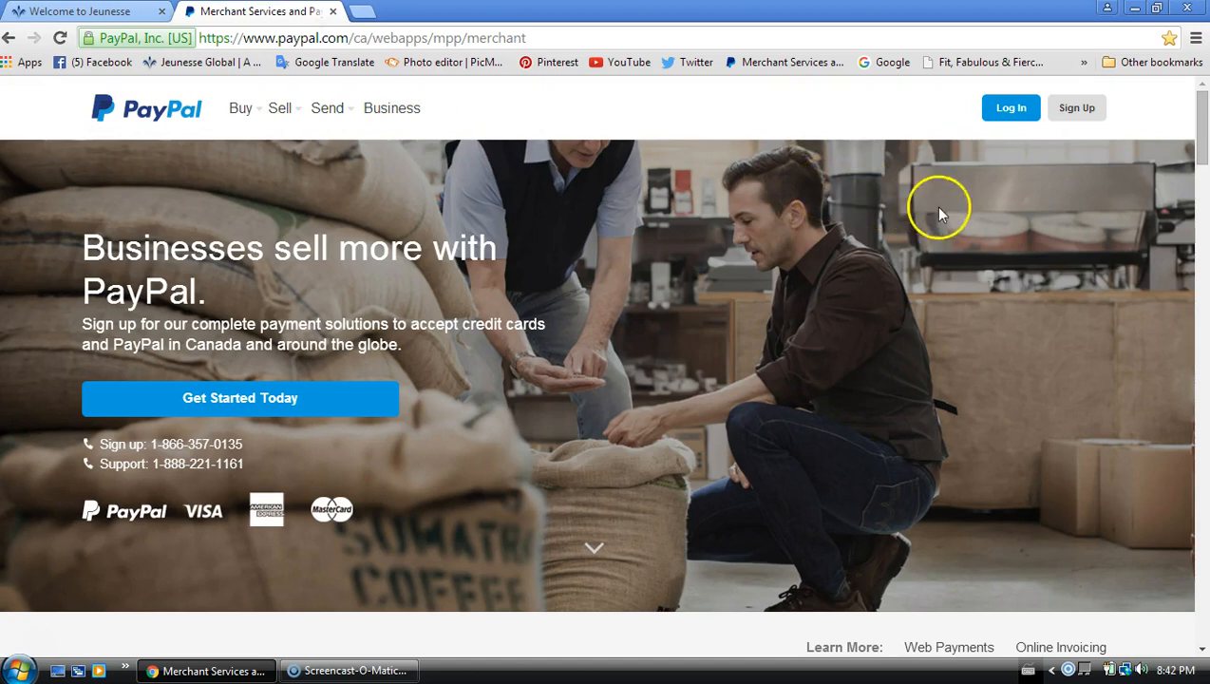
click(1011, 107)
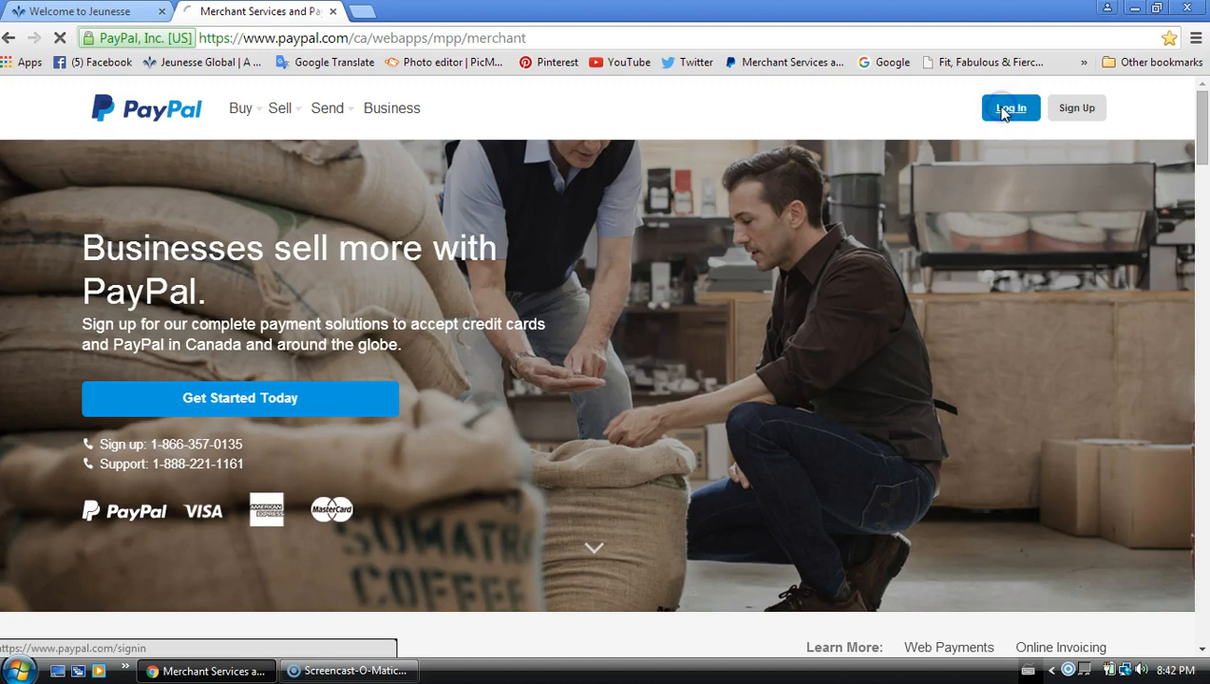
click(1010, 108)
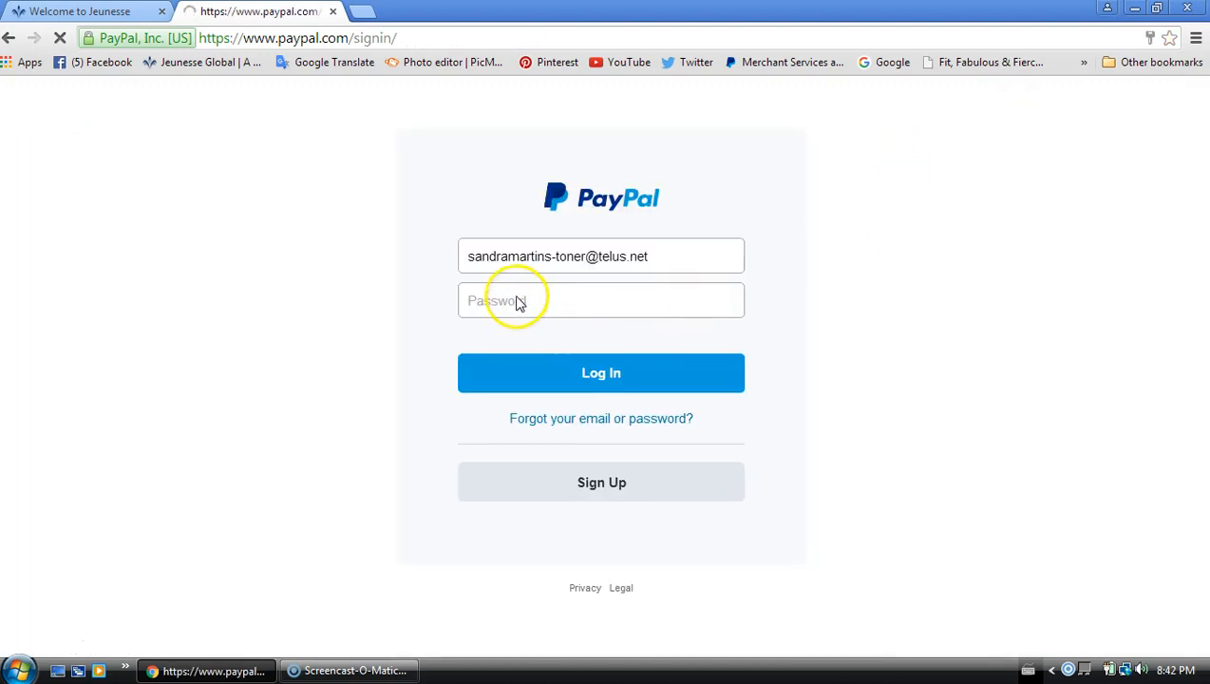
mouse_move(864, 413)
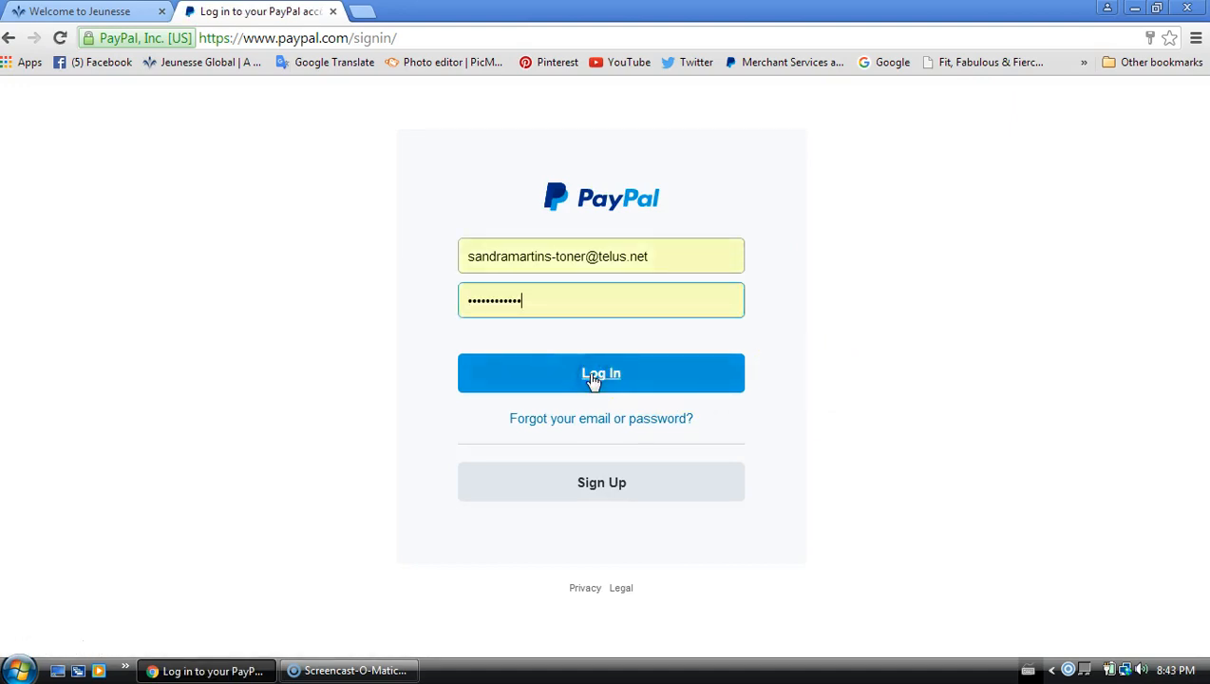
click(600, 372)
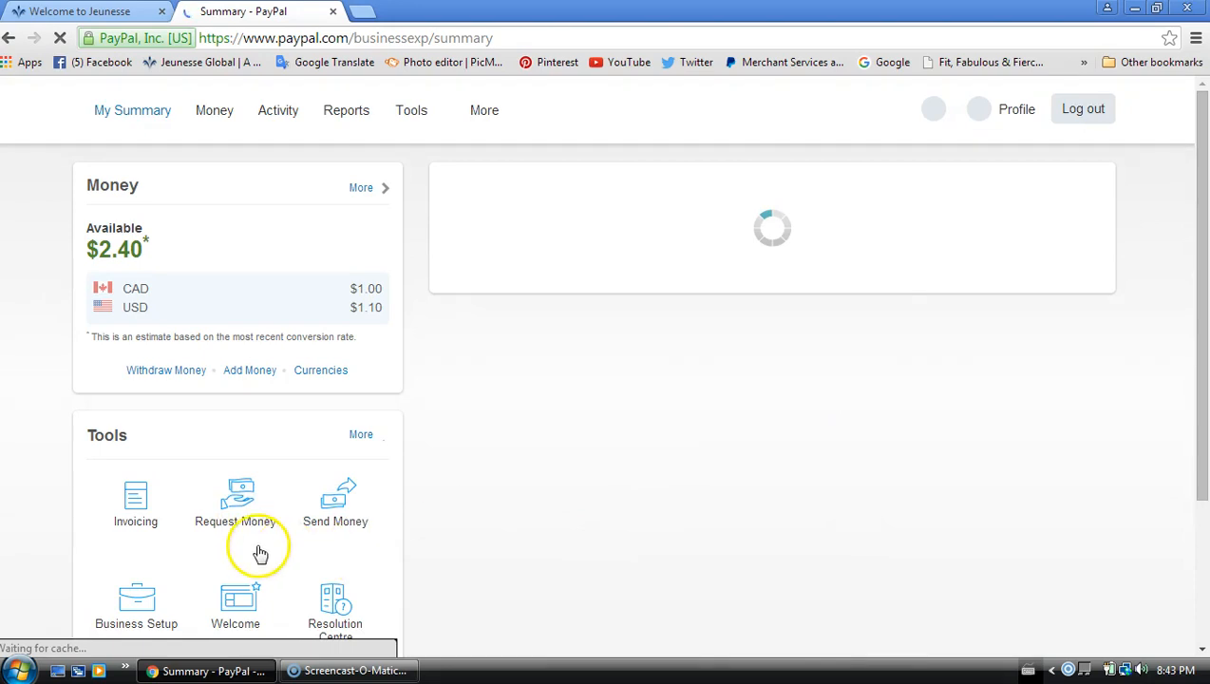
mouse_move(253, 530)
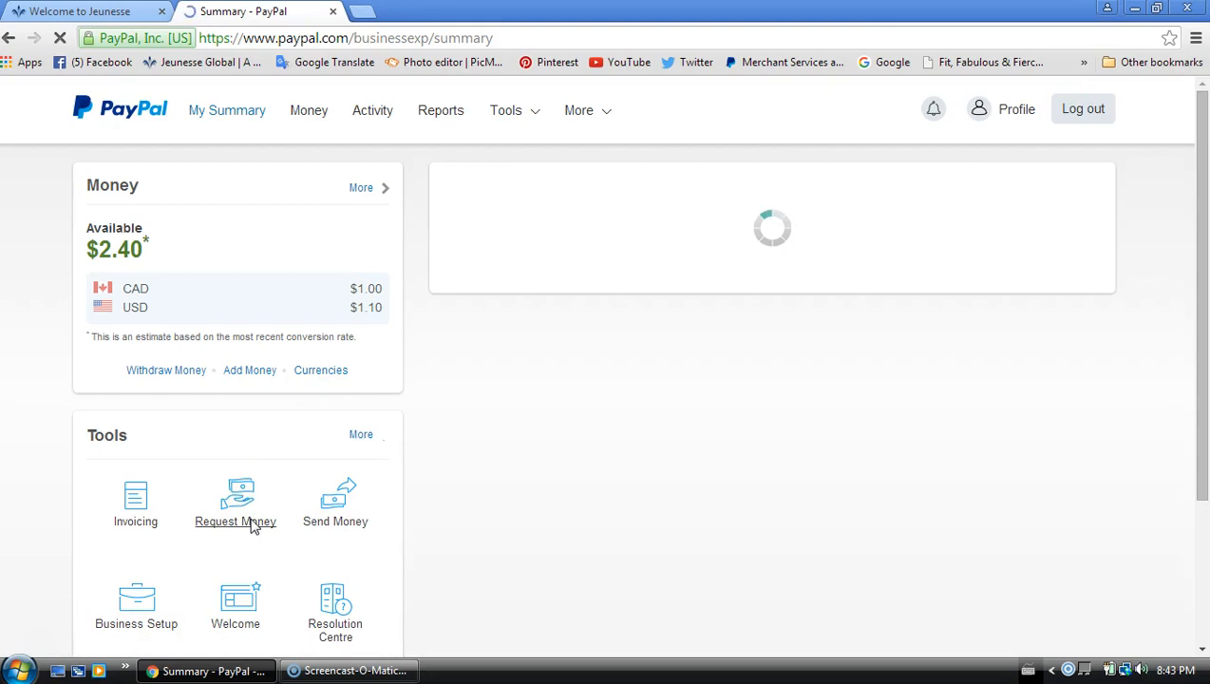
Open Request Money under Tools on the PayPal Summary page.
click(235, 503)
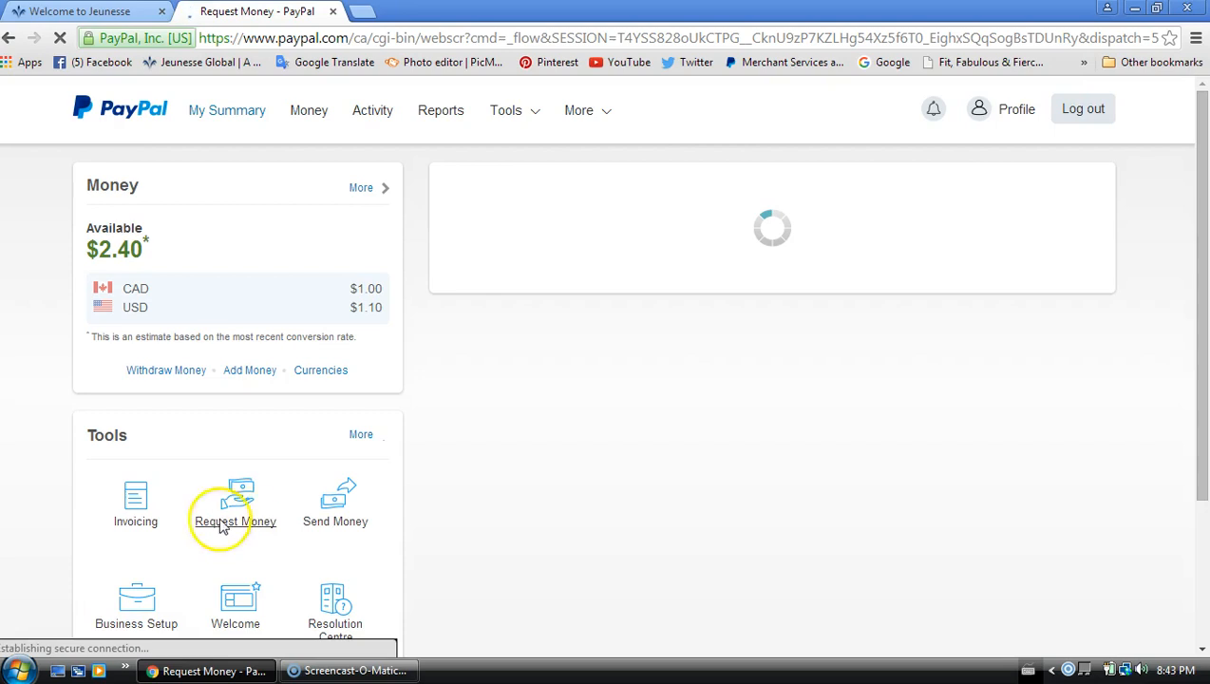
mouse_move(147, 504)
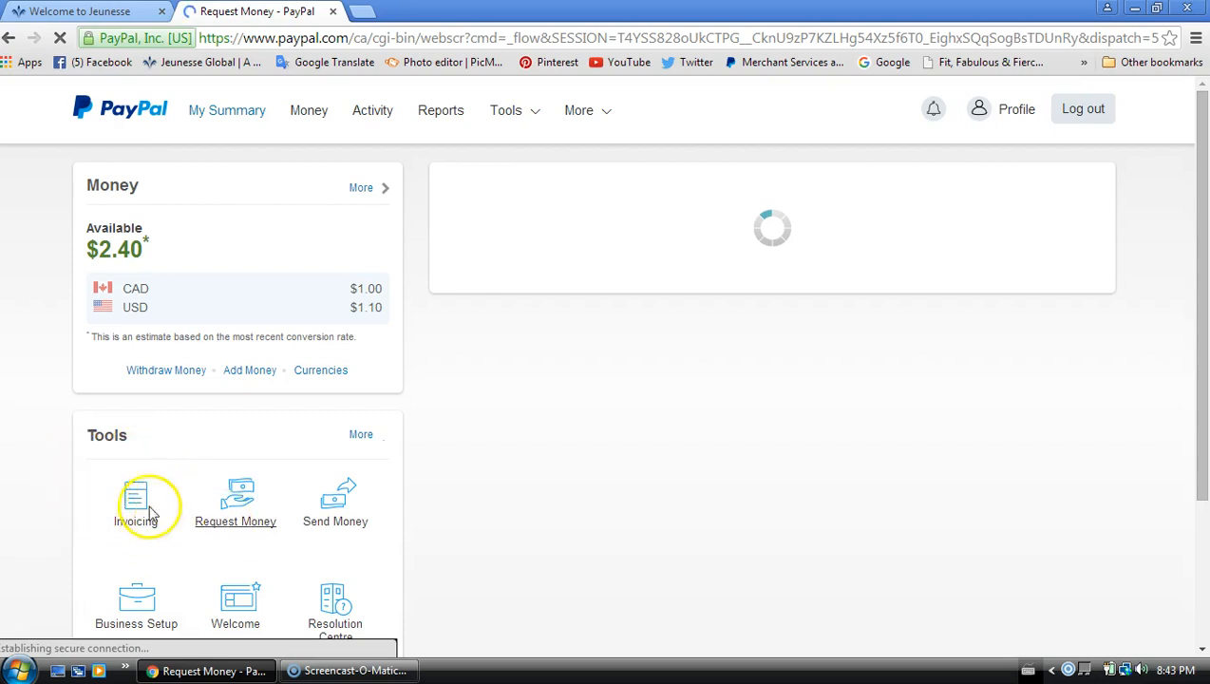
click(234, 503)
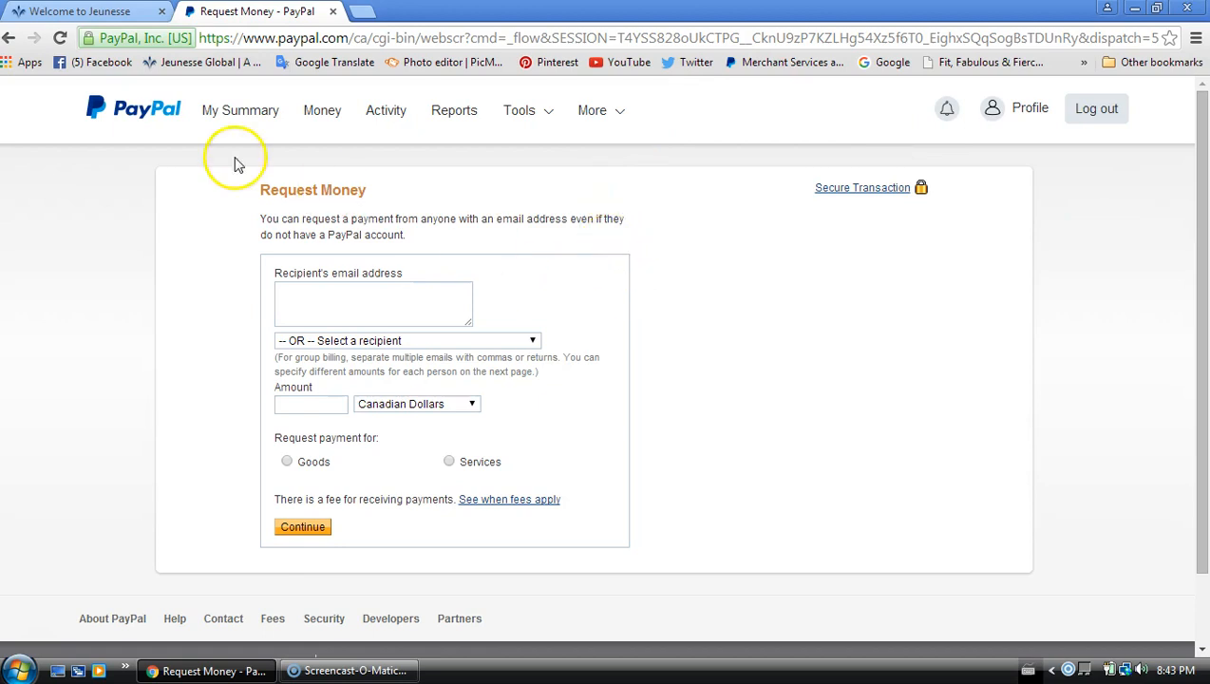
mouse_move(147, 108)
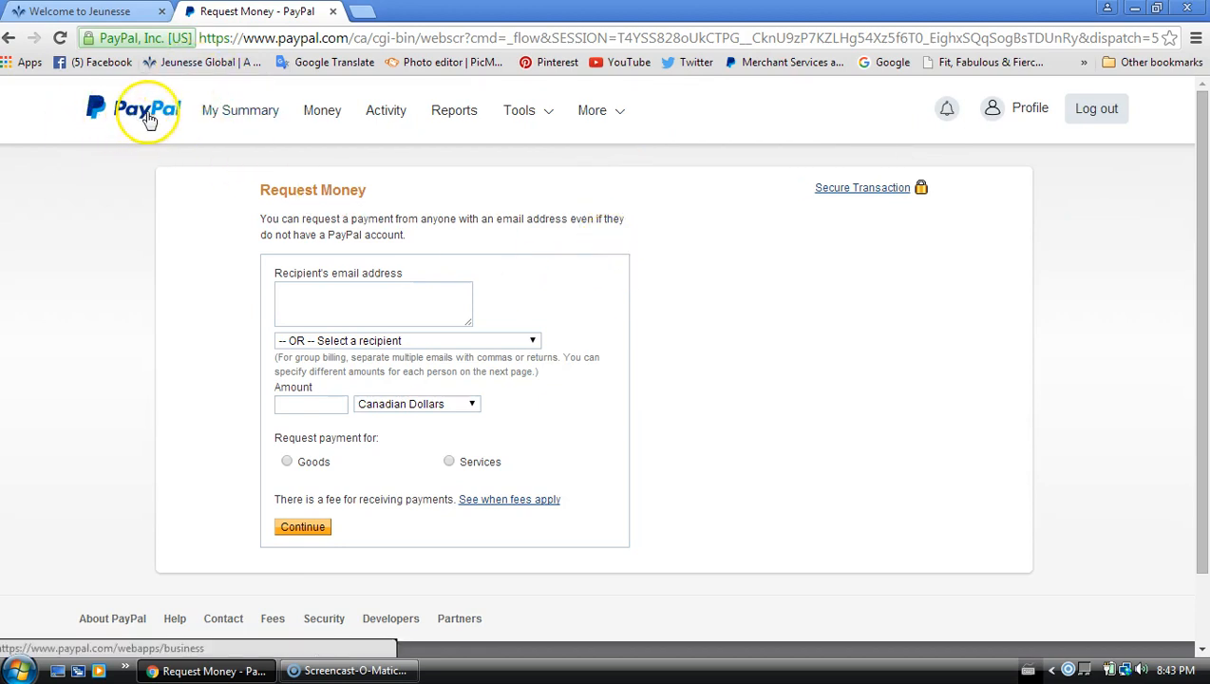
mouse_move(731, 474)
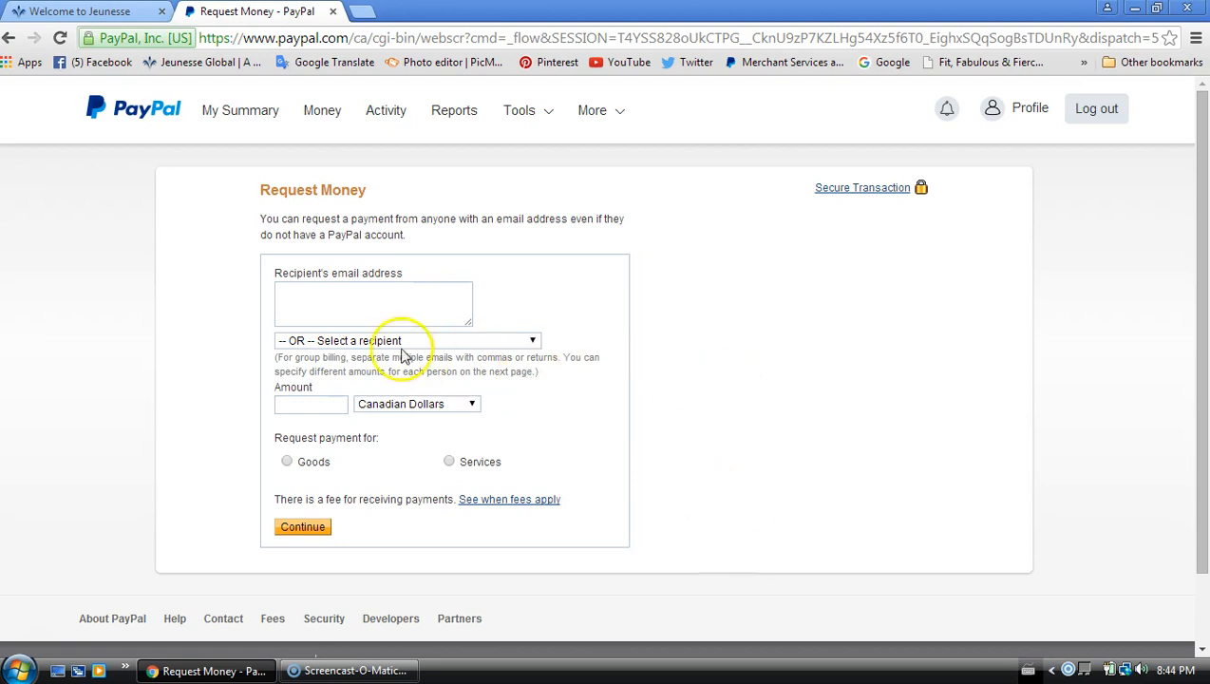
mouse_move(418, 199)
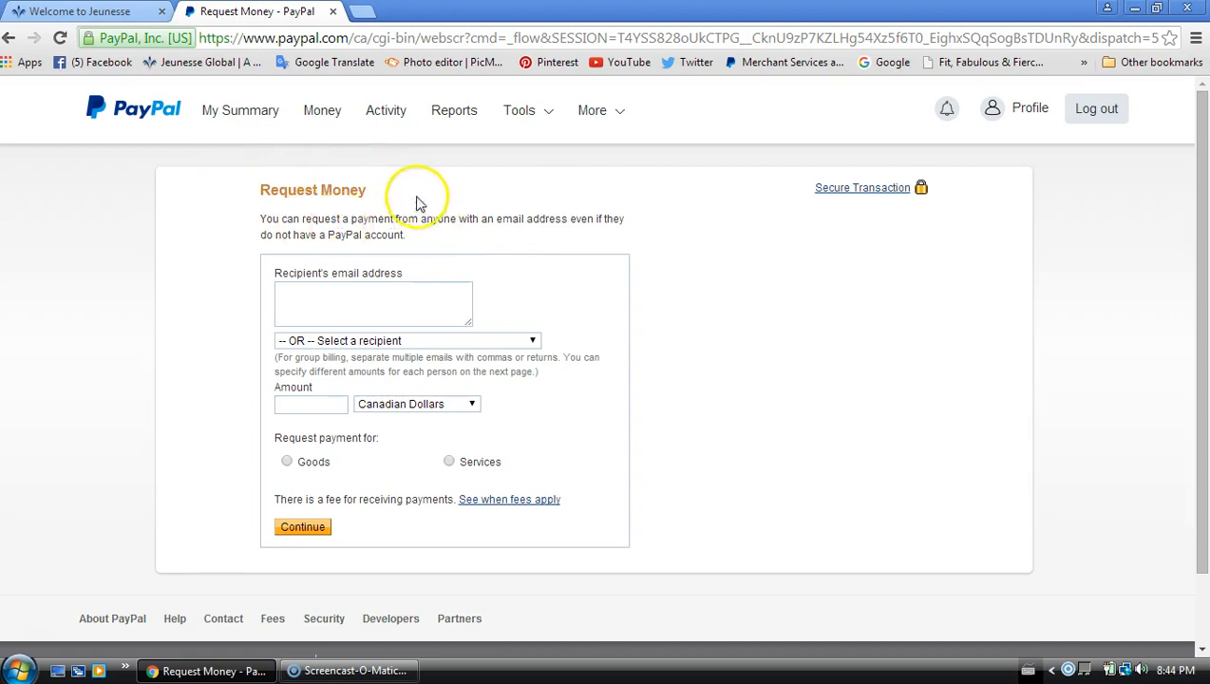
Look over the Request Money recipient and amount fields, leaving them empty.
click(374, 301)
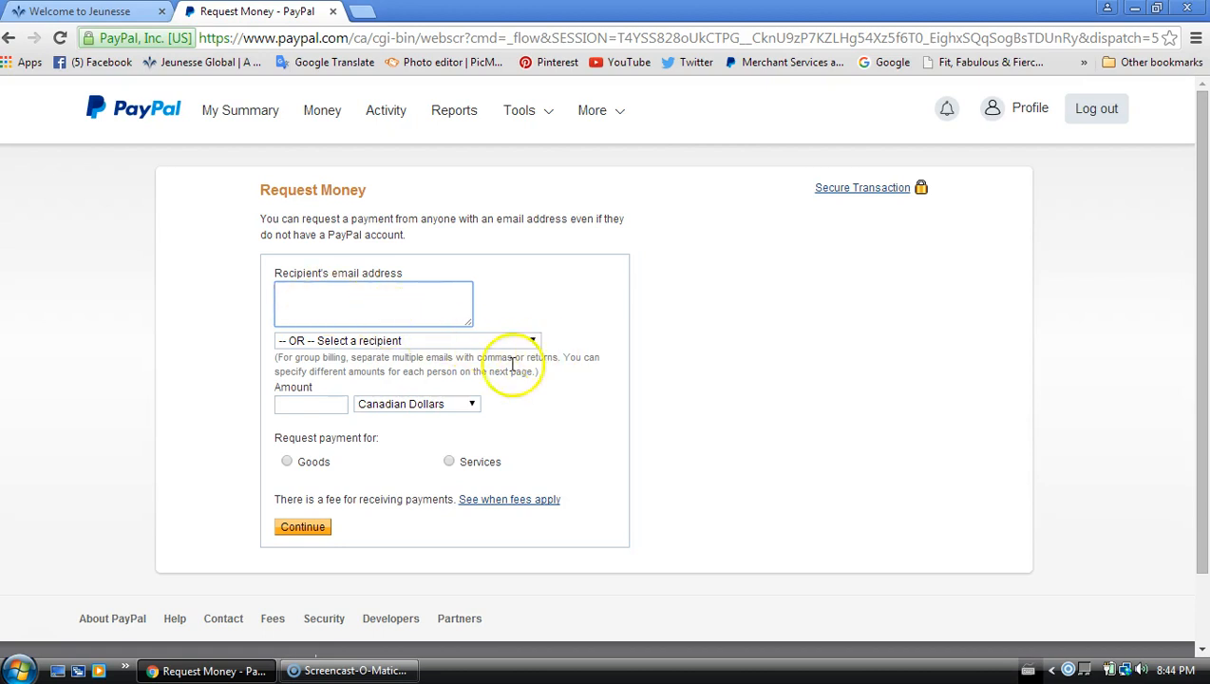
click(310, 404)
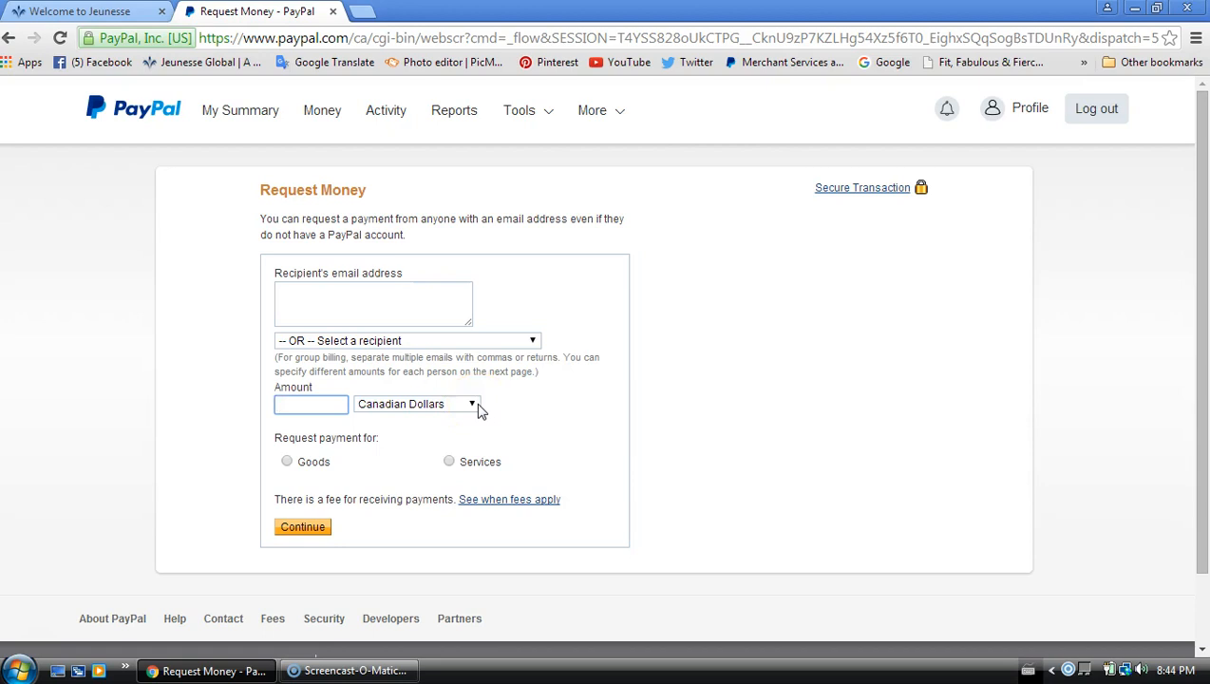
click(311, 404)
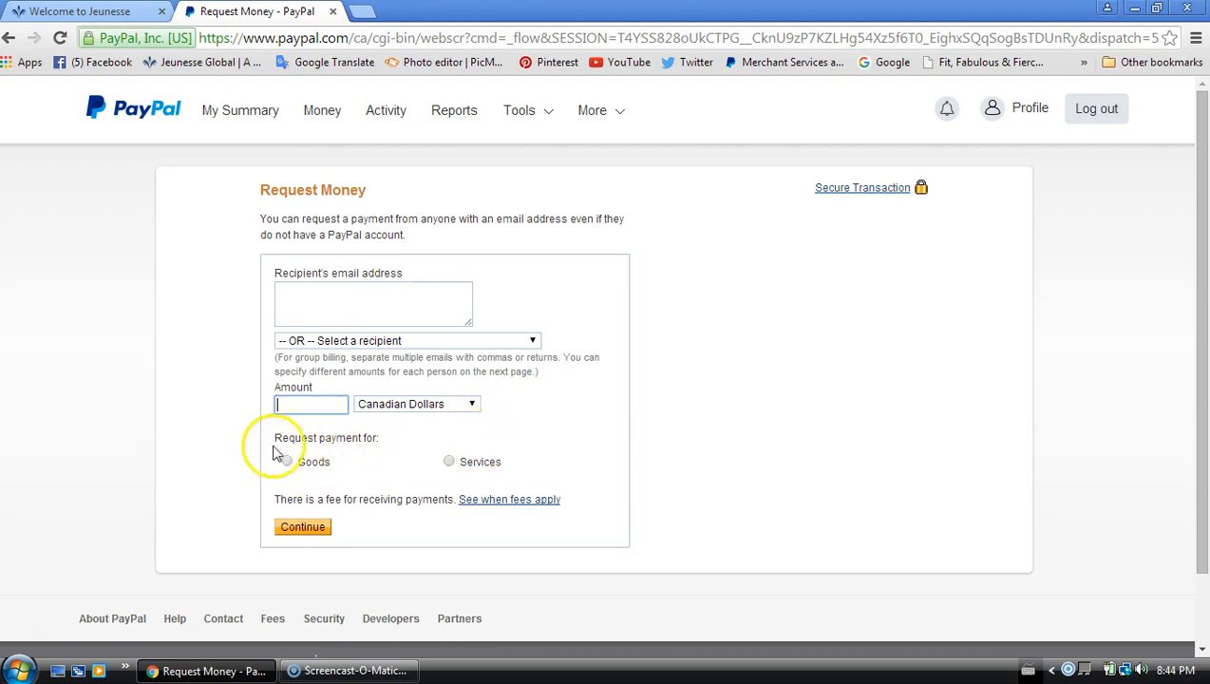
mouse_move(453, 462)
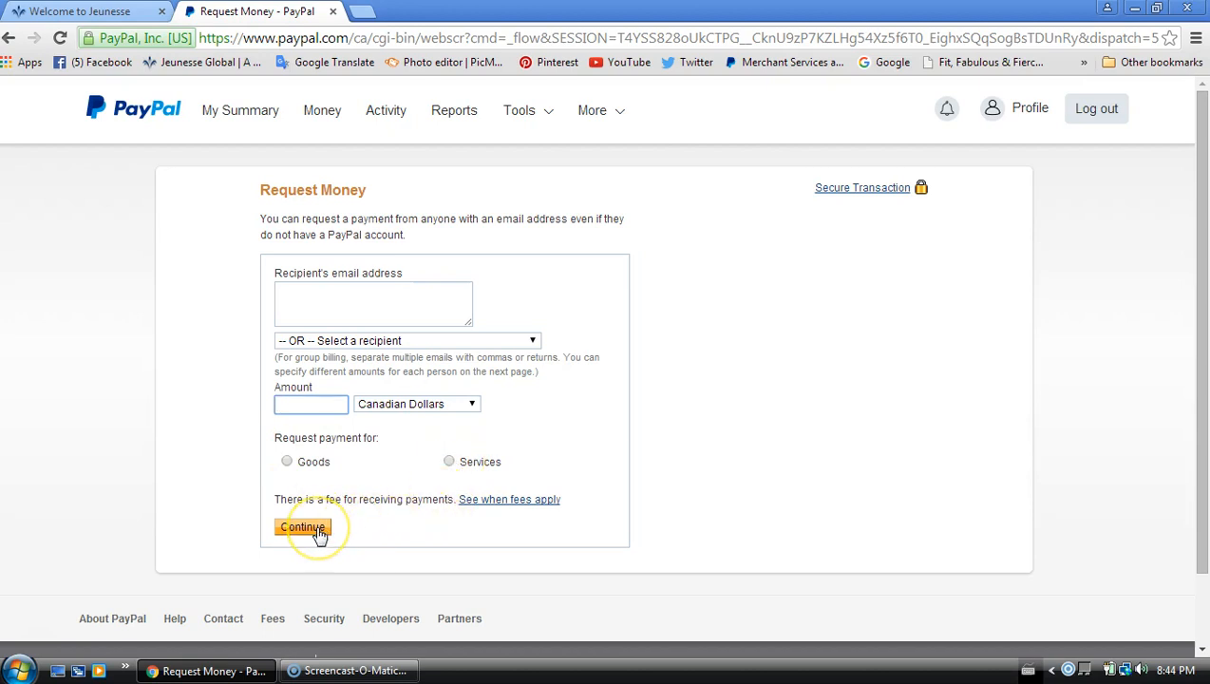
click(311, 404)
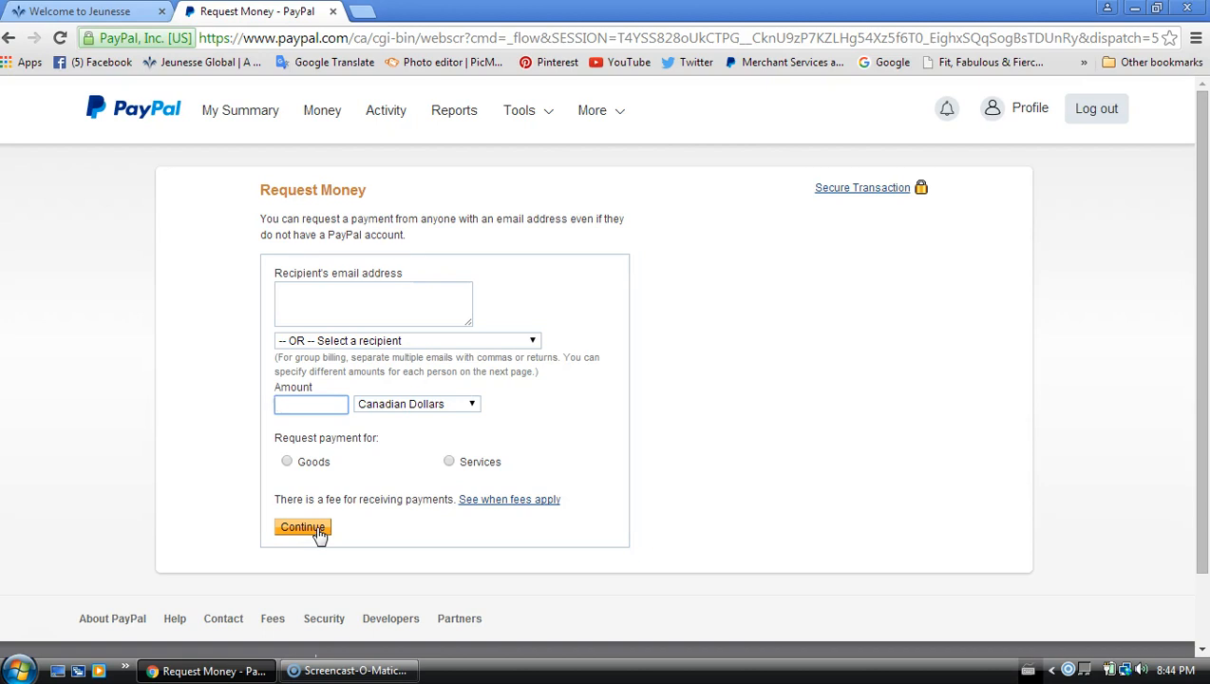
mouse_move(983, 398)
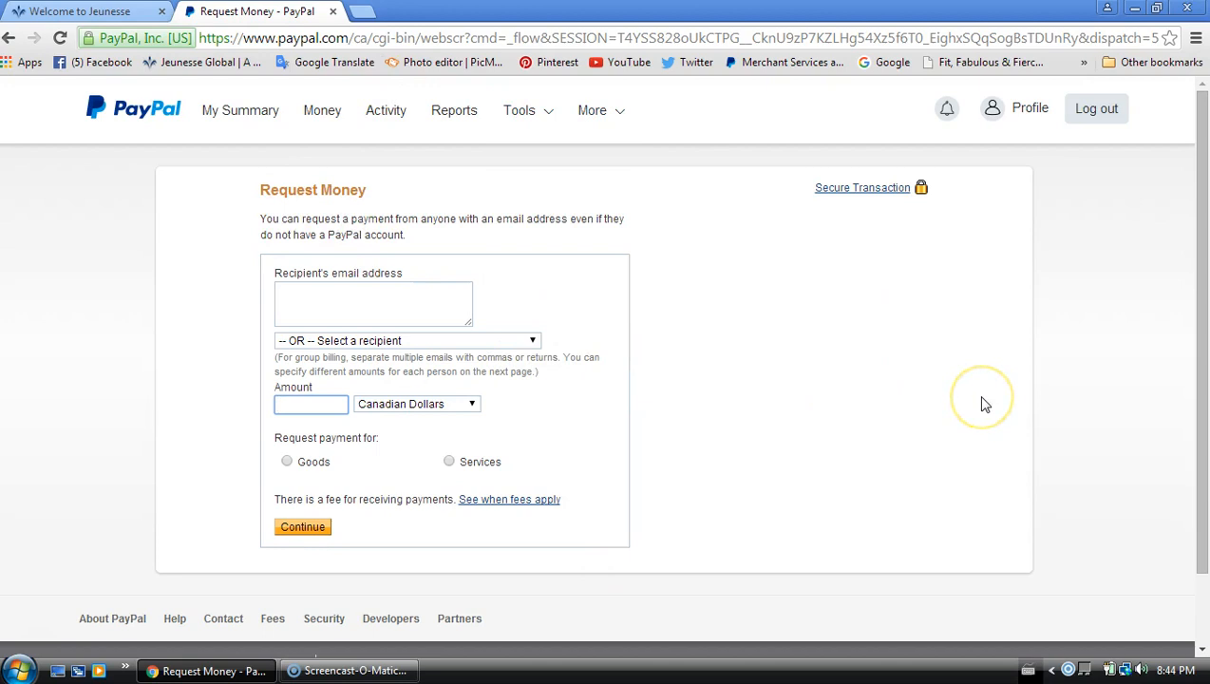
mouse_move(63, 84)
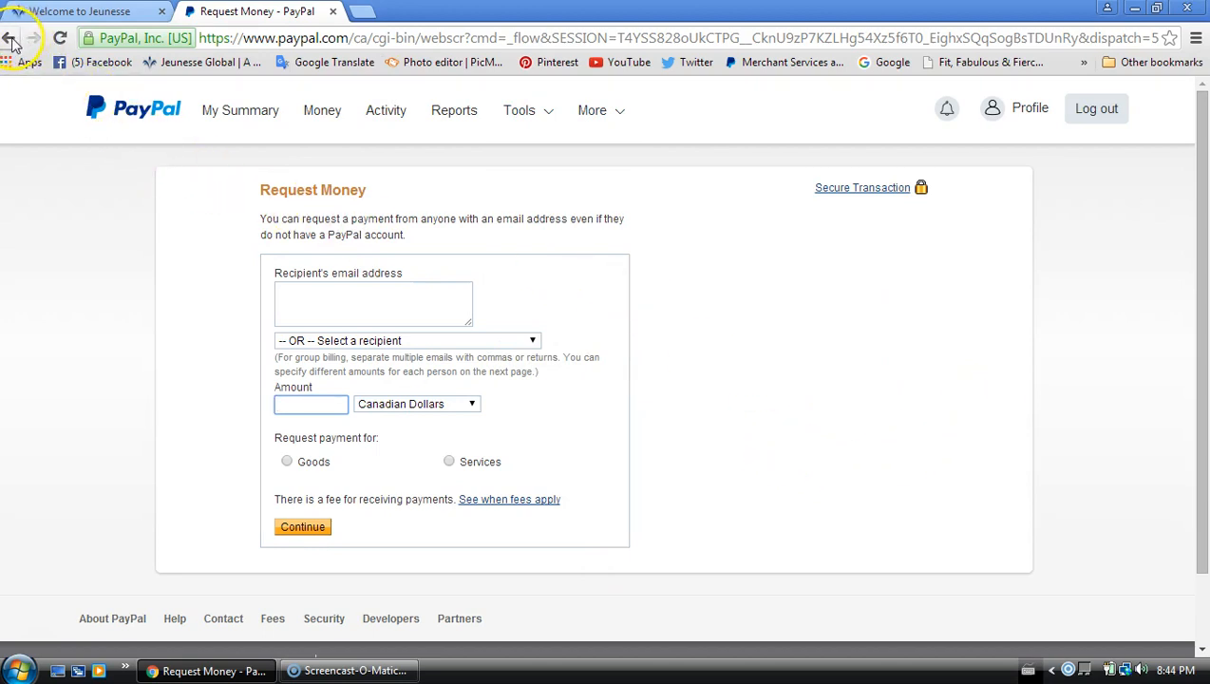
Go back, open Invoicing from Tools, and close the Comment Card survey.
click(11, 38)
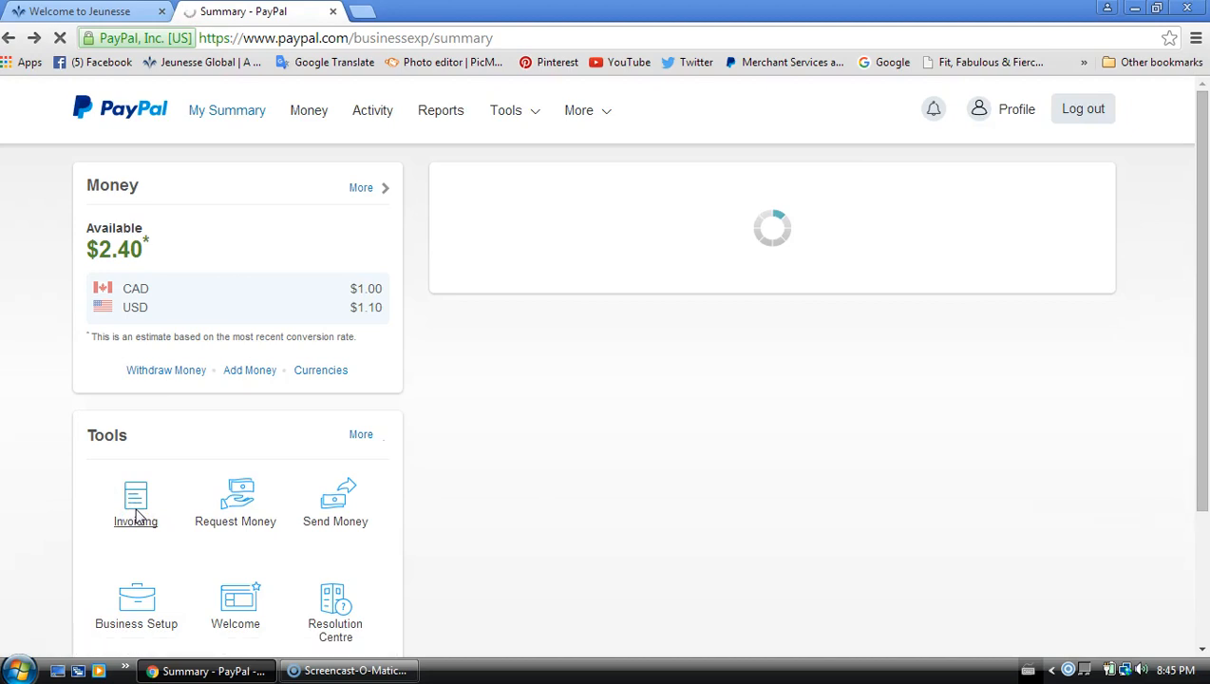
click(135, 504)
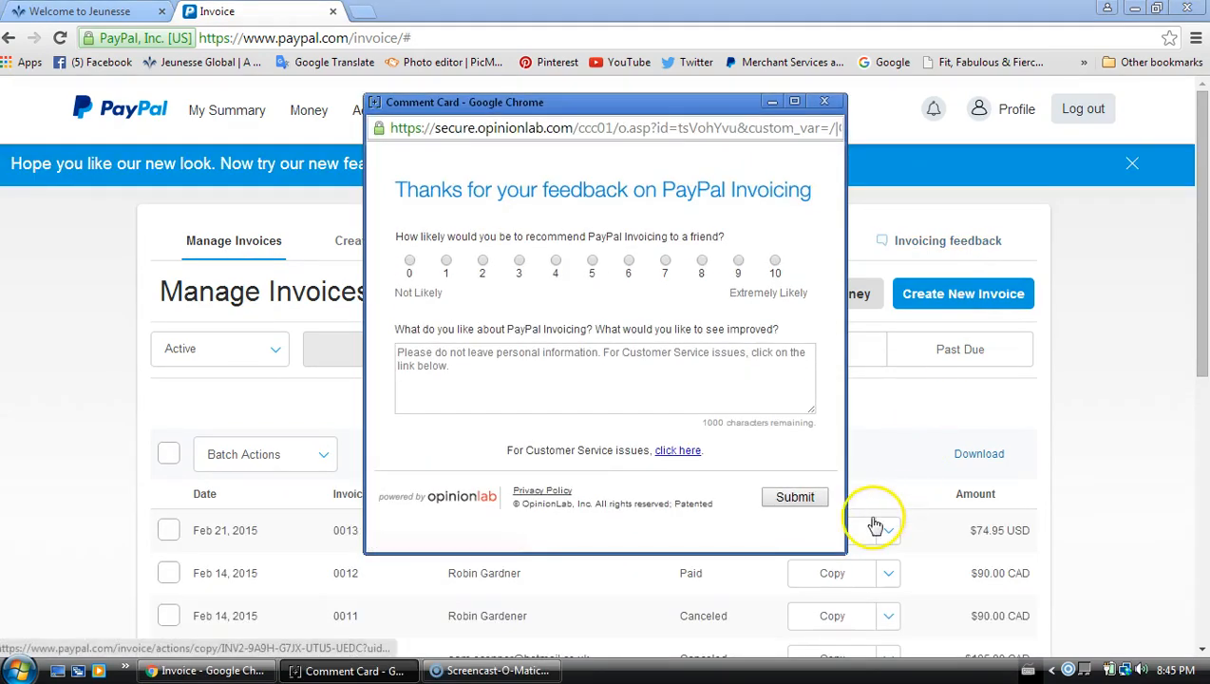
mouse_move(826, 443)
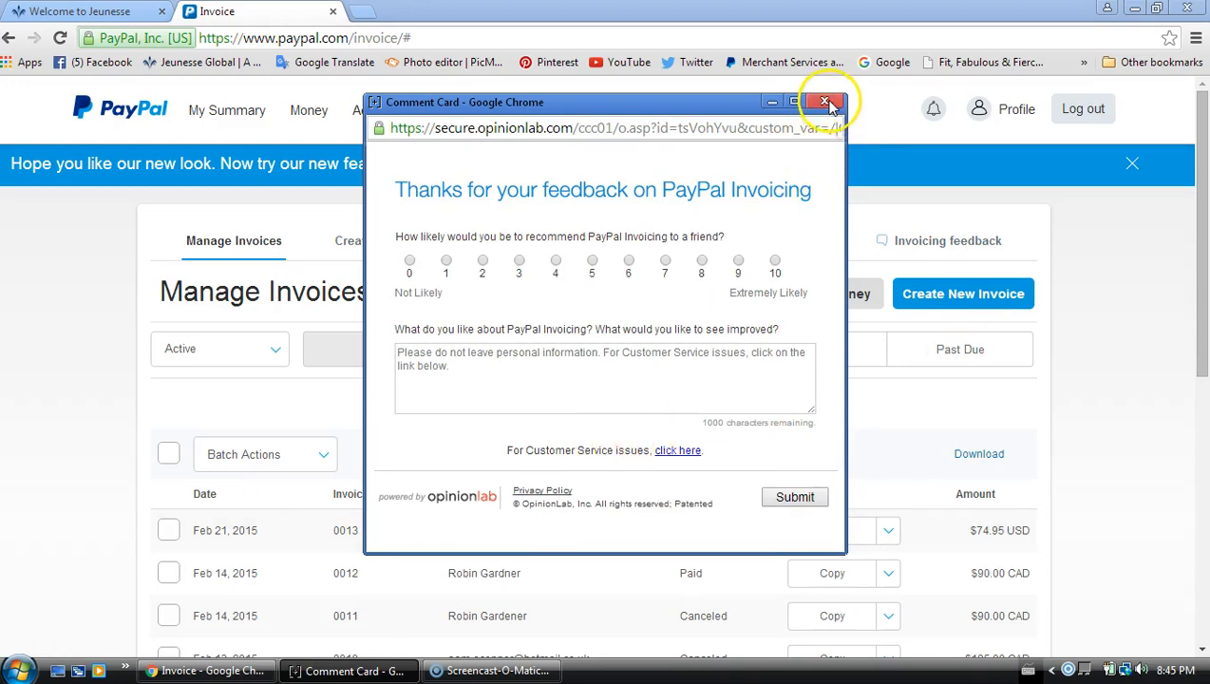
click(824, 101)
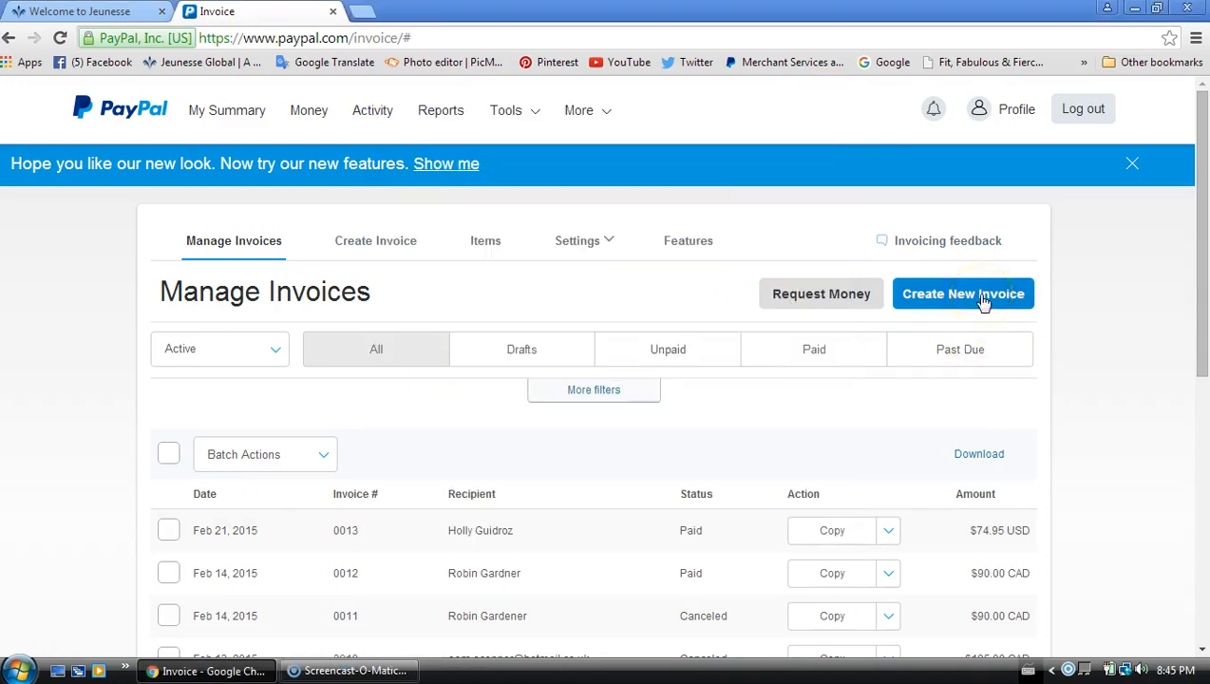
mouse_move(983, 301)
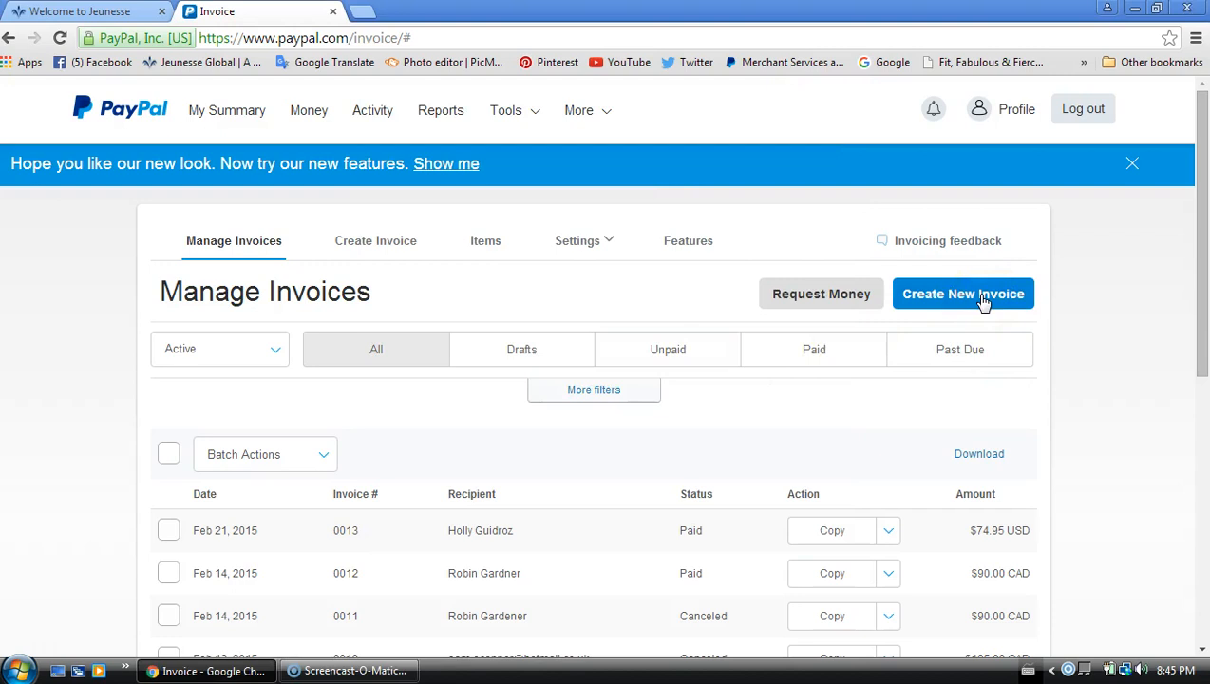
Create new invoice 0014, due on receipt, and scroll through the blank form.
click(962, 294)
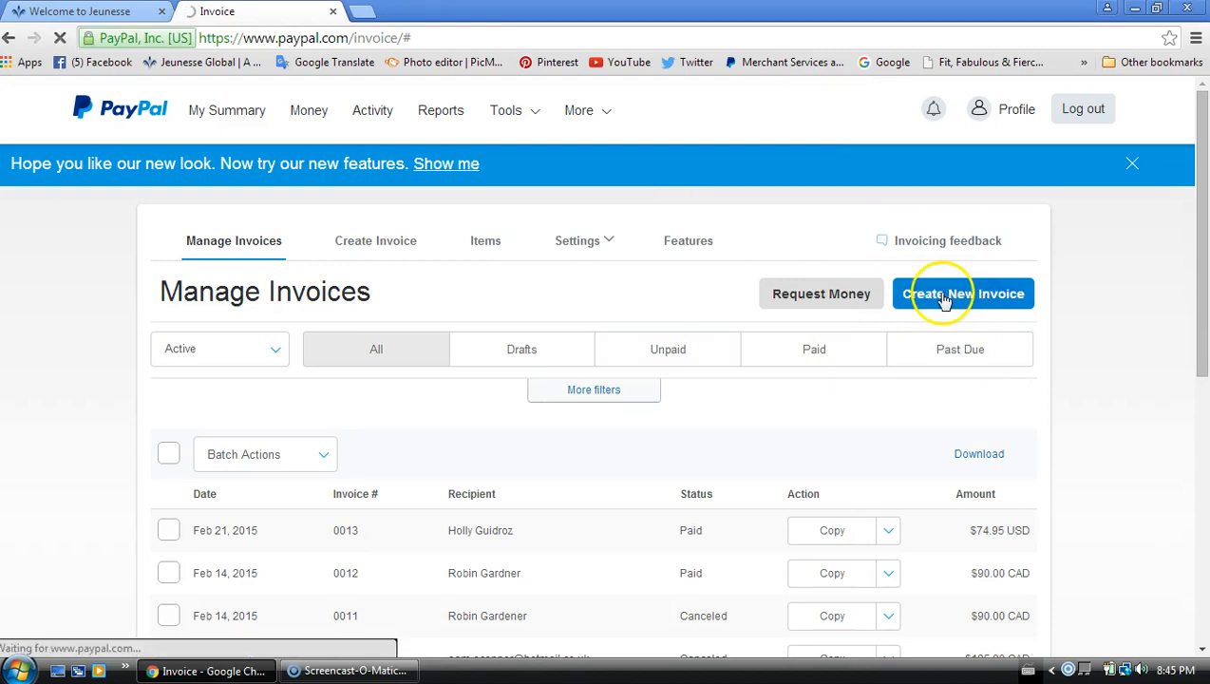
click(962, 293)
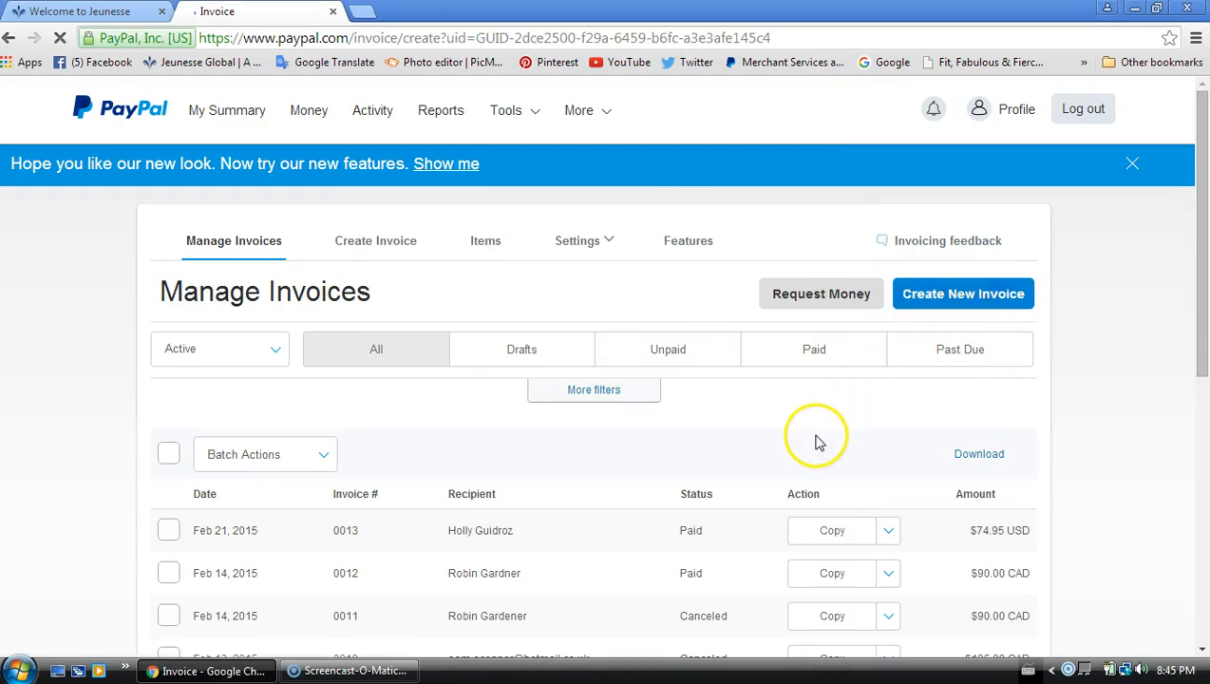
click(375, 240)
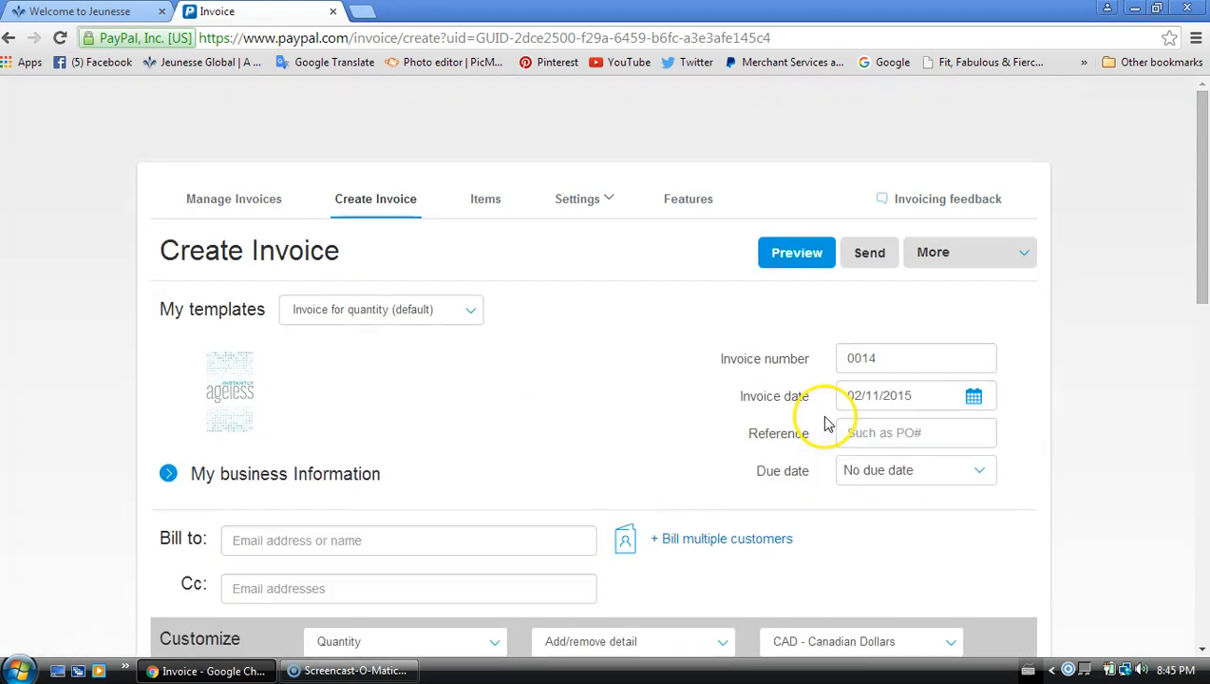
mouse_move(474, 317)
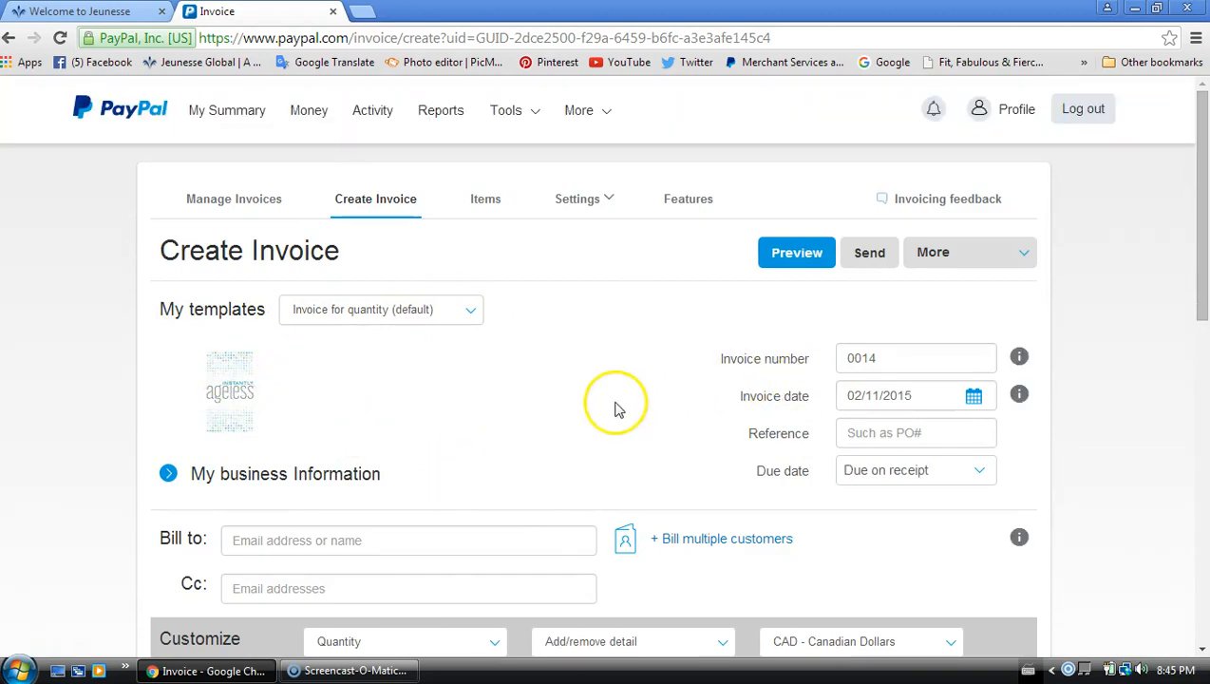
scroll(down, 3)
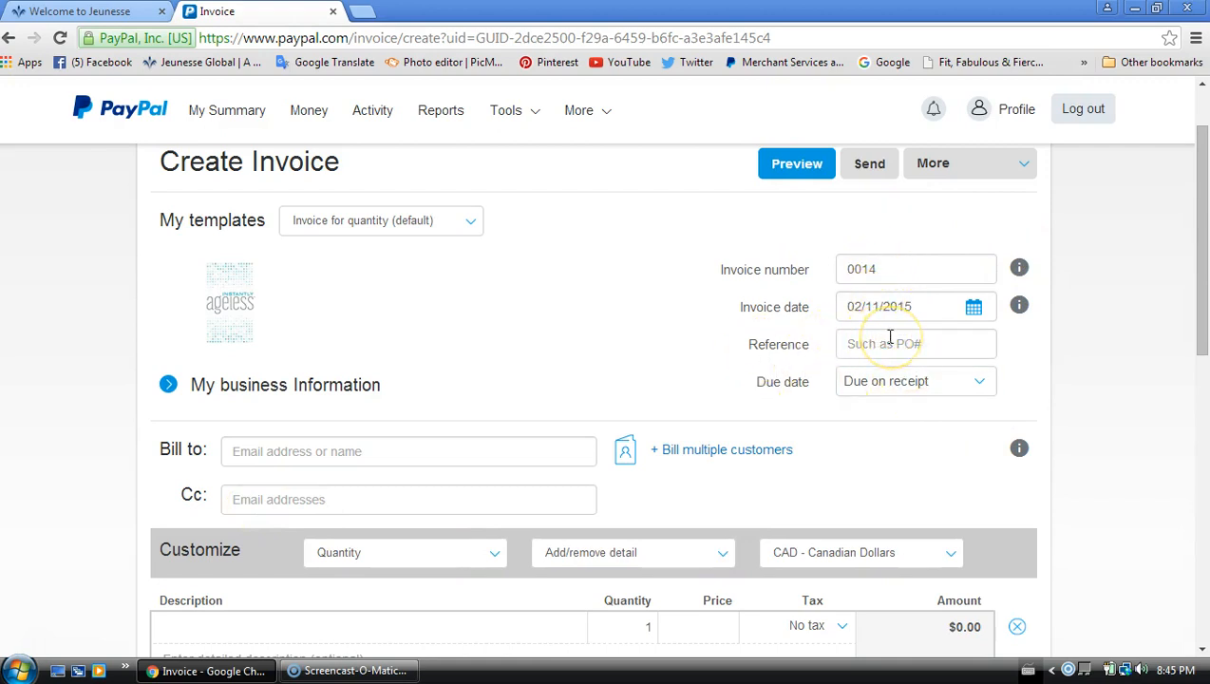
mouse_move(945, 371)
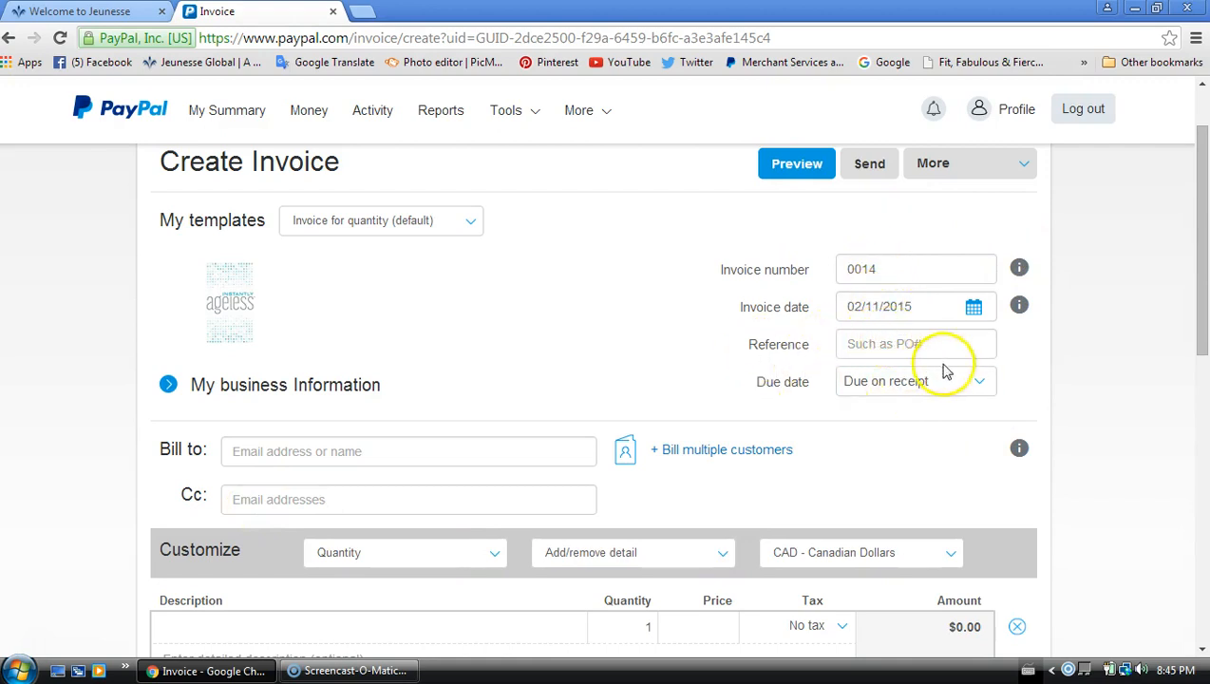
mouse_move(888, 366)
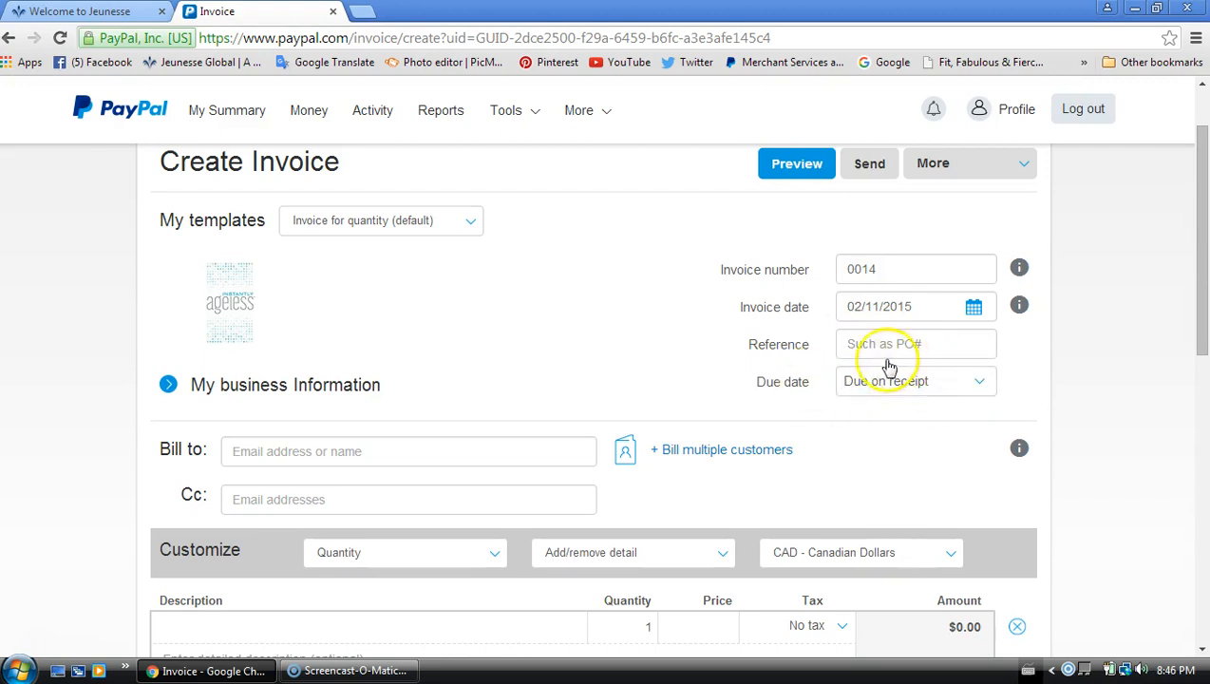
scroll(down, 3)
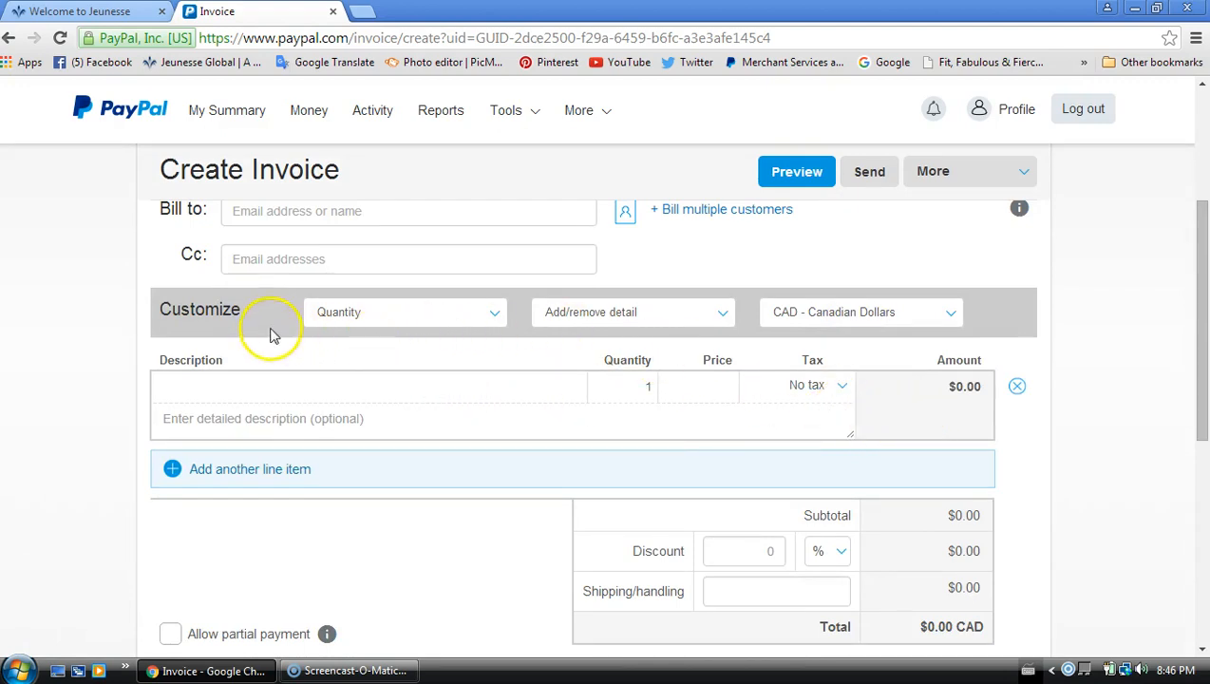
mouse_move(499, 316)
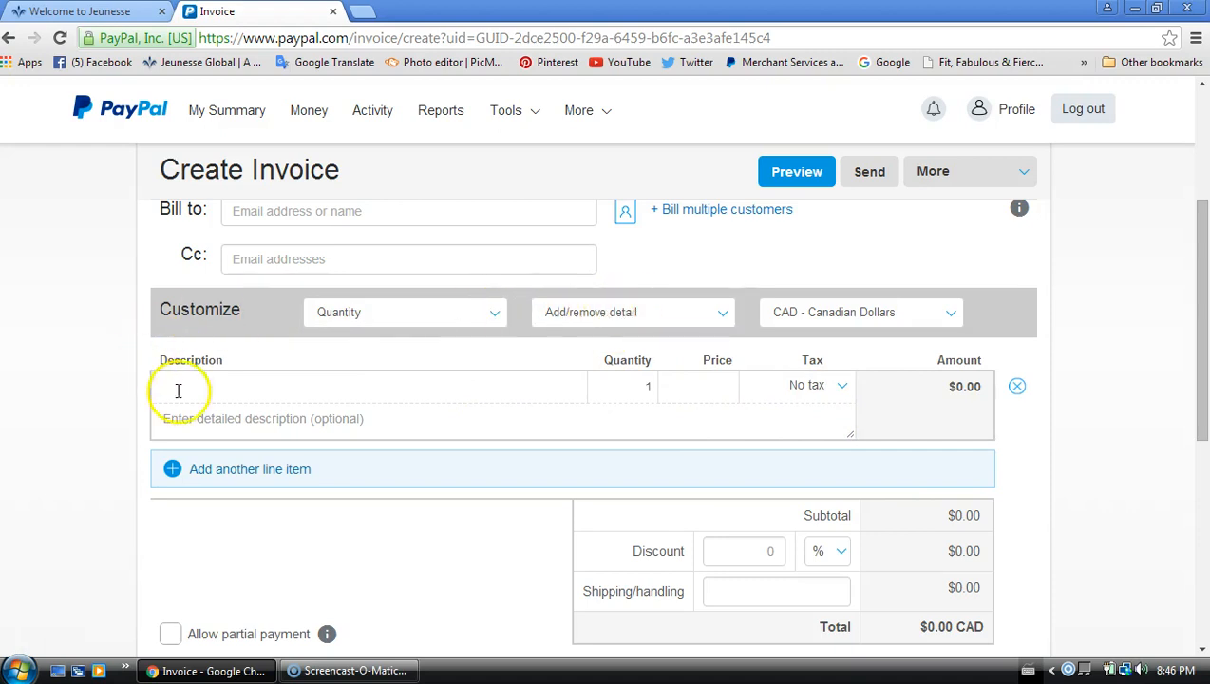
mouse_move(285, 403)
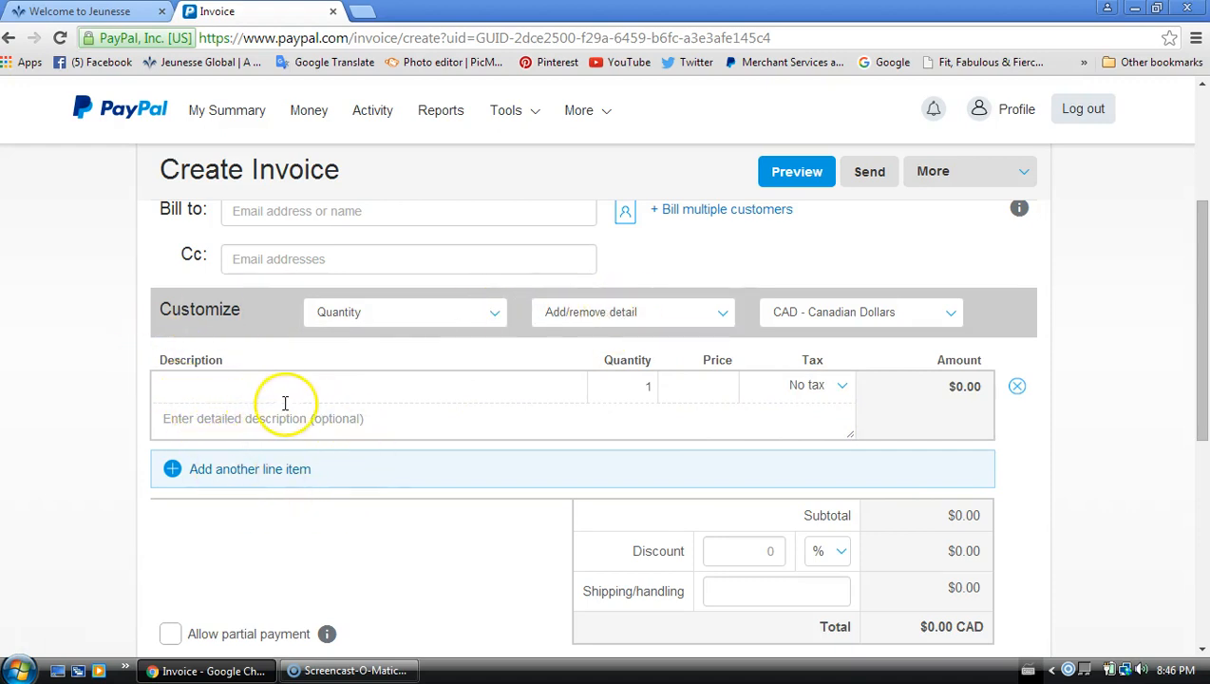
mouse_move(757, 426)
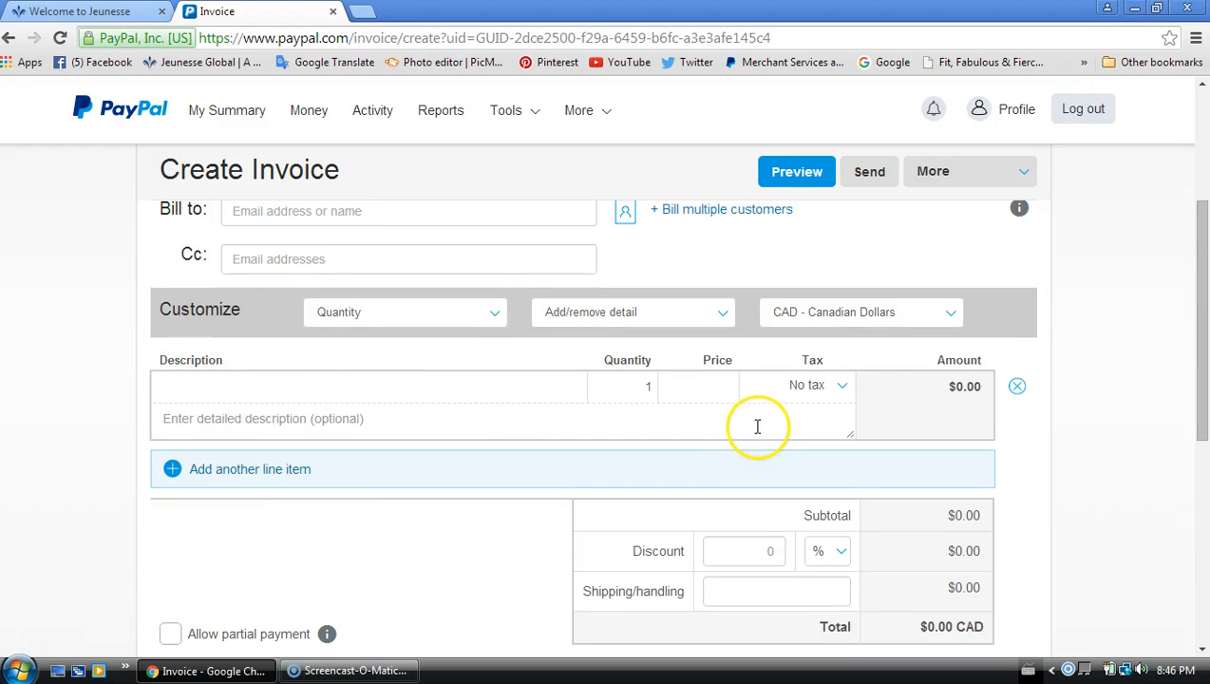
scroll(down, 3)
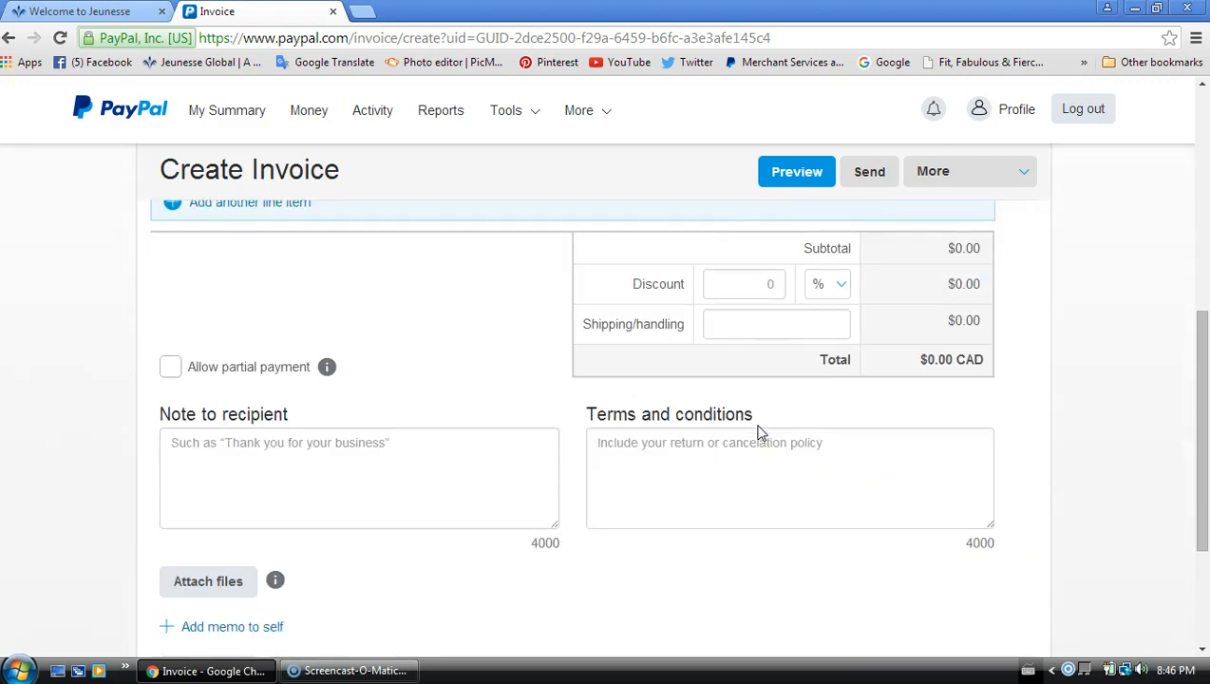
scroll(up, 3)
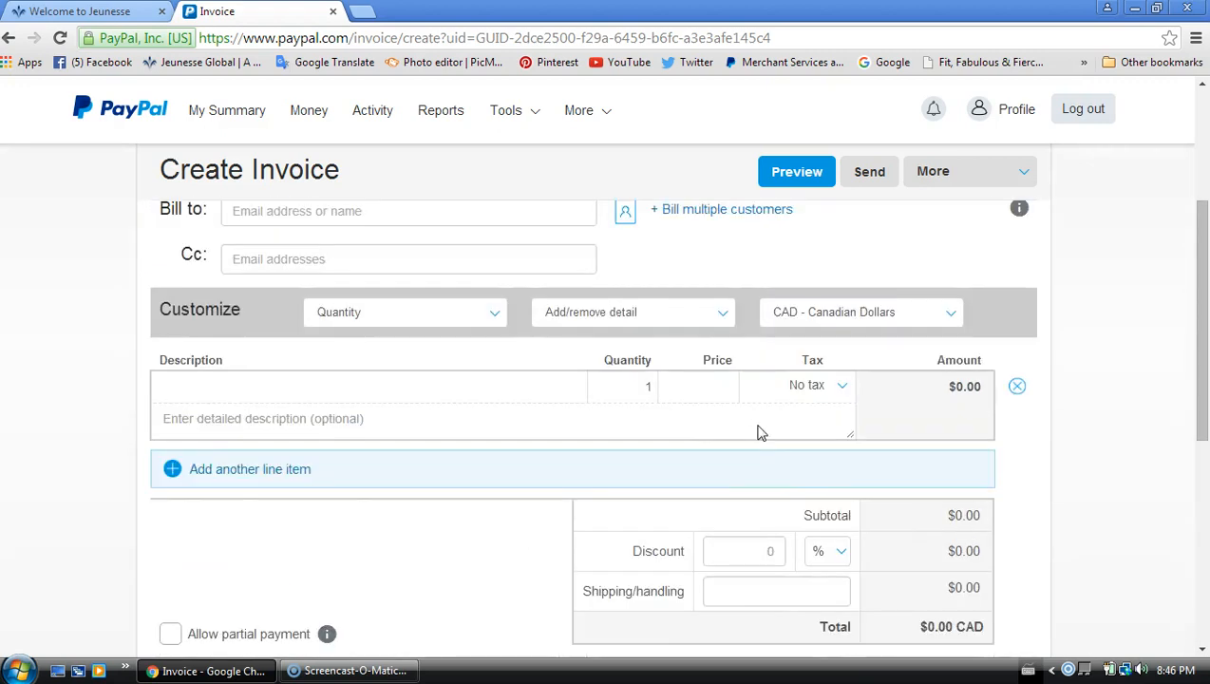
scroll(up, 3)
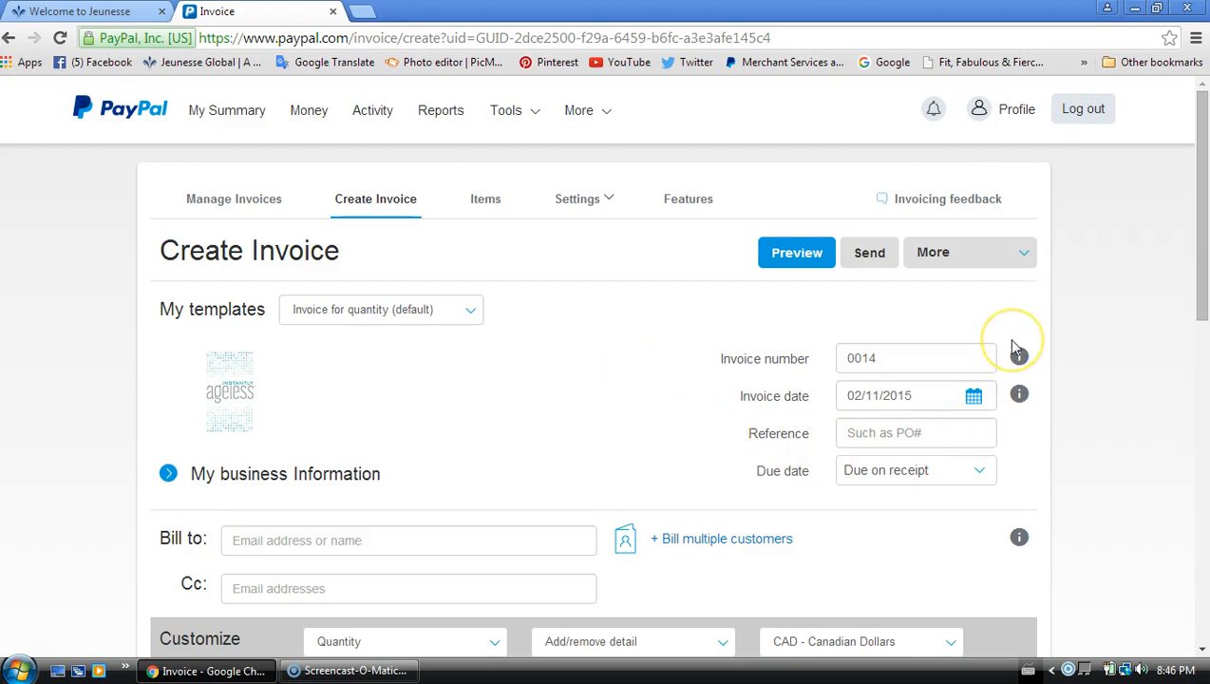
mouse_move(493, 140)
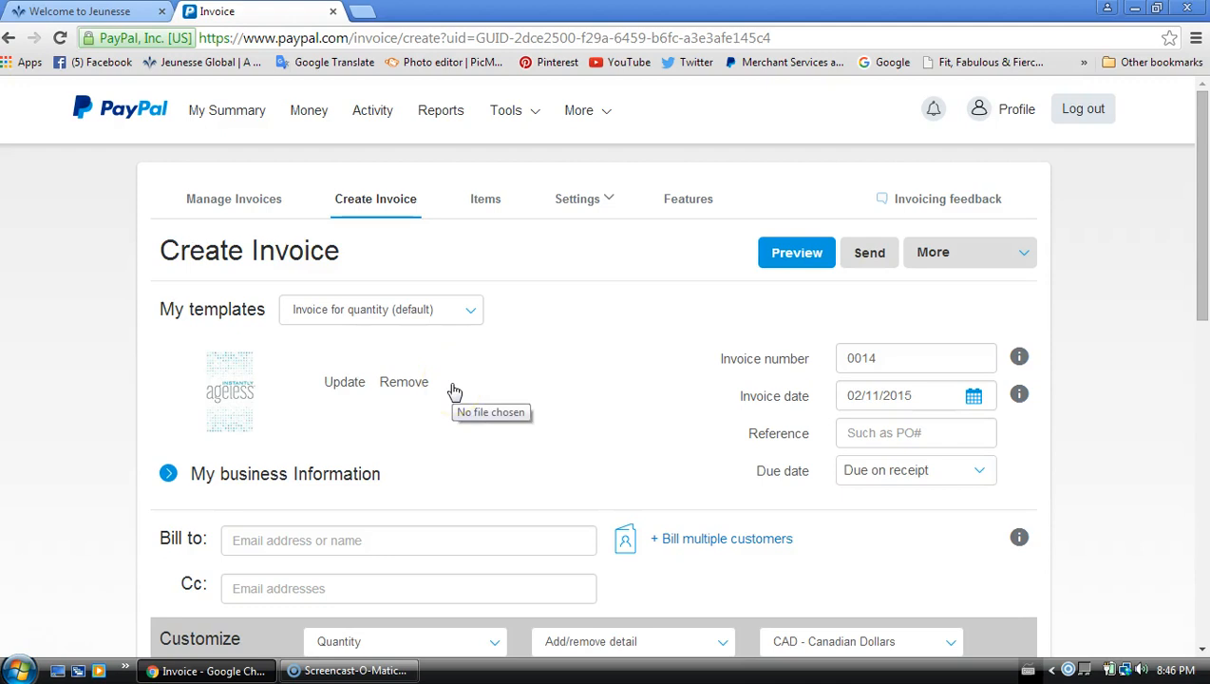
mouse_move(589, 388)
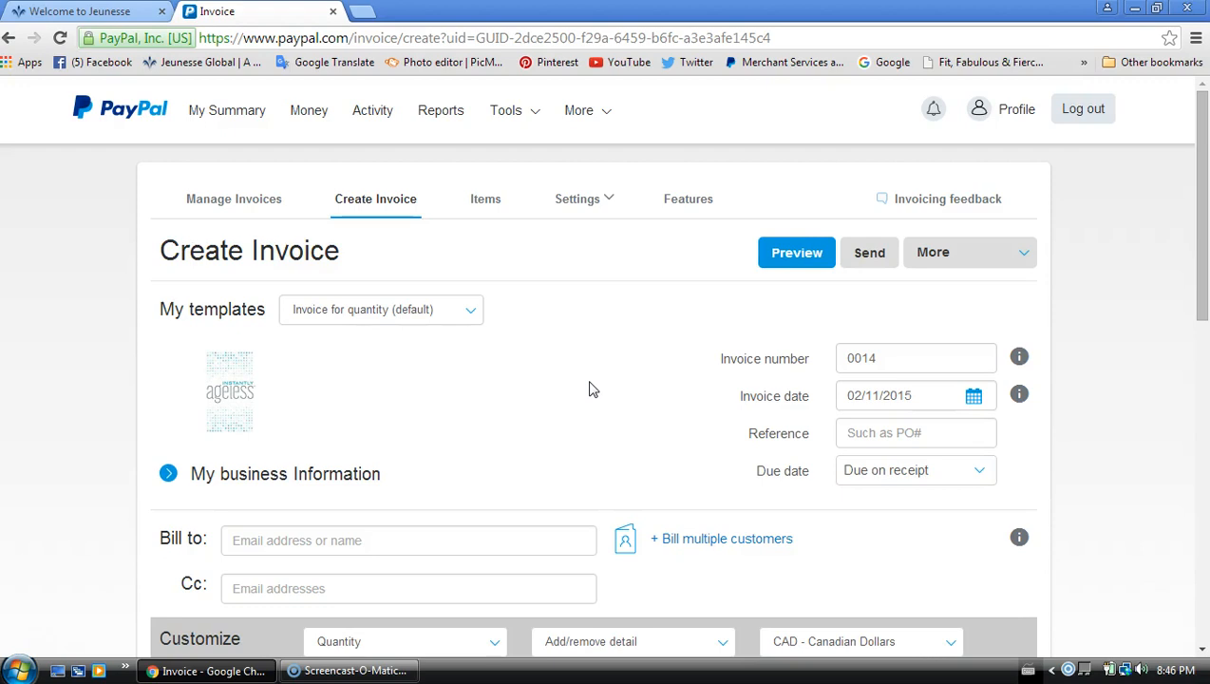
mouse_move(380, 309)
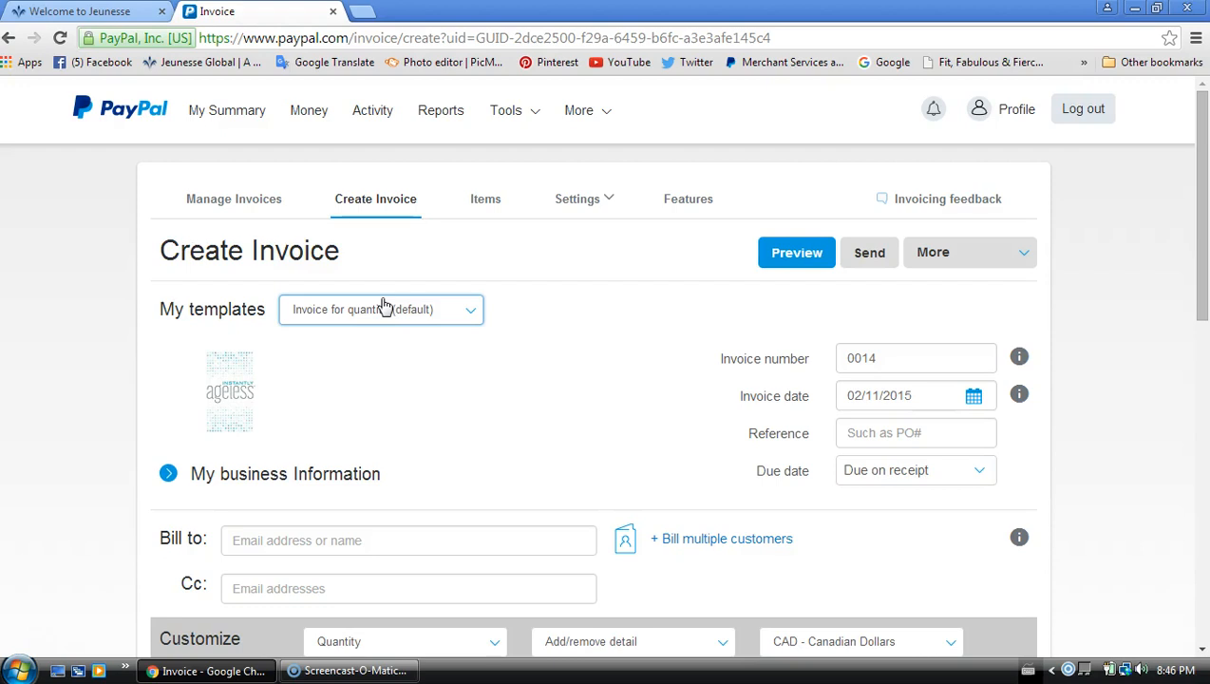
mouse_move(953, 276)
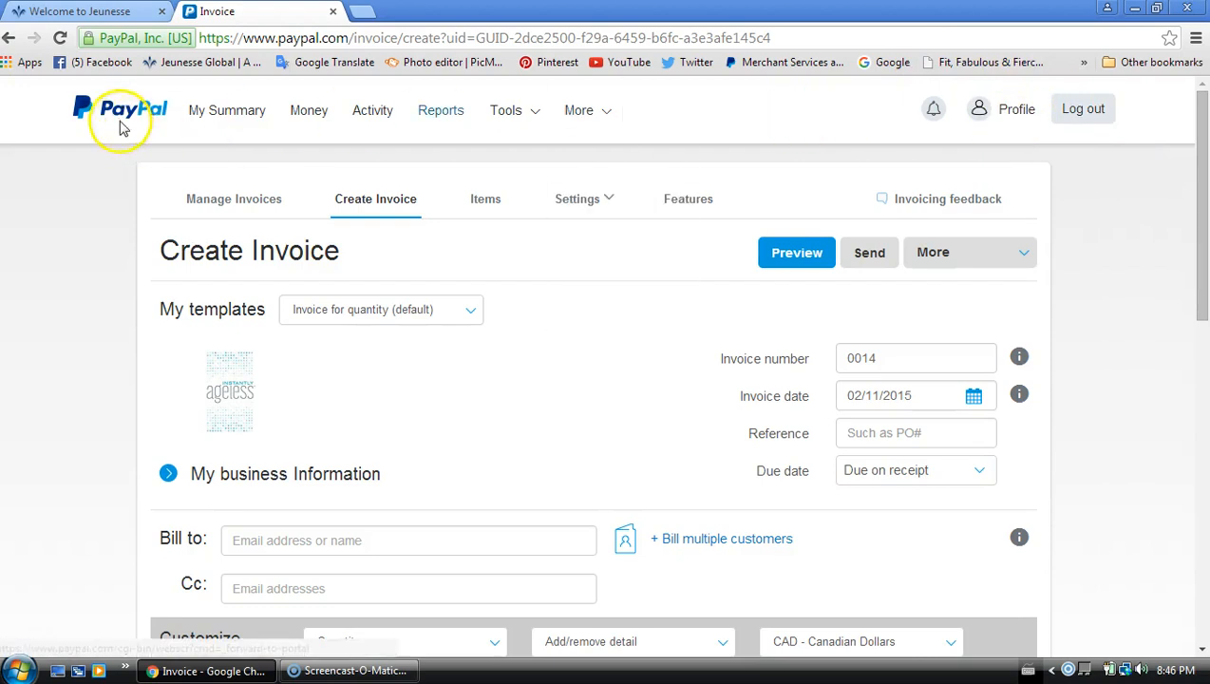
mouse_move(292, 423)
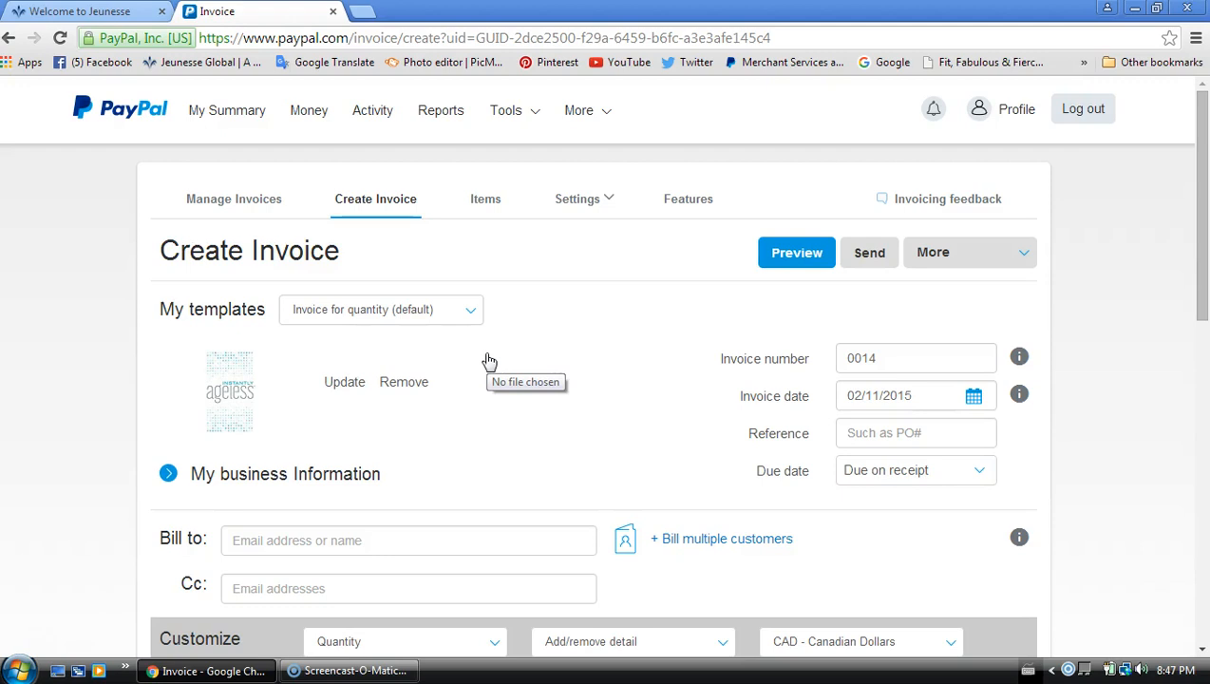
mouse_move(1144, 270)
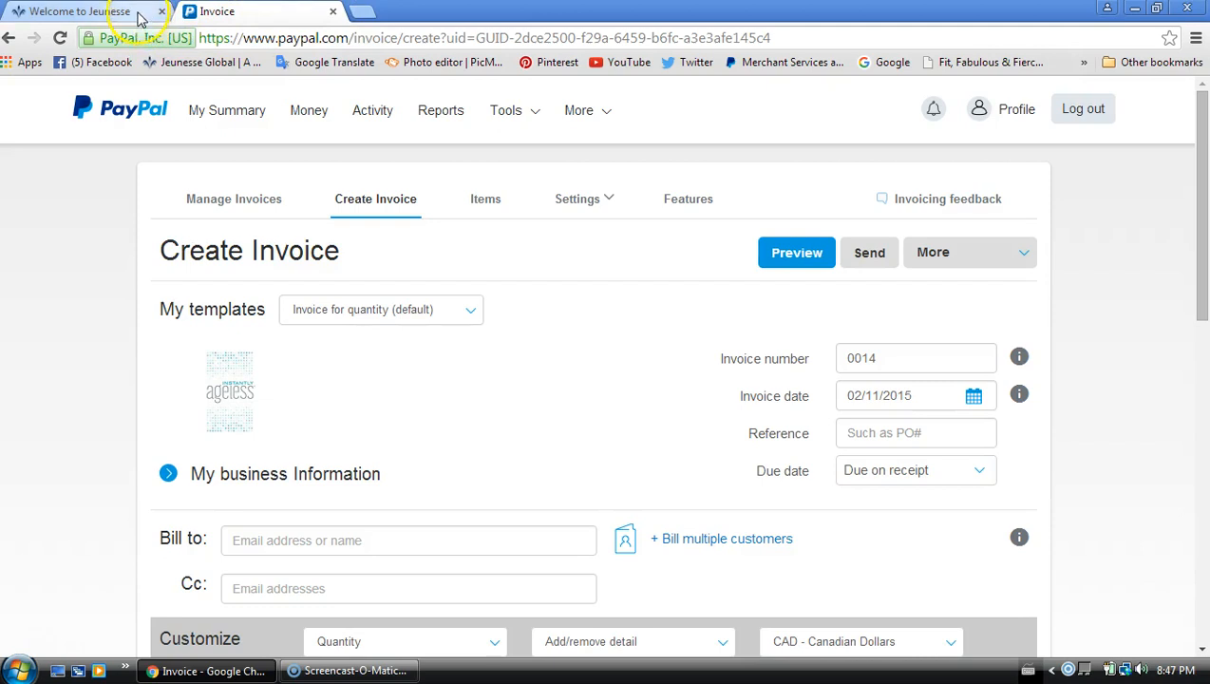
mouse_move(81, 10)
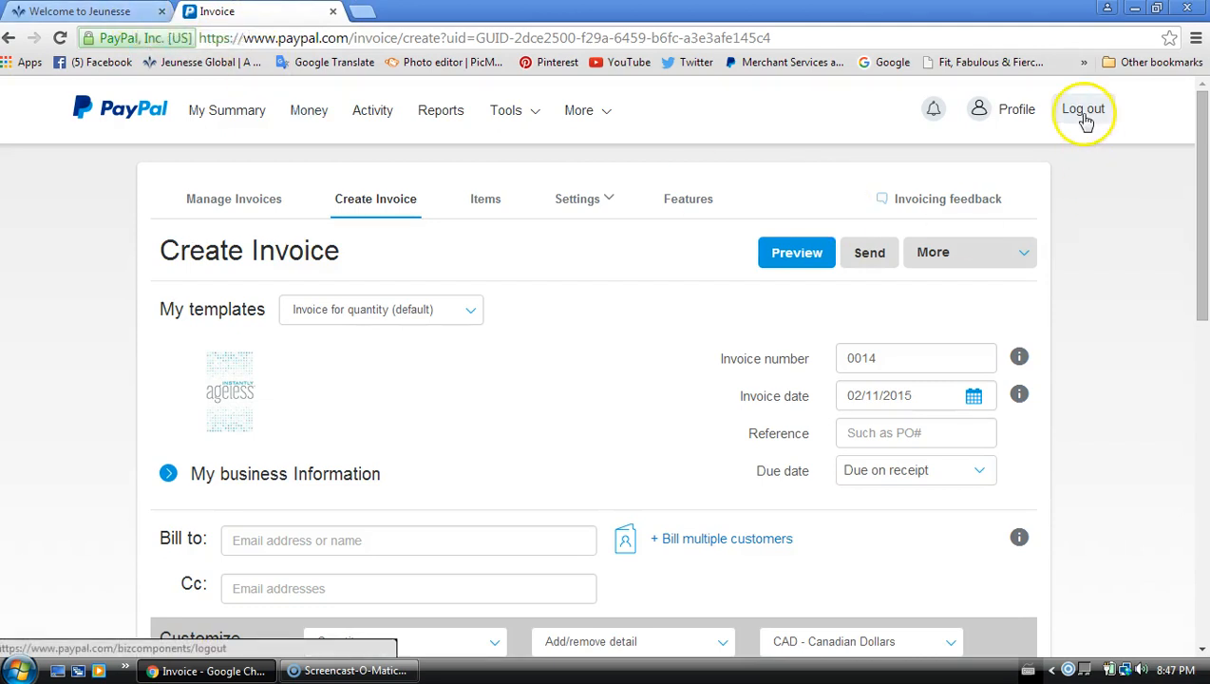
Log out of PayPal and return to the 'Welcome to Jeunesse' tab.
click(1082, 108)
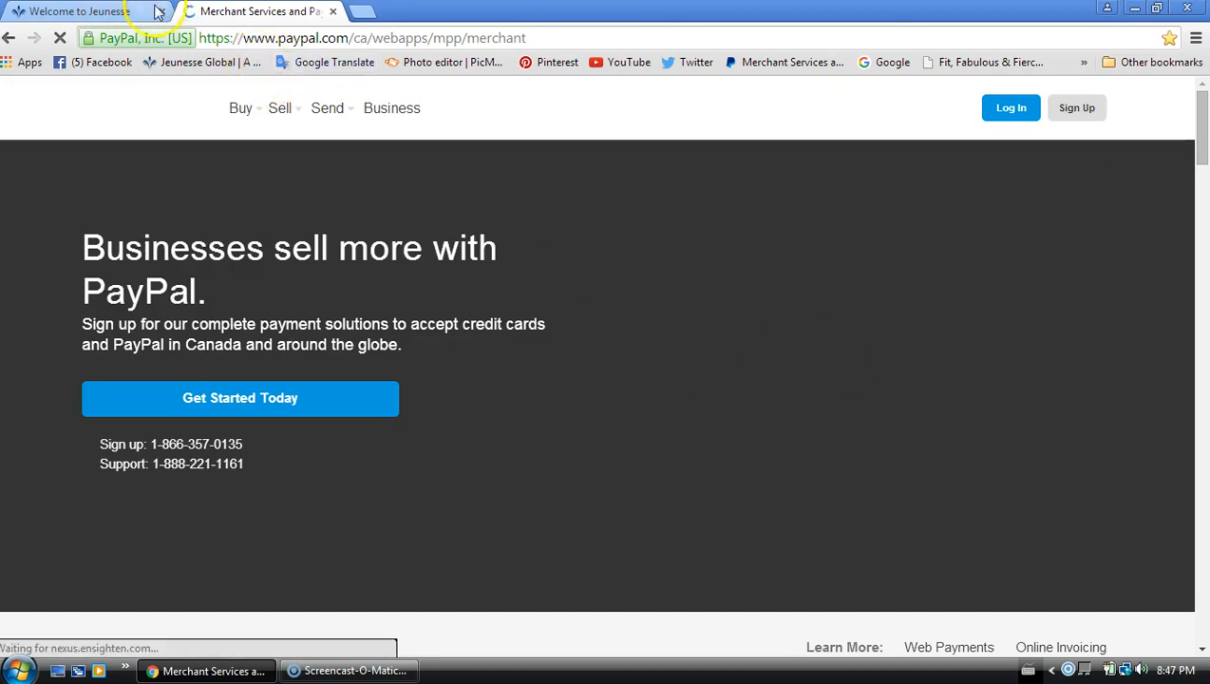
click(76, 12)
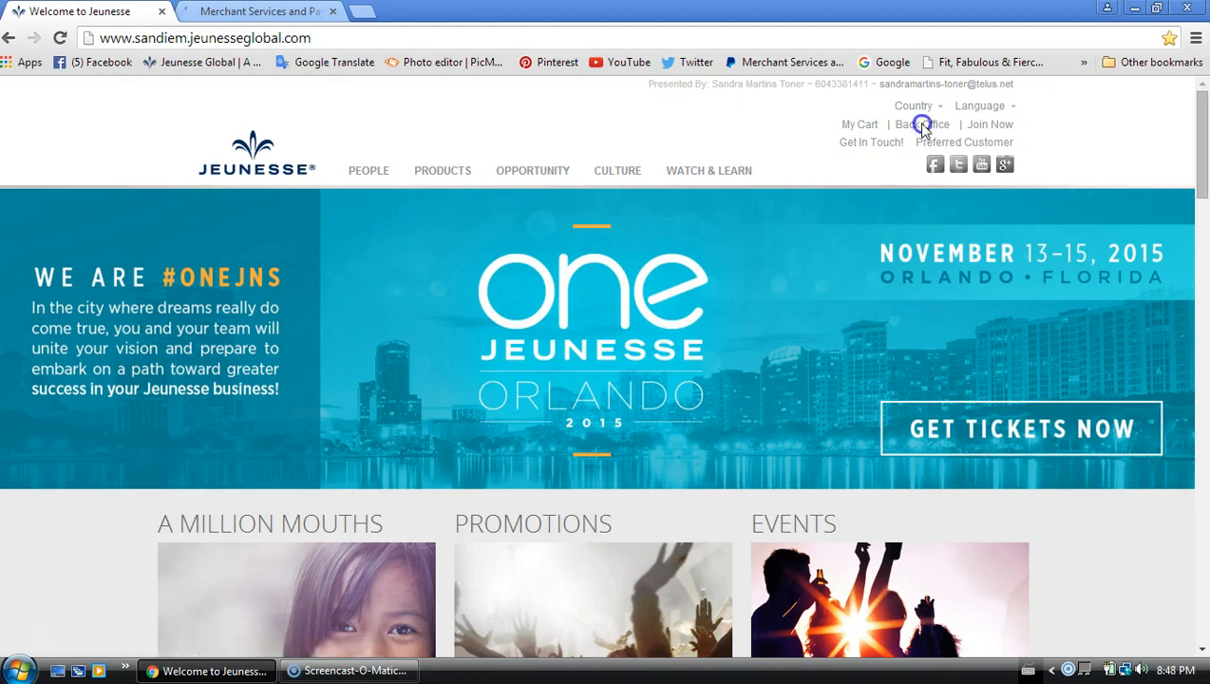
Log in through Back Office to reach the My Business Snapshot dashboard.
click(920, 124)
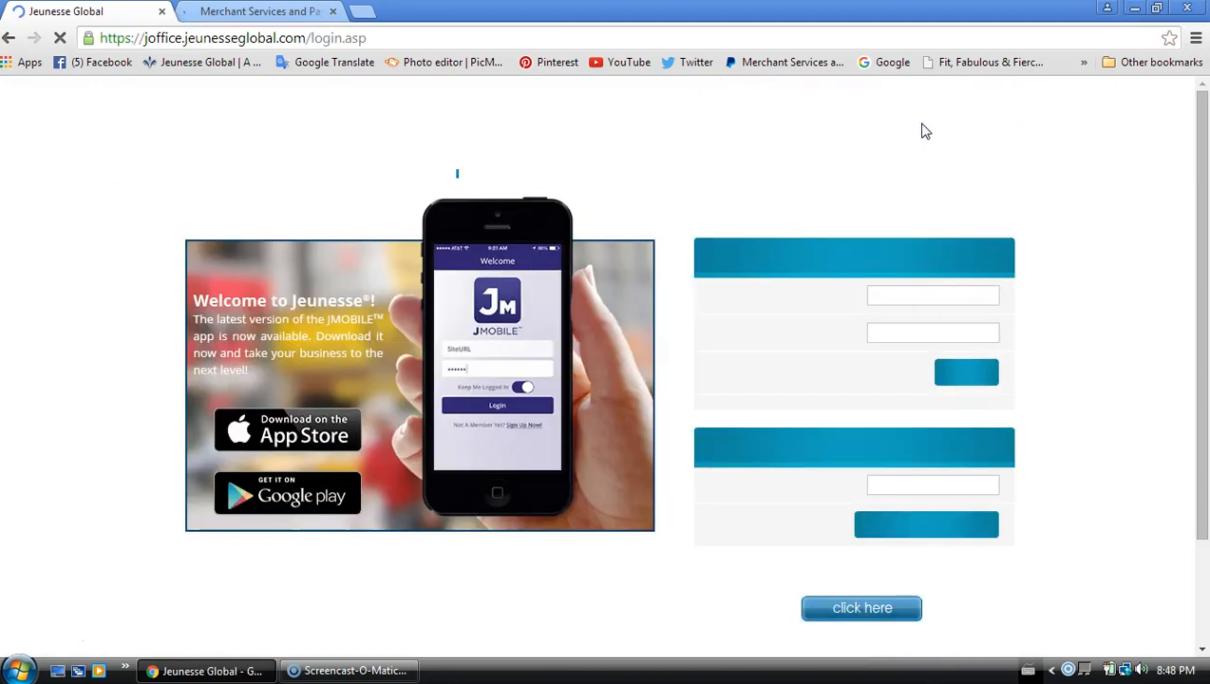
mouse_move(909, 295)
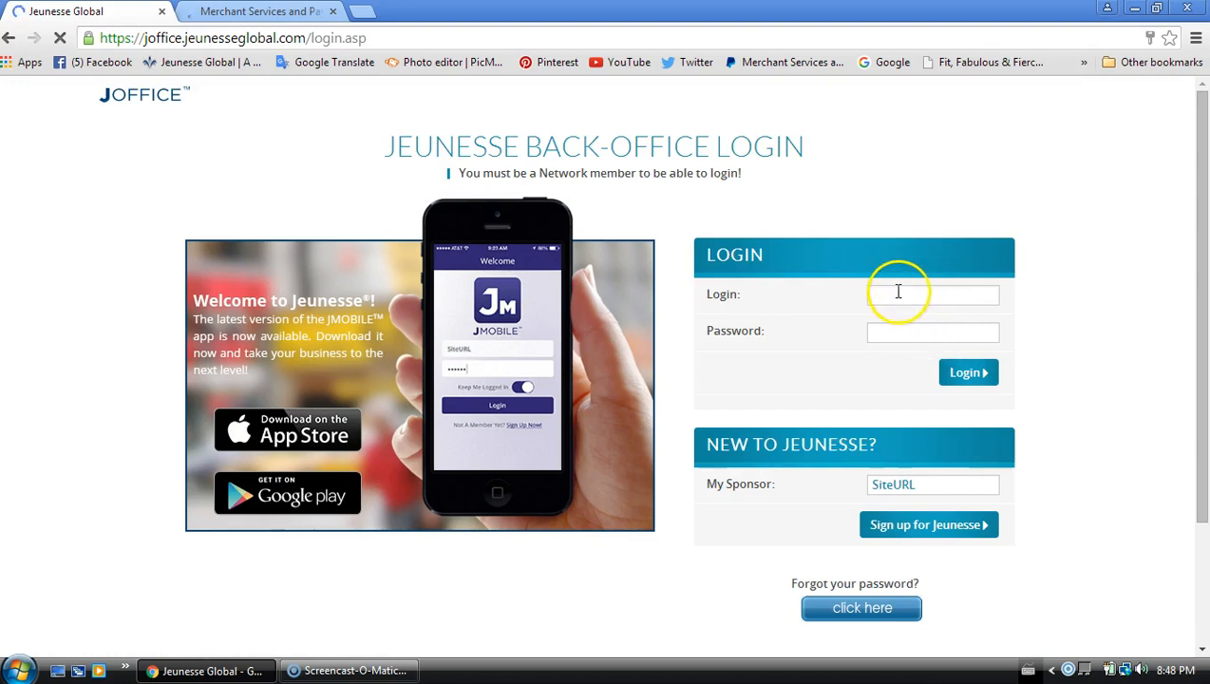
click(966, 372)
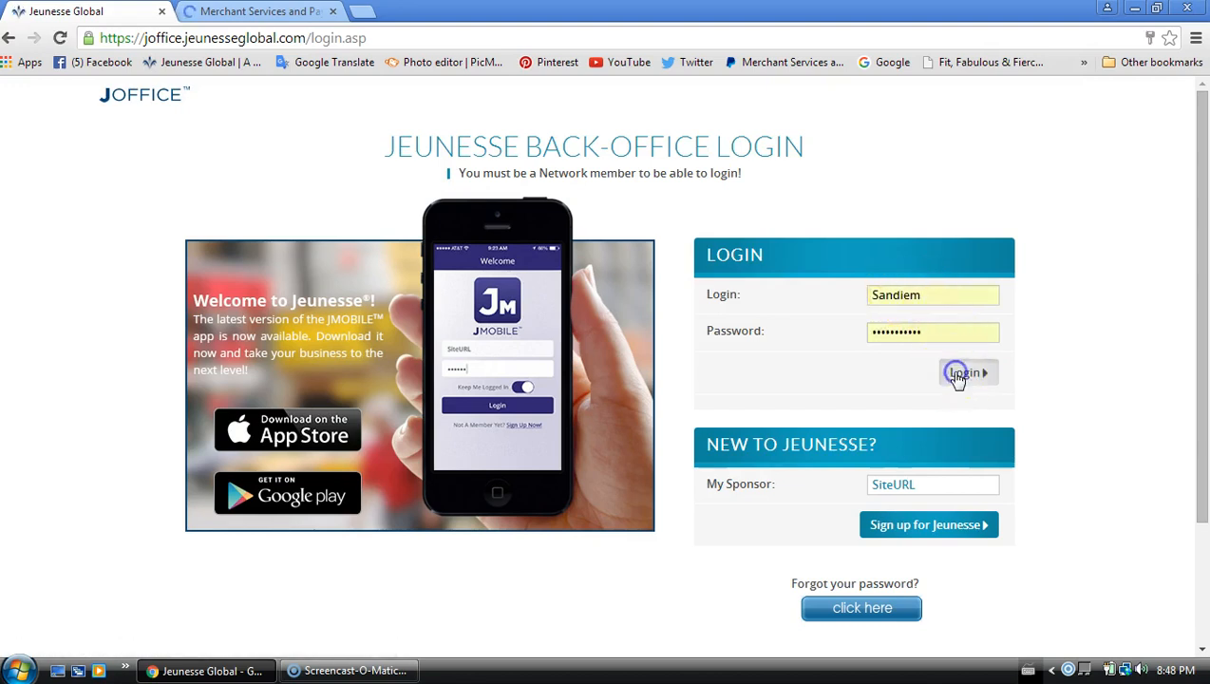
click(967, 371)
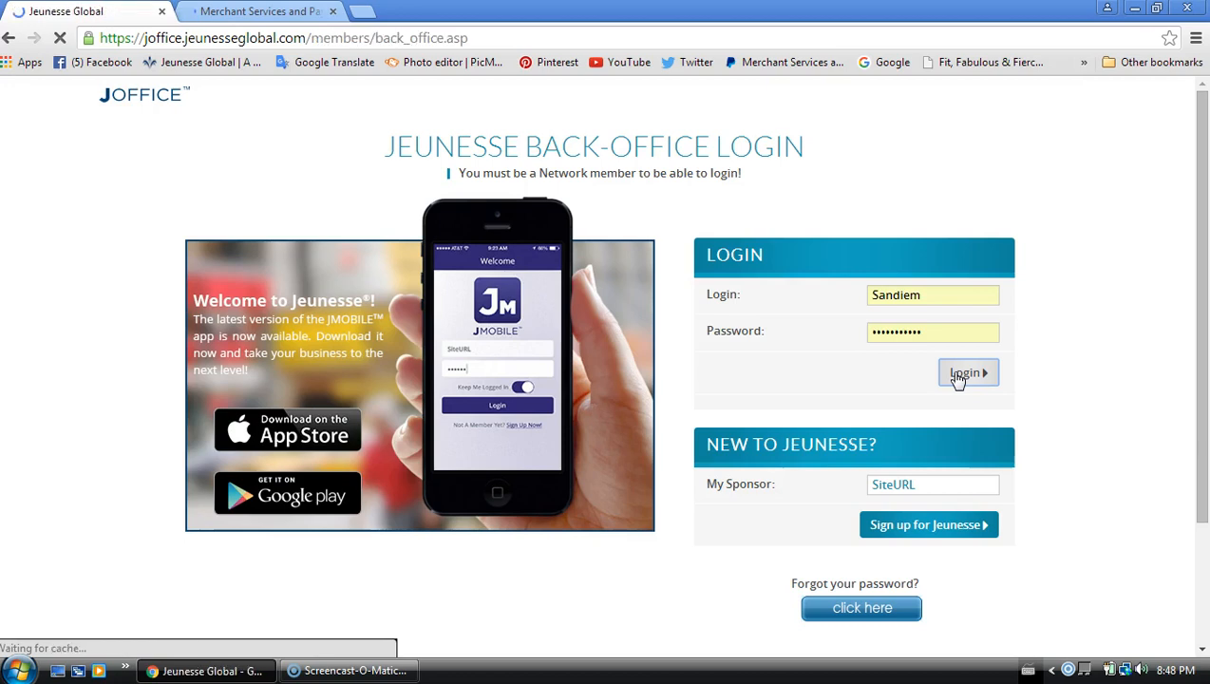
click(967, 371)
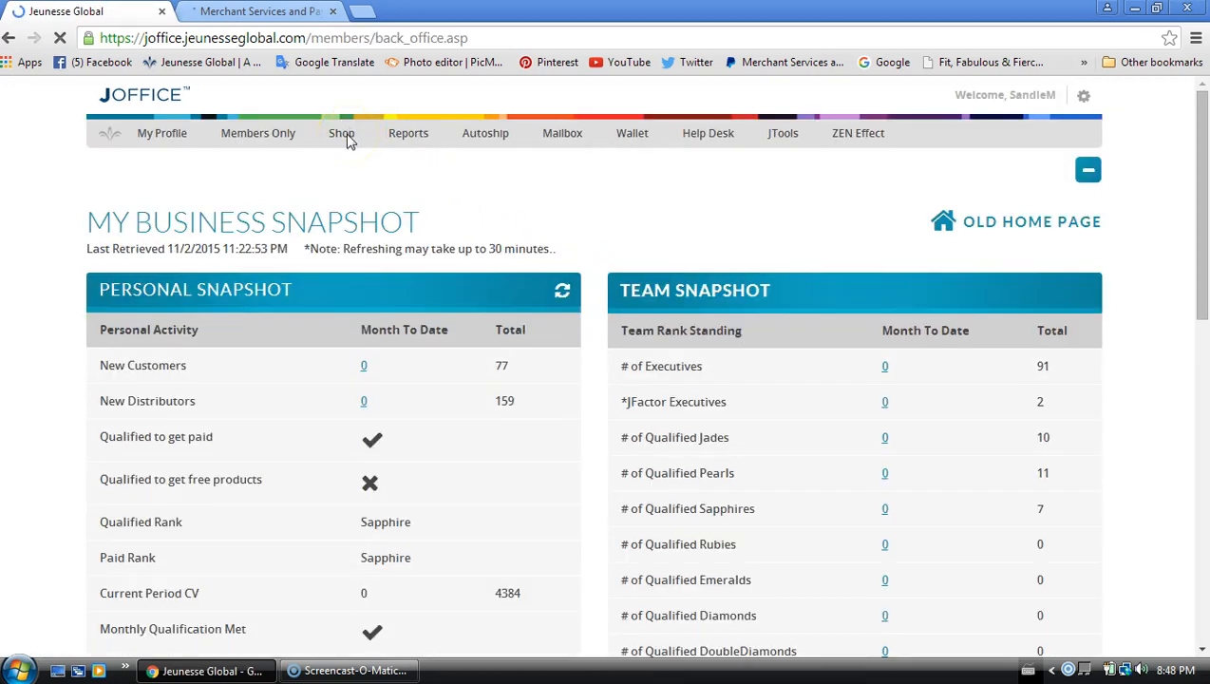
Start a Shop order with UNITED ARAB EMIRATES as the shipping country and continue.
click(340, 133)
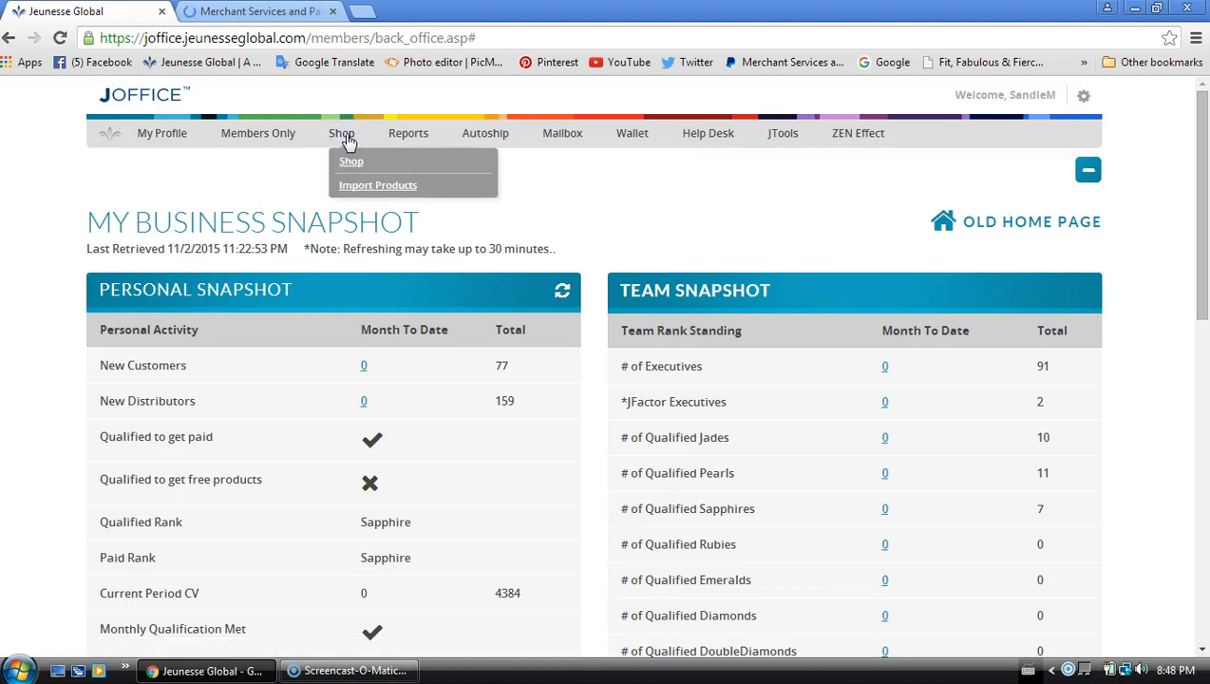
click(350, 161)
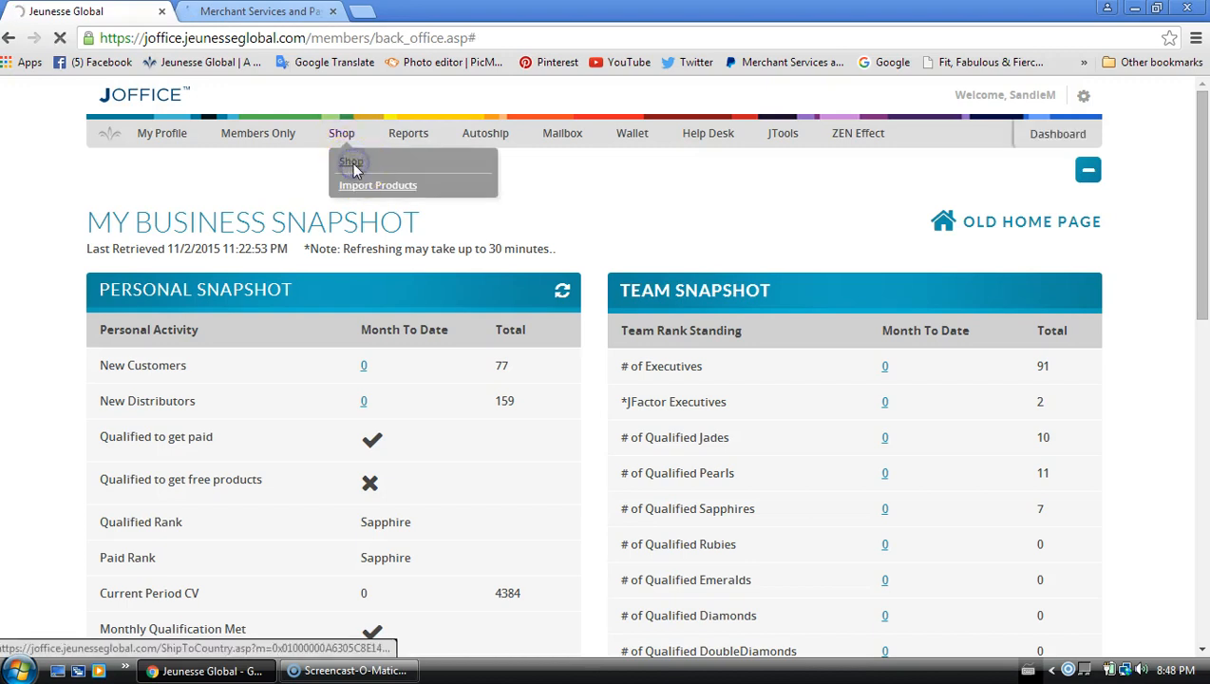
click(350, 160)
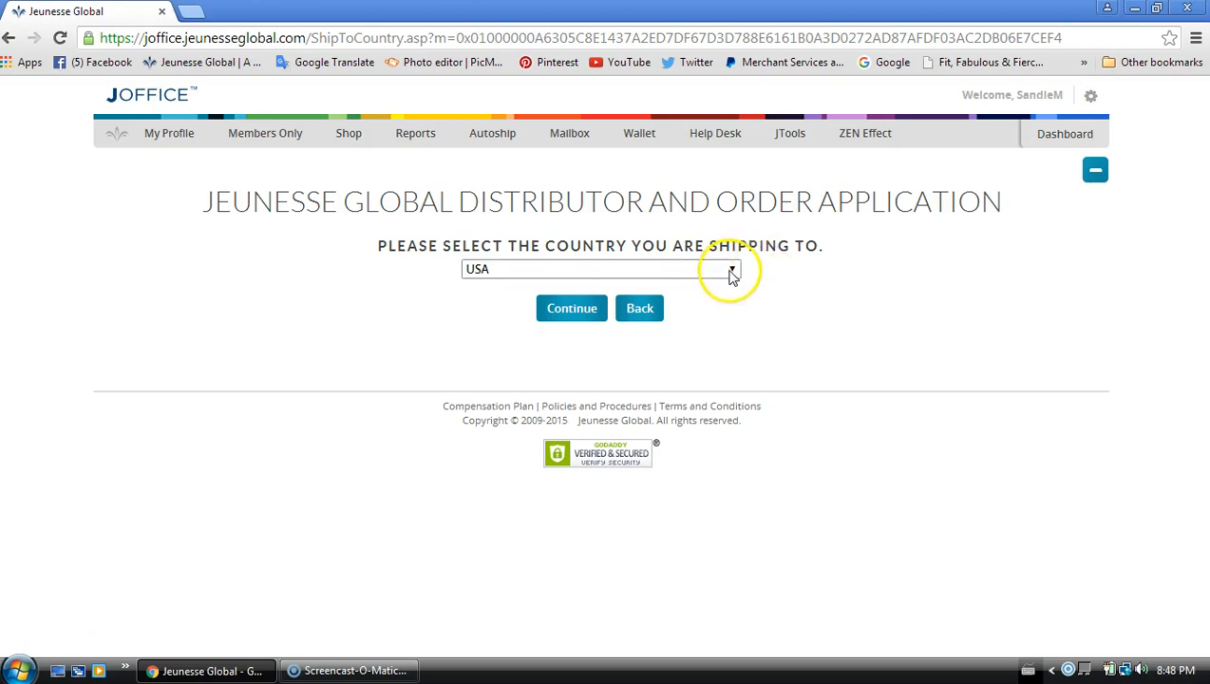
click(731, 269)
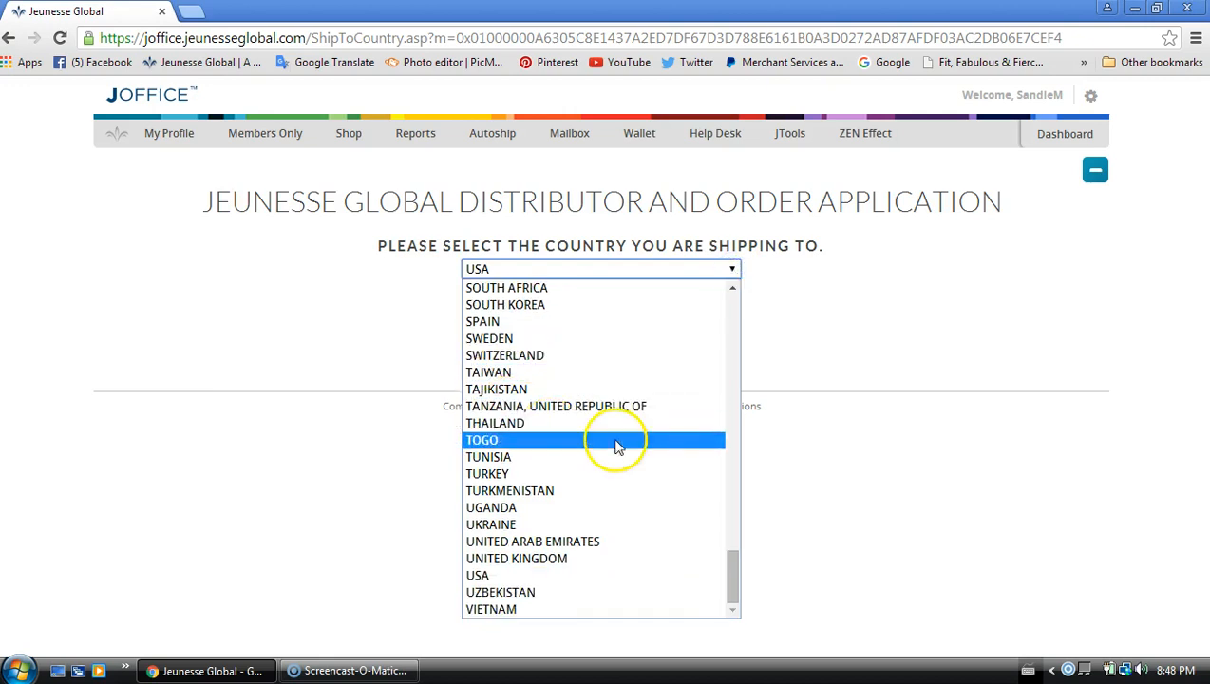
mouse_move(613, 541)
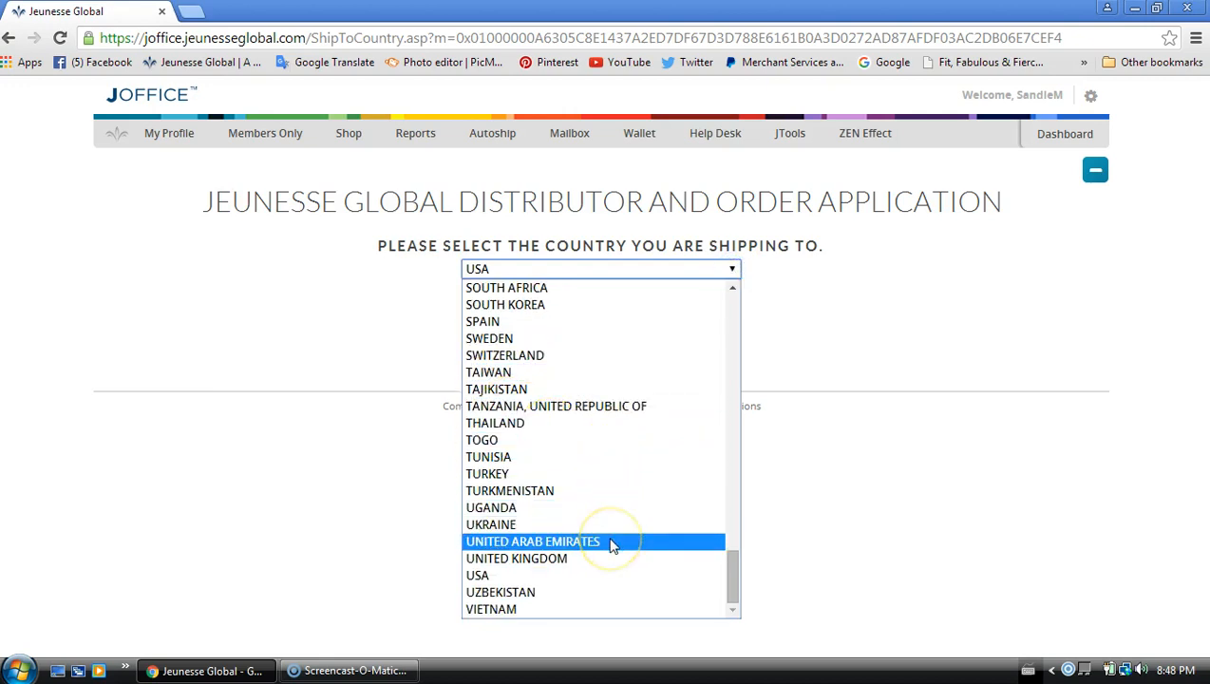
click(532, 541)
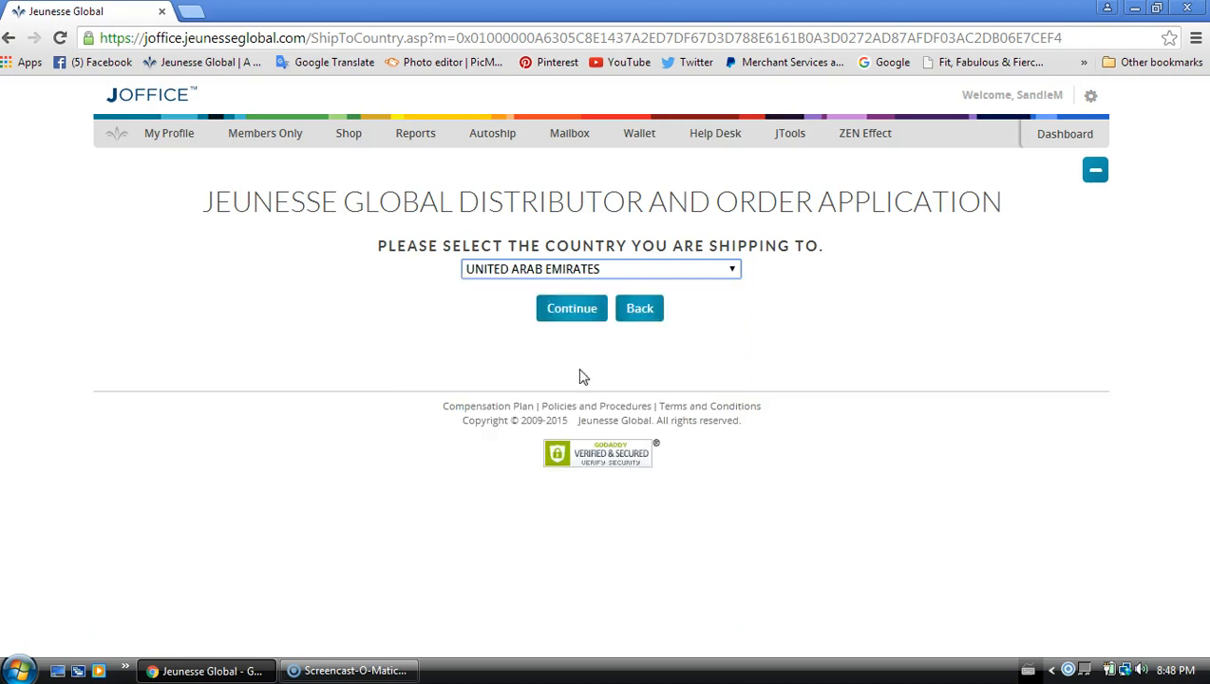
click(572, 307)
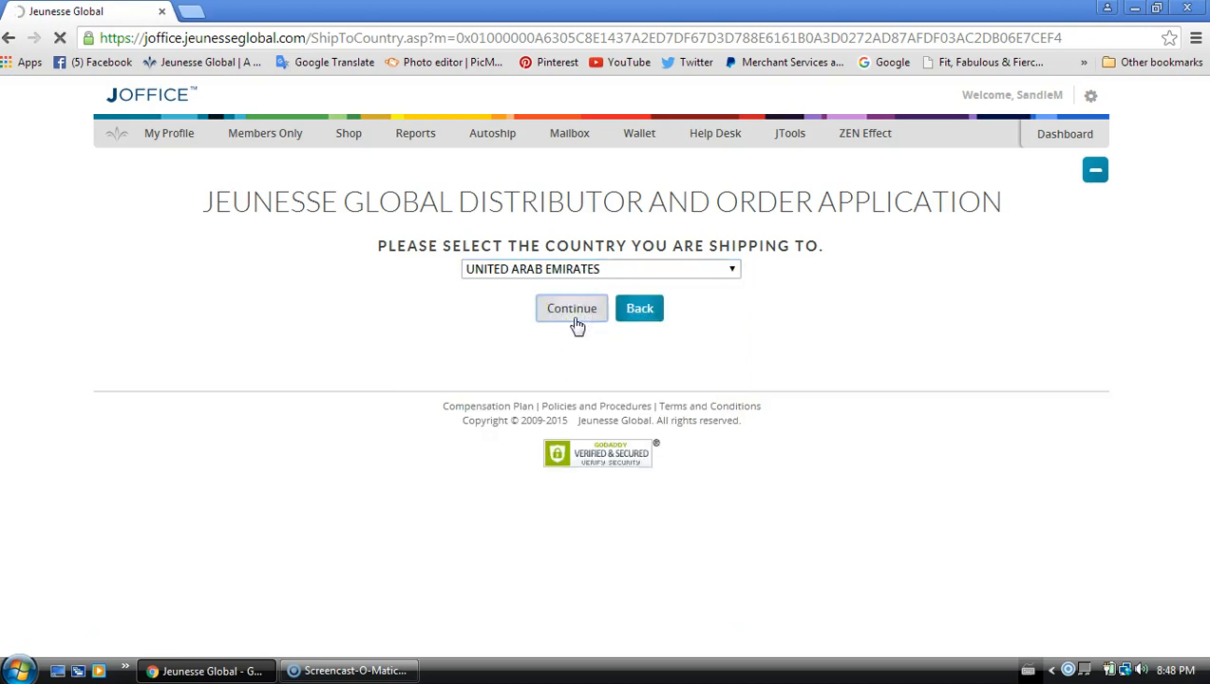
click(570, 308)
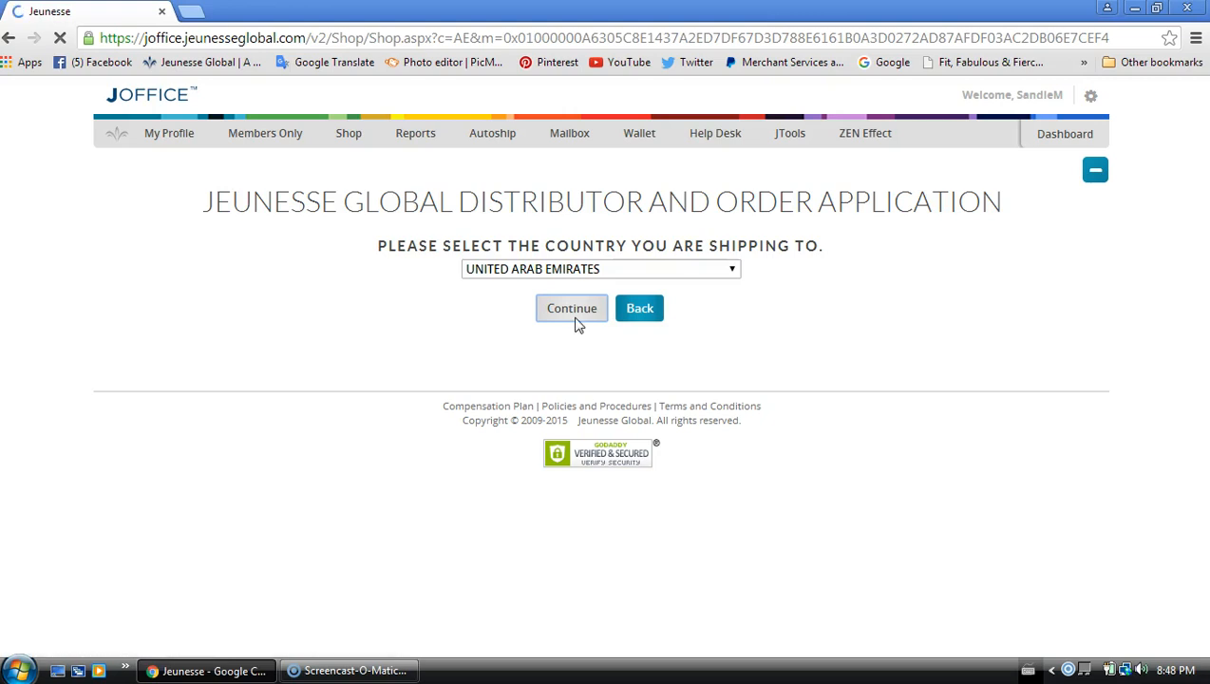
Add quantity 1 of Instantly Ageless (Sachets) UAE to the cart.
click(571, 308)
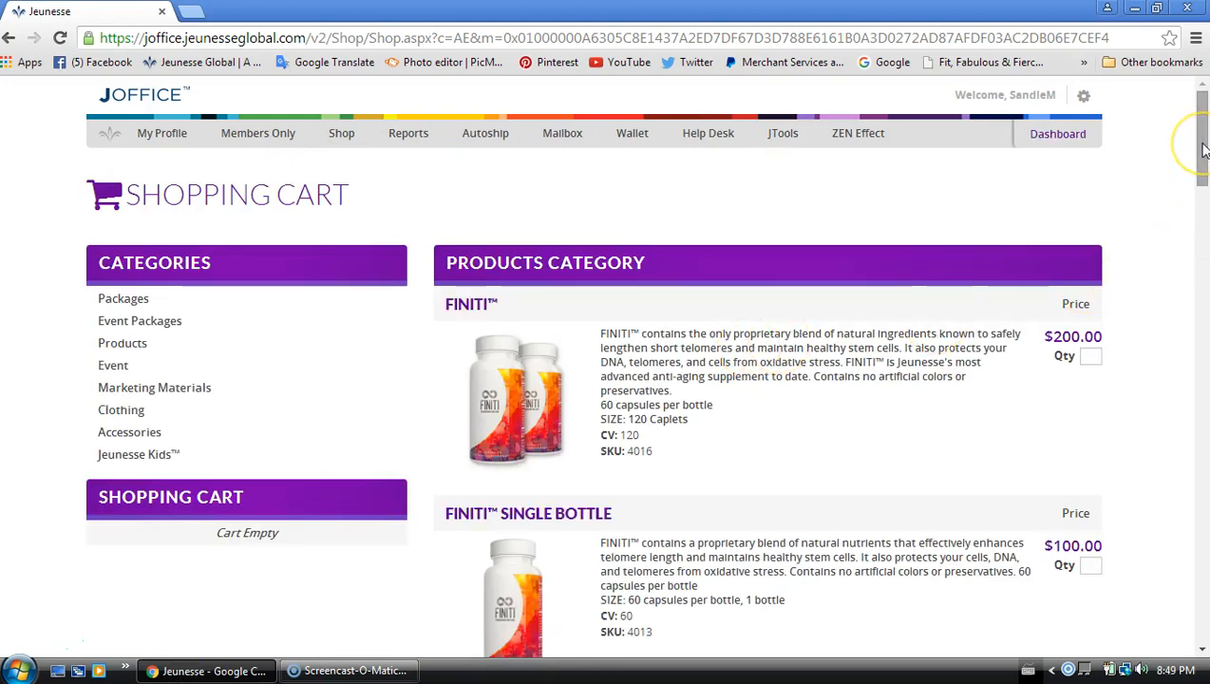
scroll(down, 3)
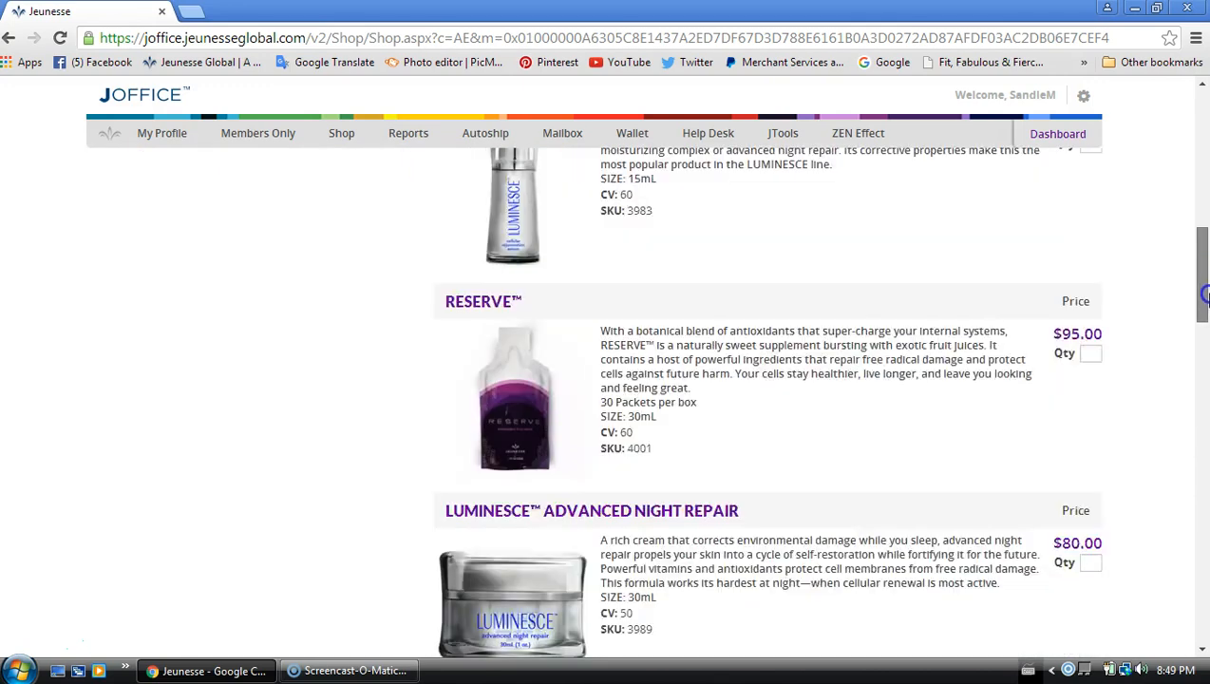
scroll(down, 3)
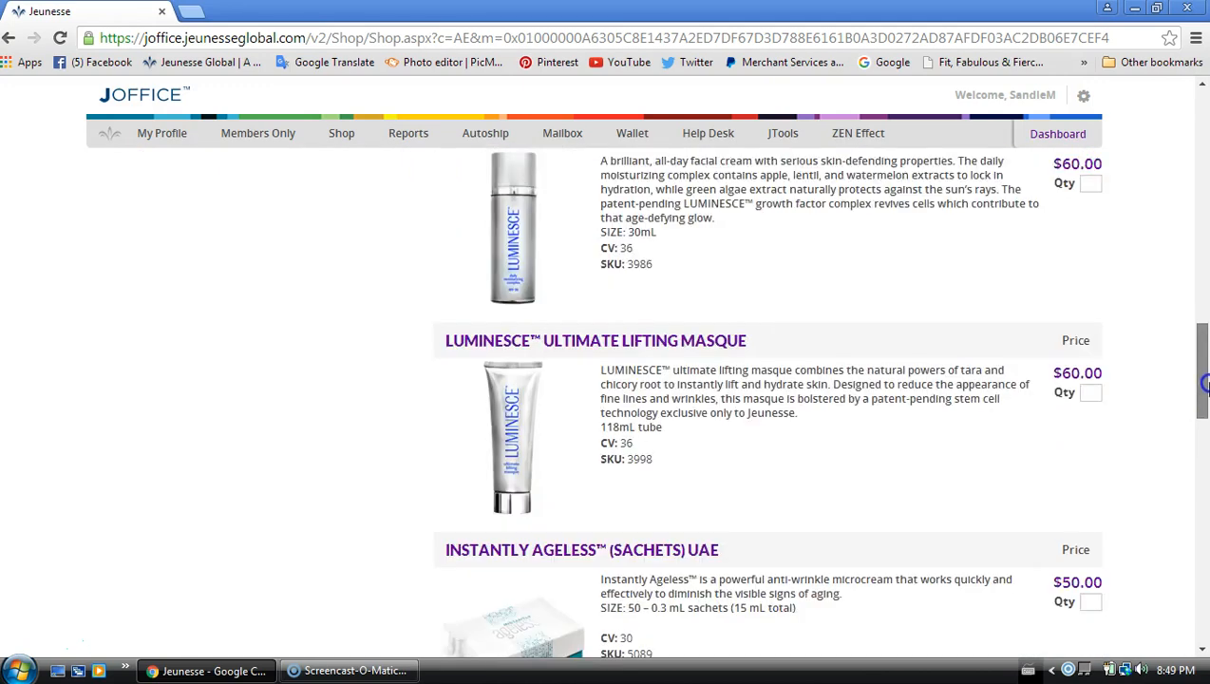
scroll(down, 3)
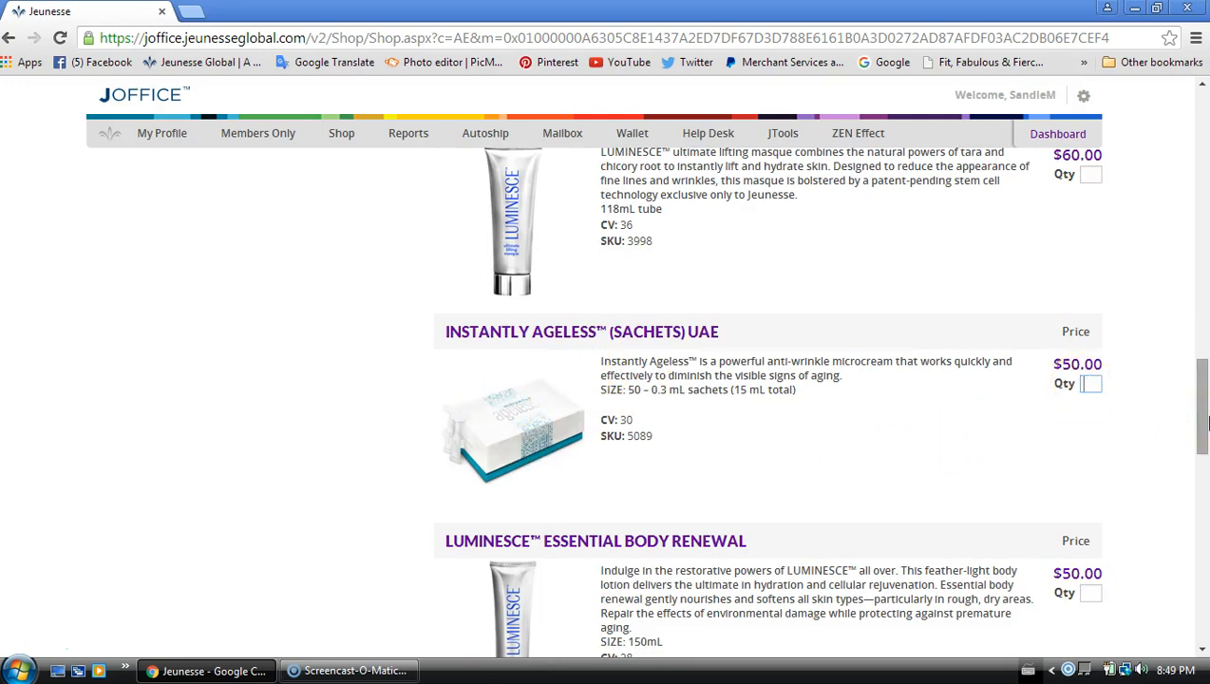
click(1090, 383)
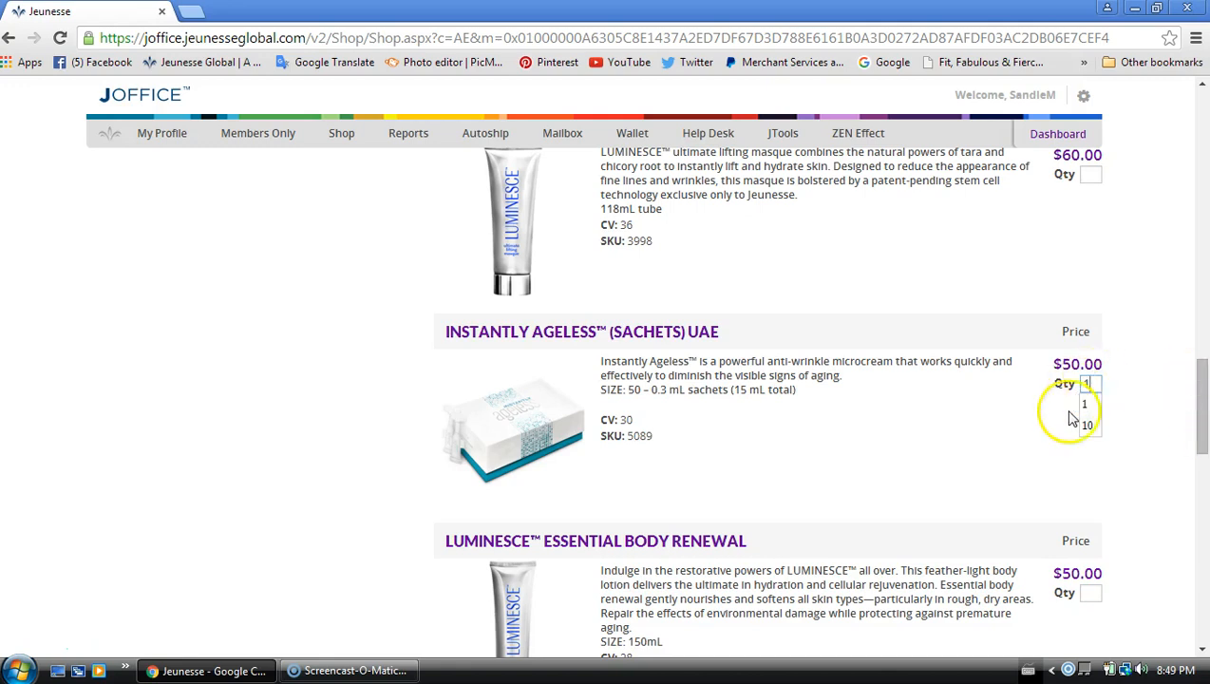
scroll(down, 3)
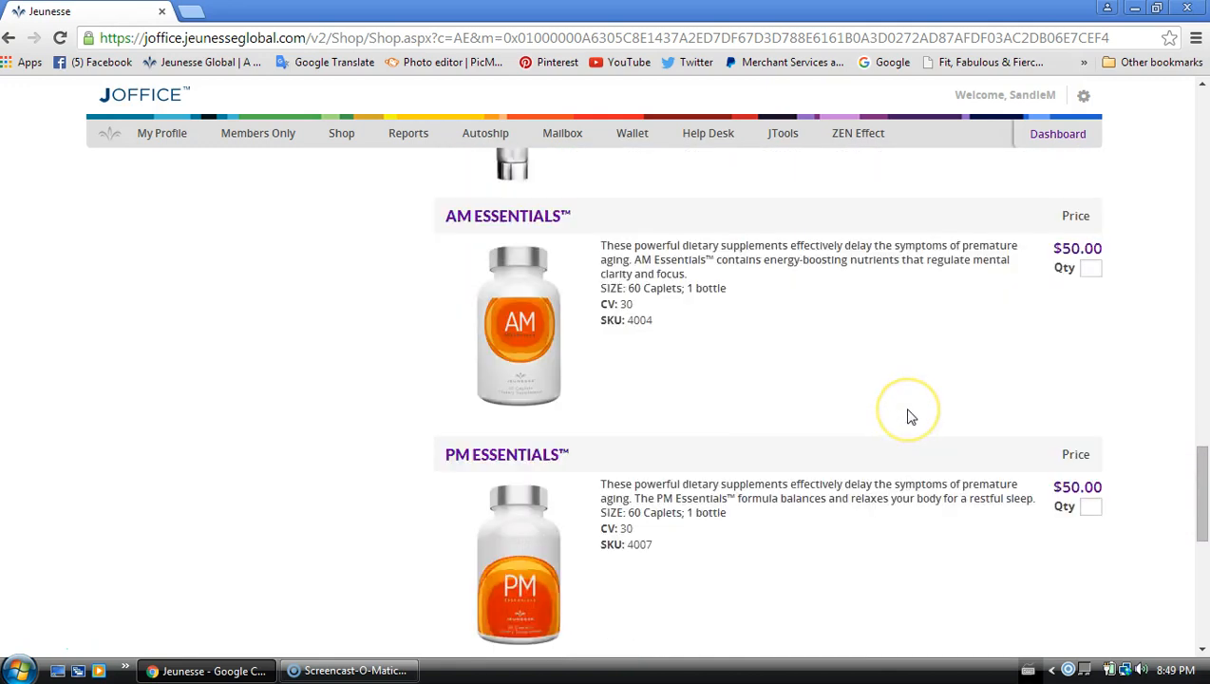
scroll(down, 3)
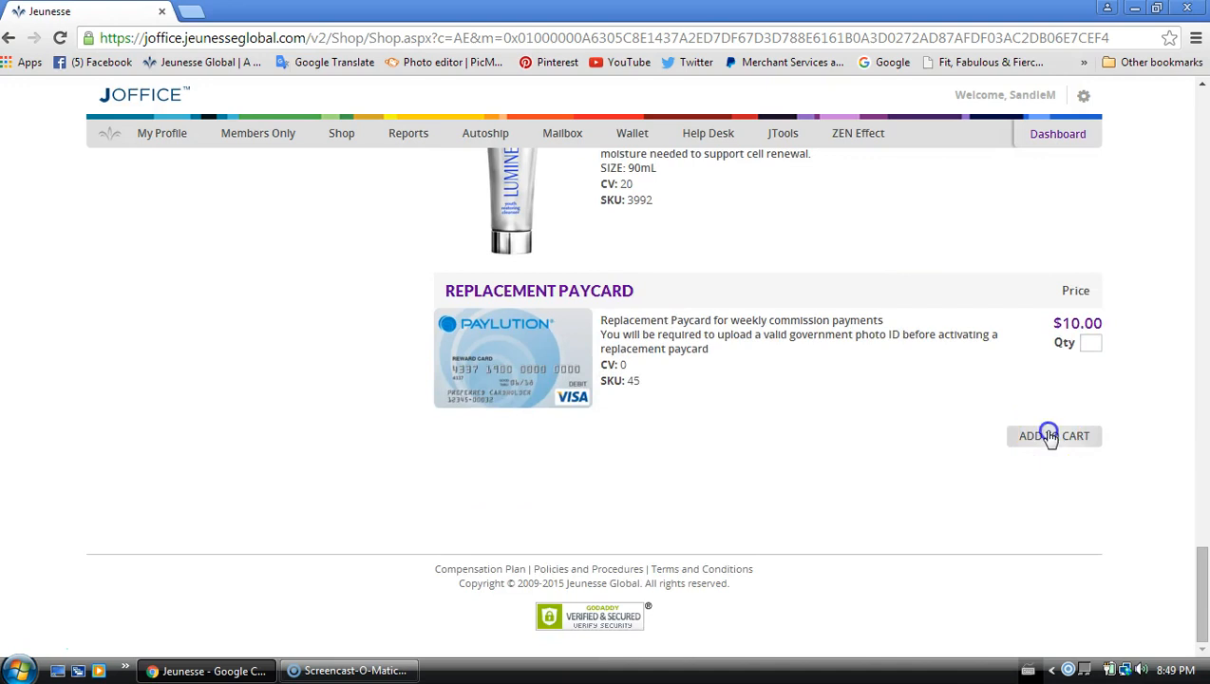
click(1053, 435)
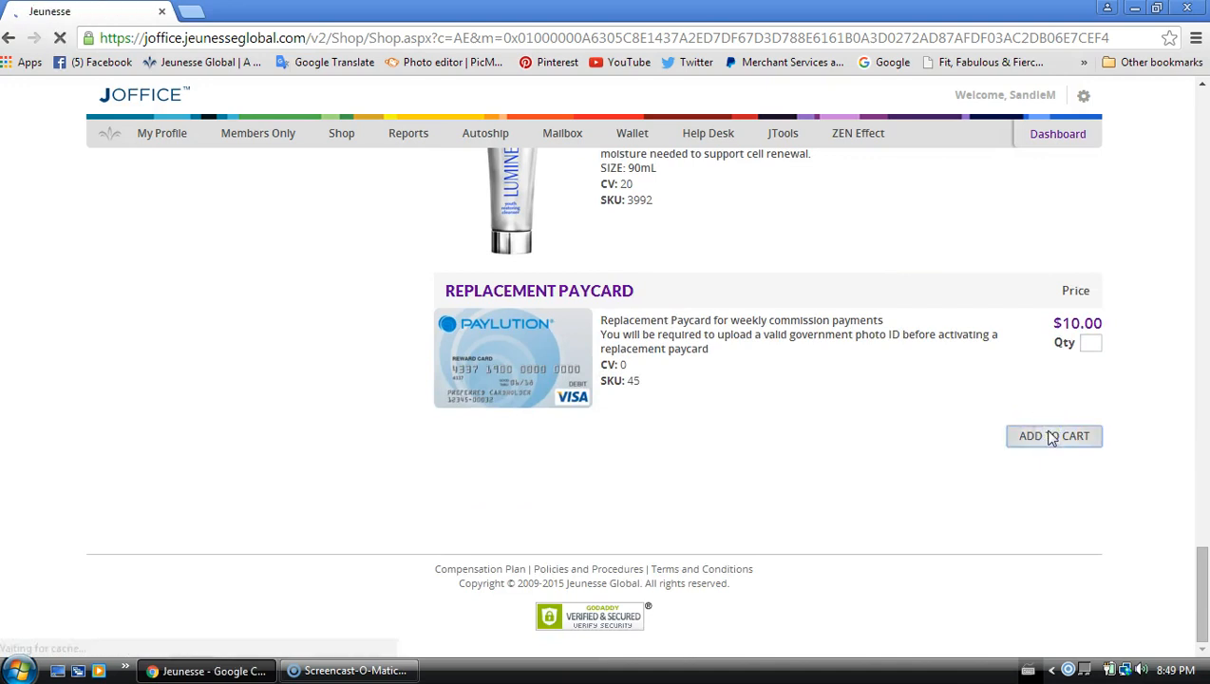
Check out the cart holding 1 Instantly Ageless sachets UAE, totaling $50.00.
click(1053, 435)
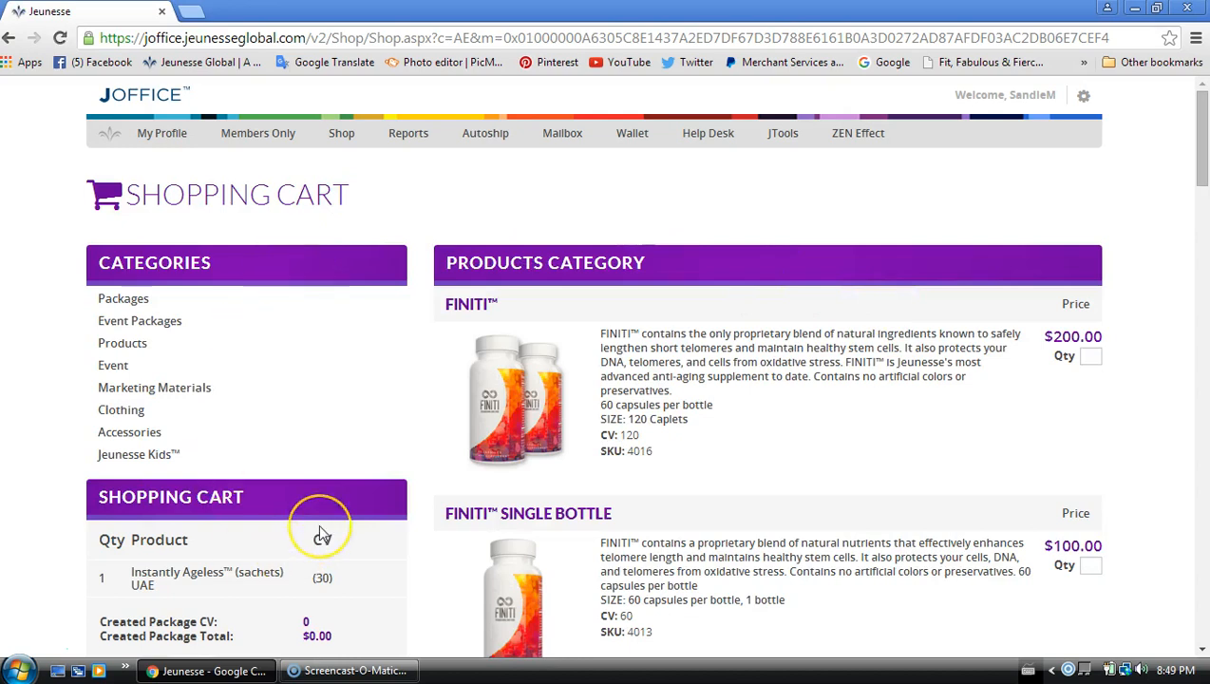
scroll(down, 3)
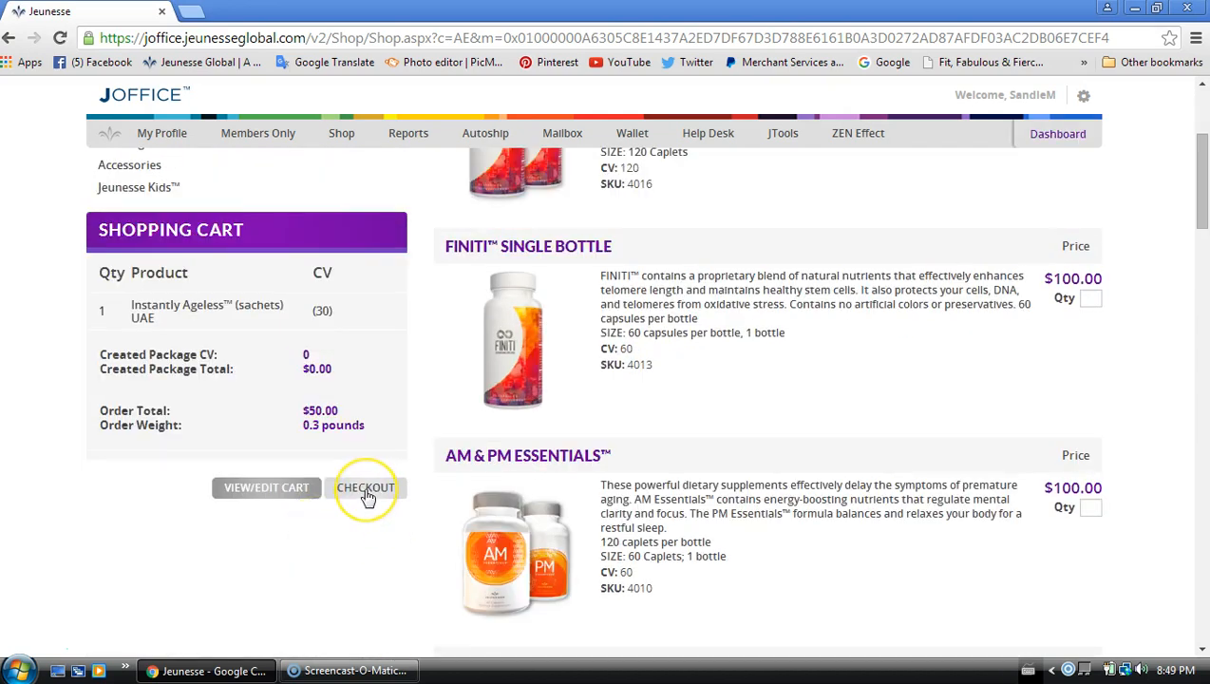
click(366, 487)
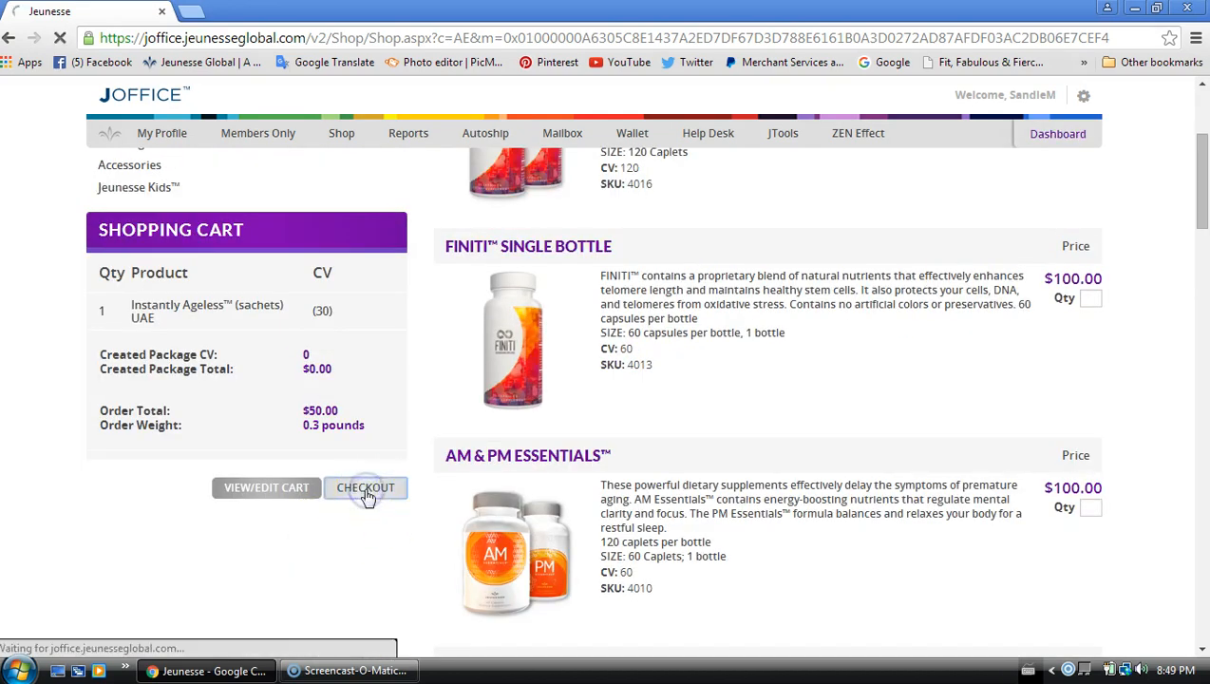
Enter recipient name Susan Smith and an Address Line 1 beginning with 123.
click(366, 487)
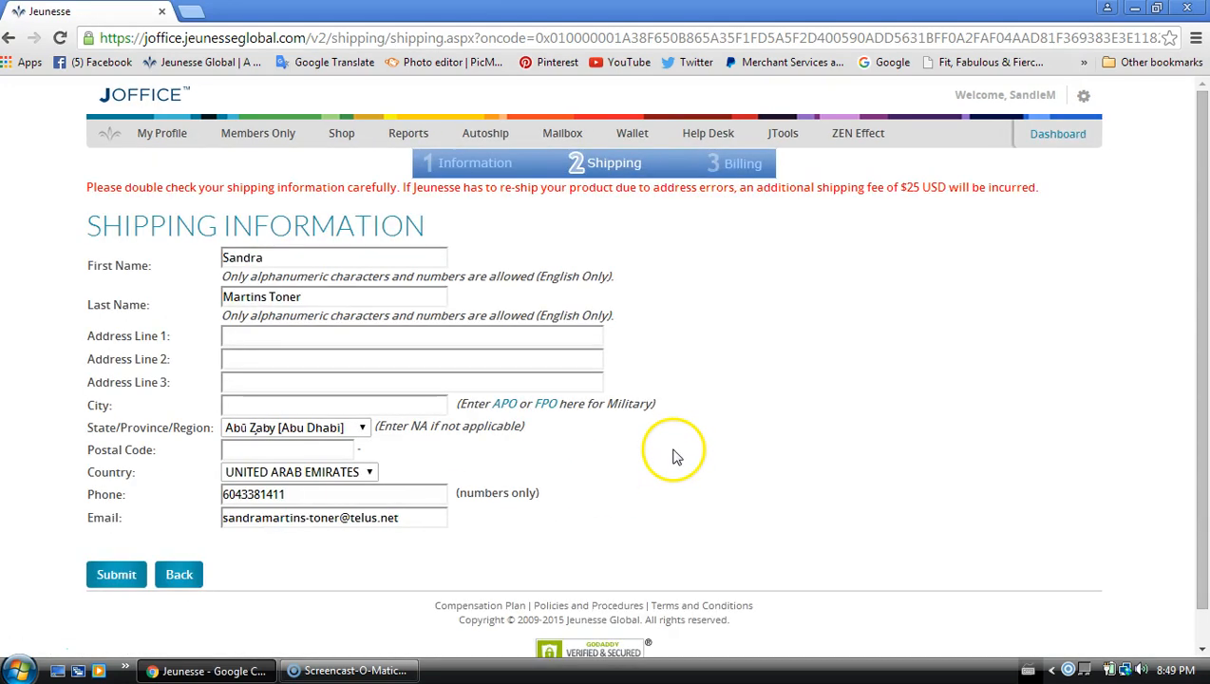
mouse_move(295, 235)
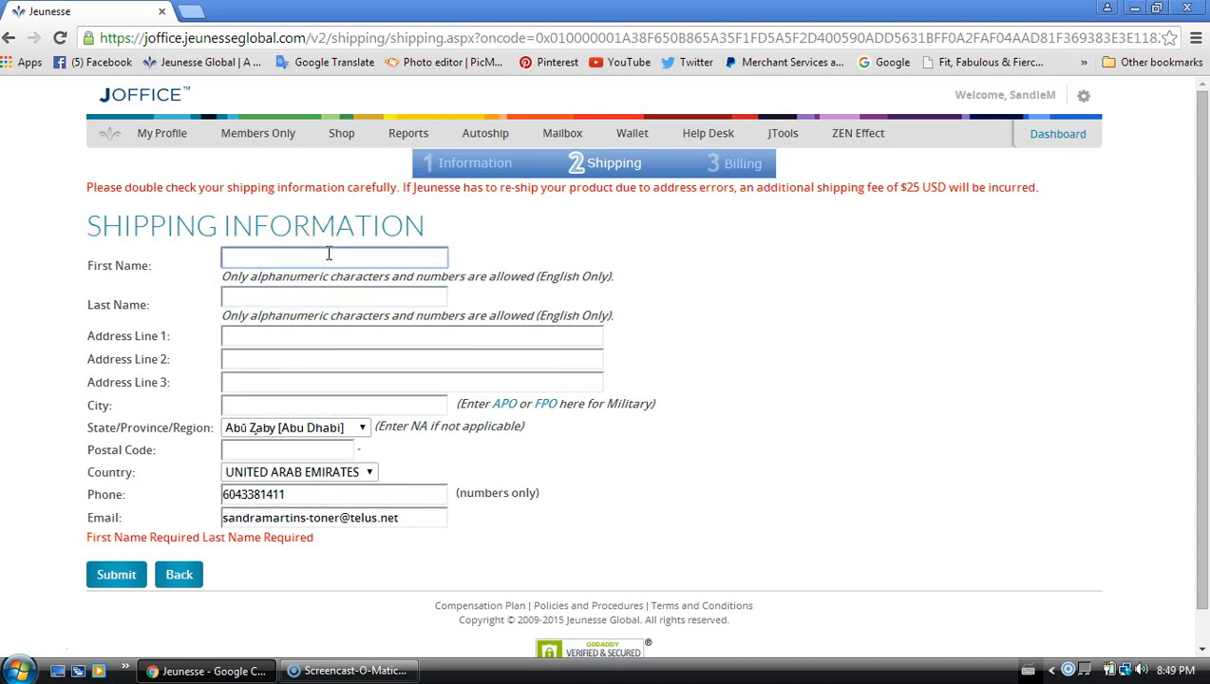
text(Susan)
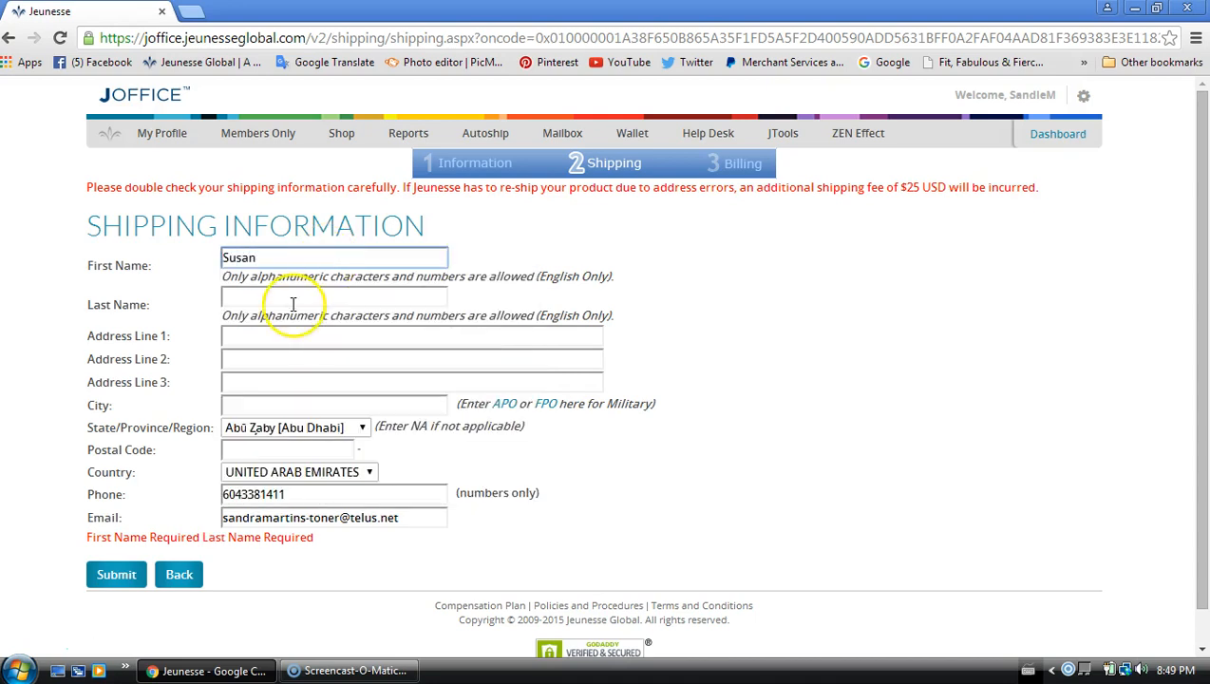
text(Si)
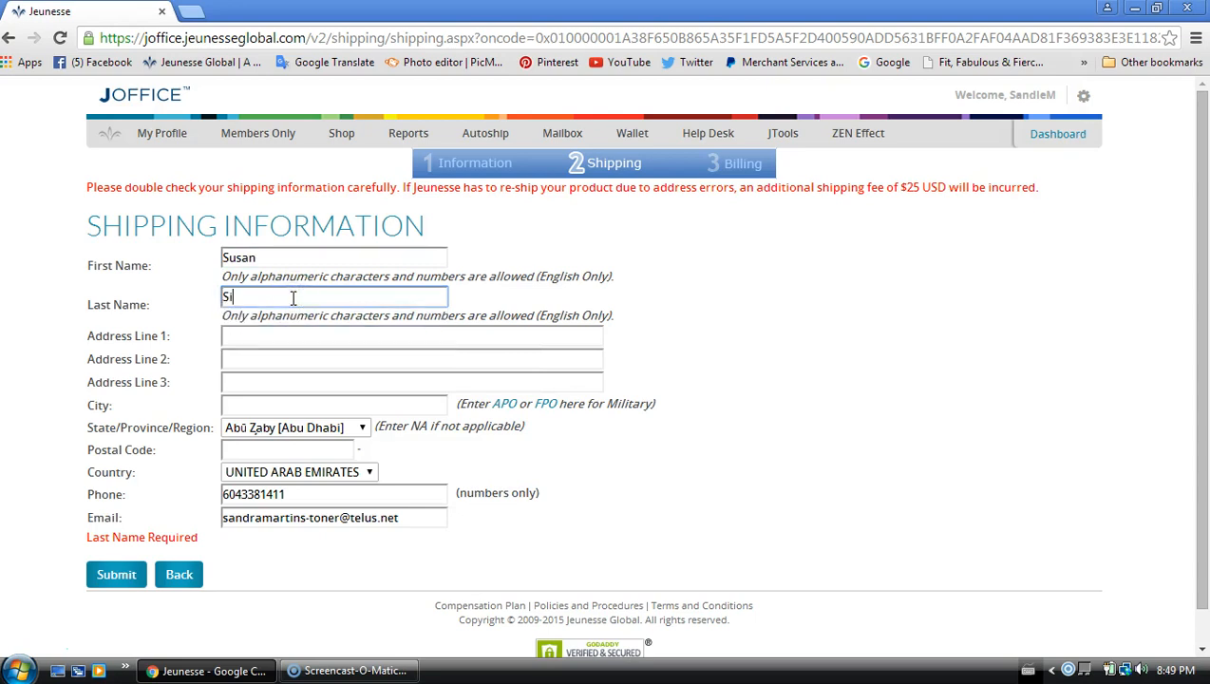
text(mith)
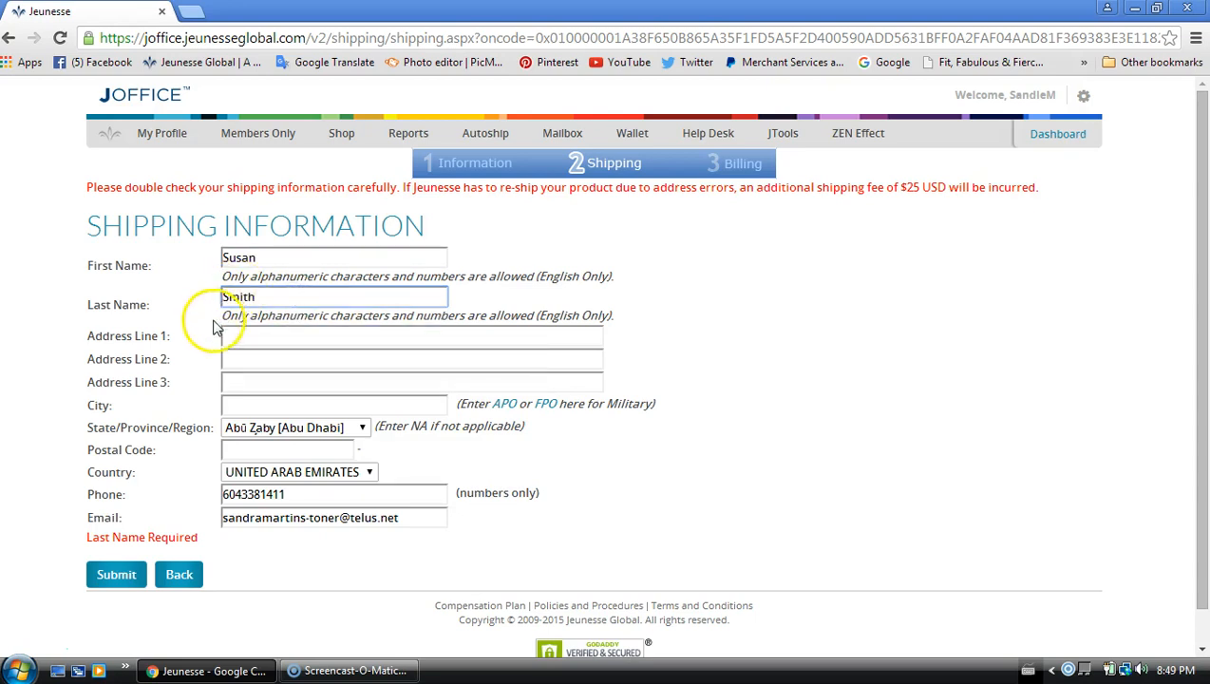
text(123 Really Waelthy La)
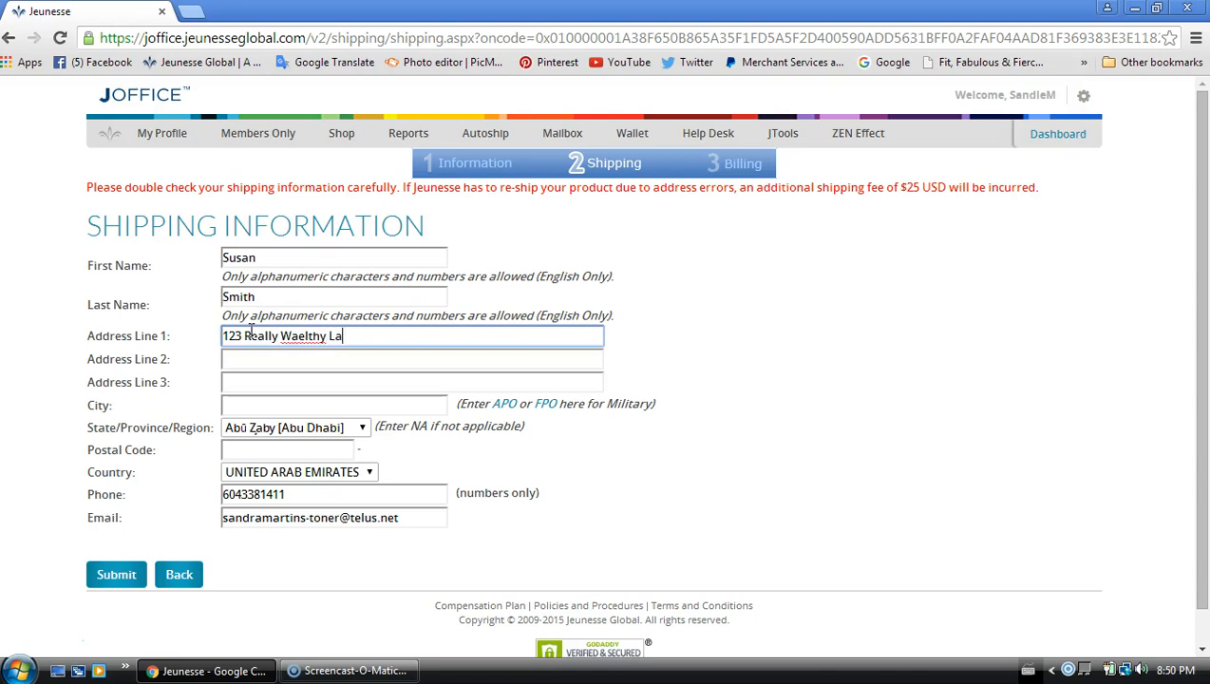
text(ne)
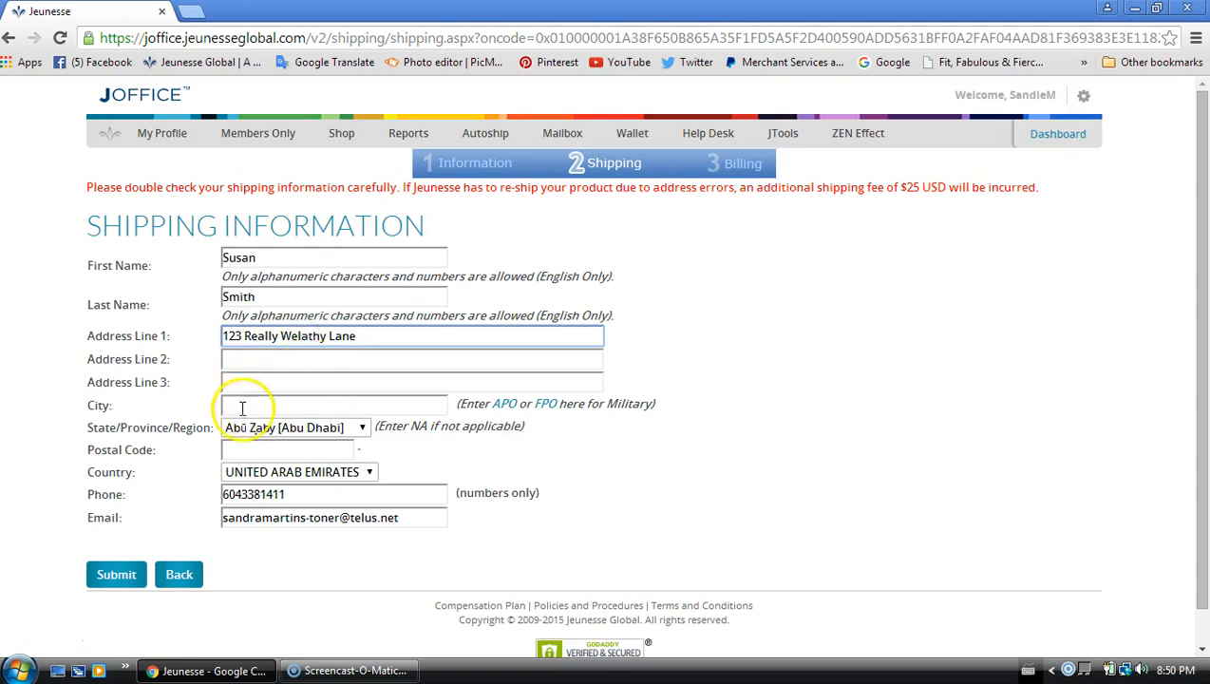
Keep the existing State/Province, leave City blank, and submit, getting 'Valid City Required'.
click(334, 405)
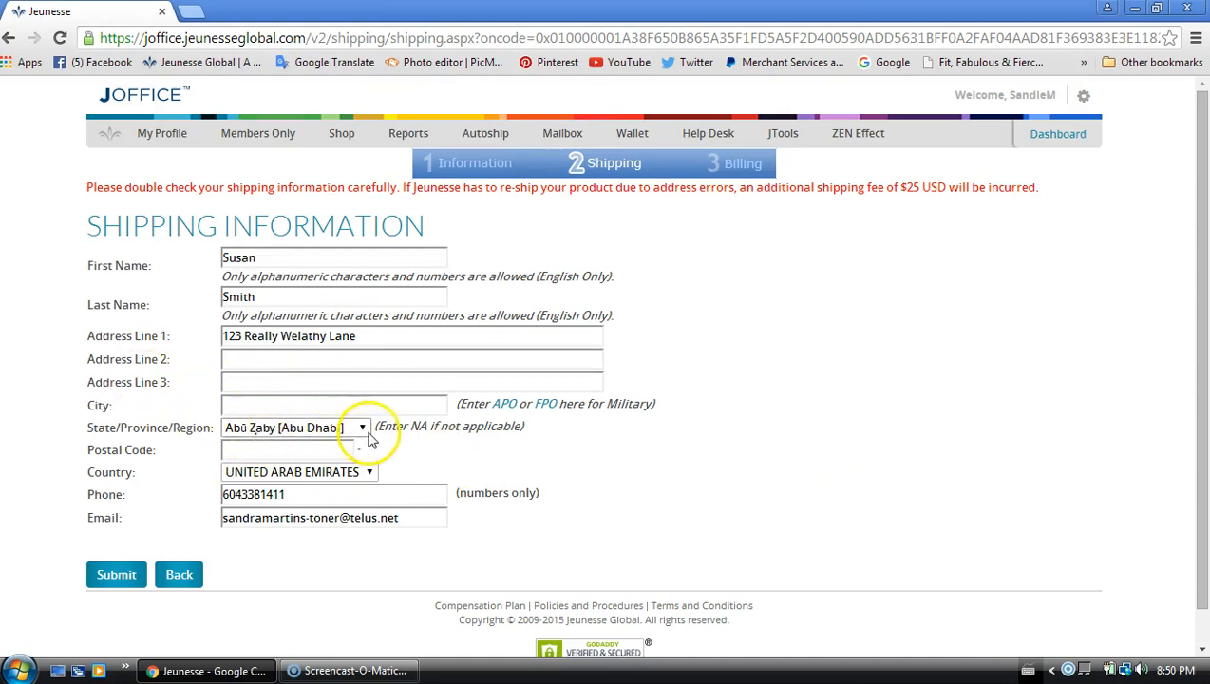
click(361, 427)
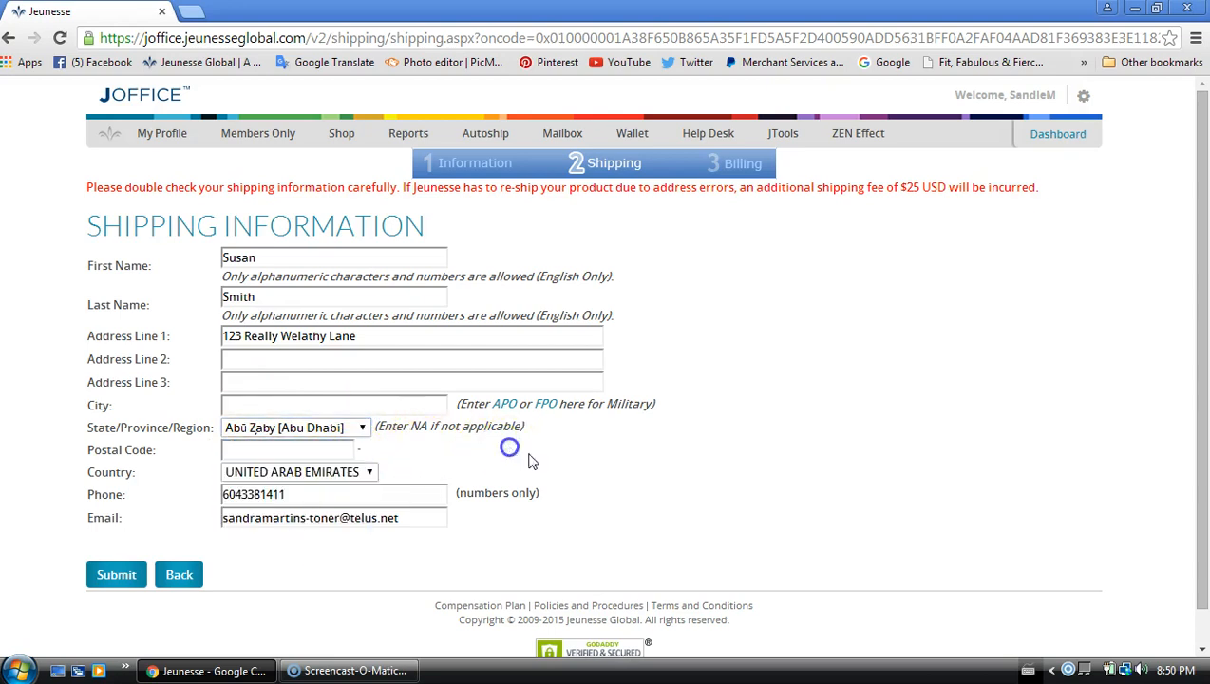
click(288, 449)
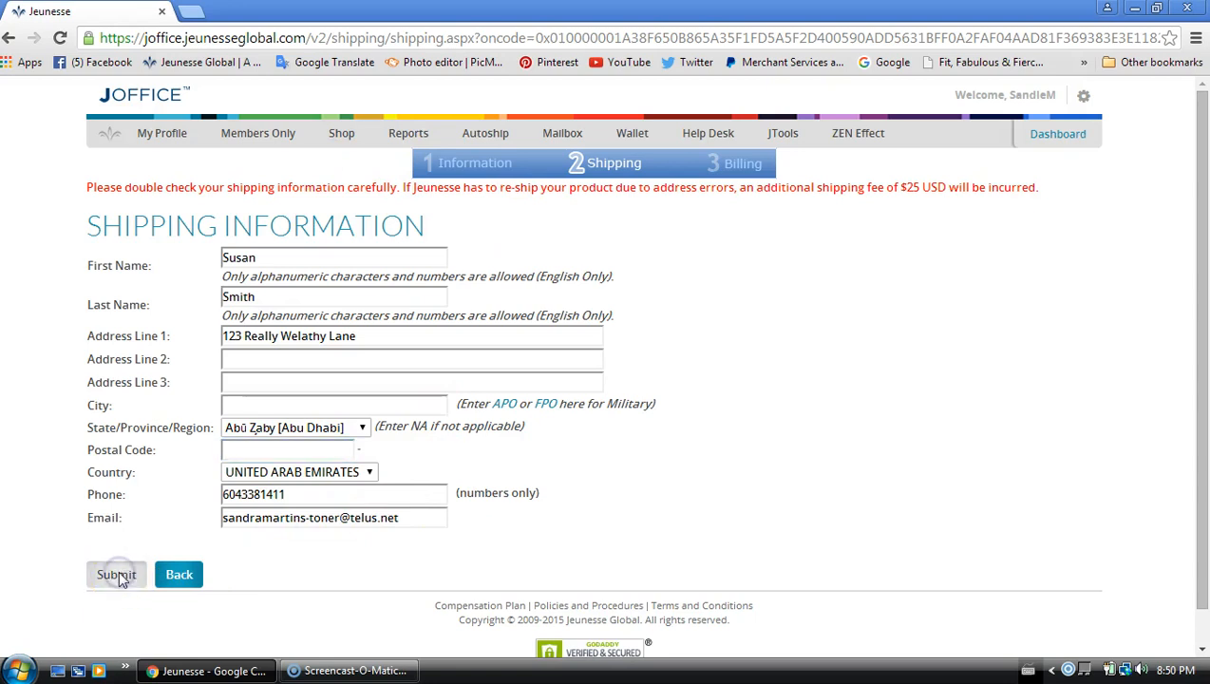
click(116, 573)
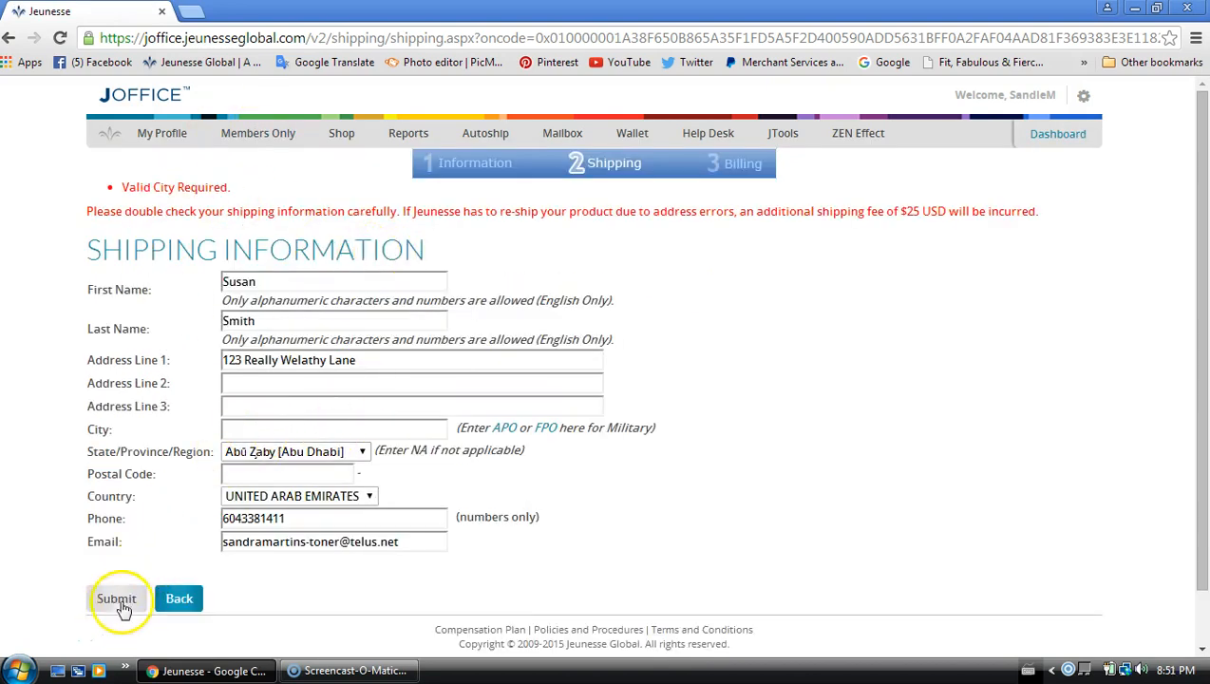
click(116, 598)
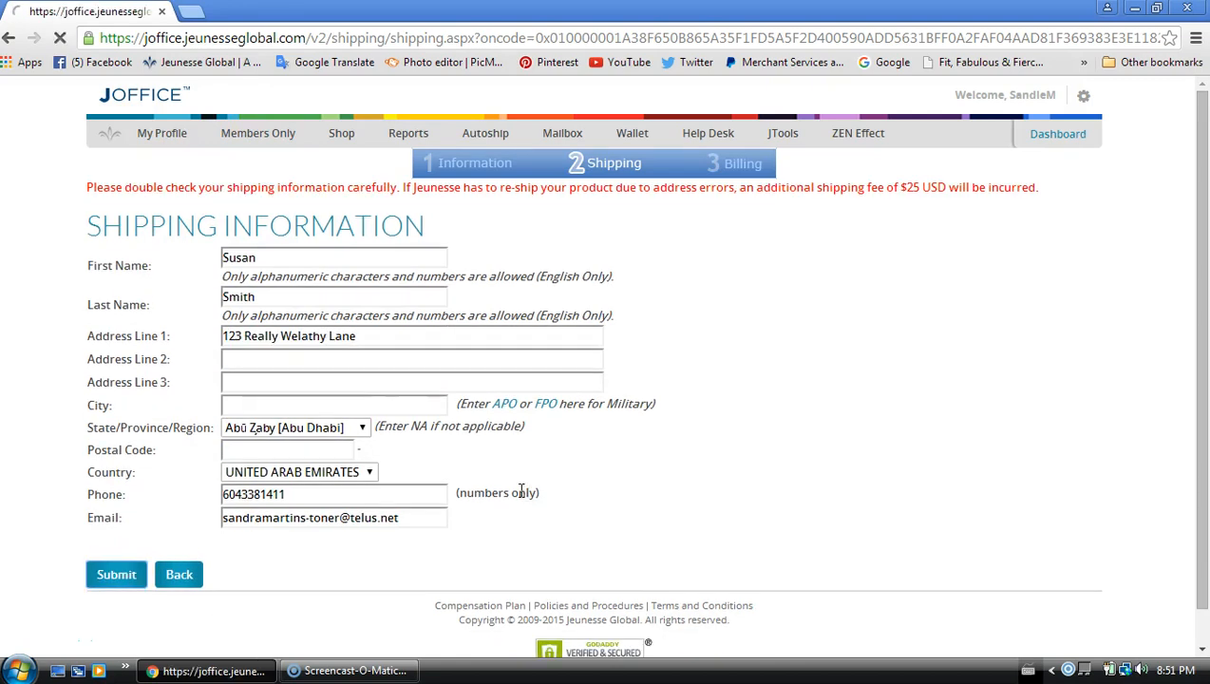
click(116, 574)
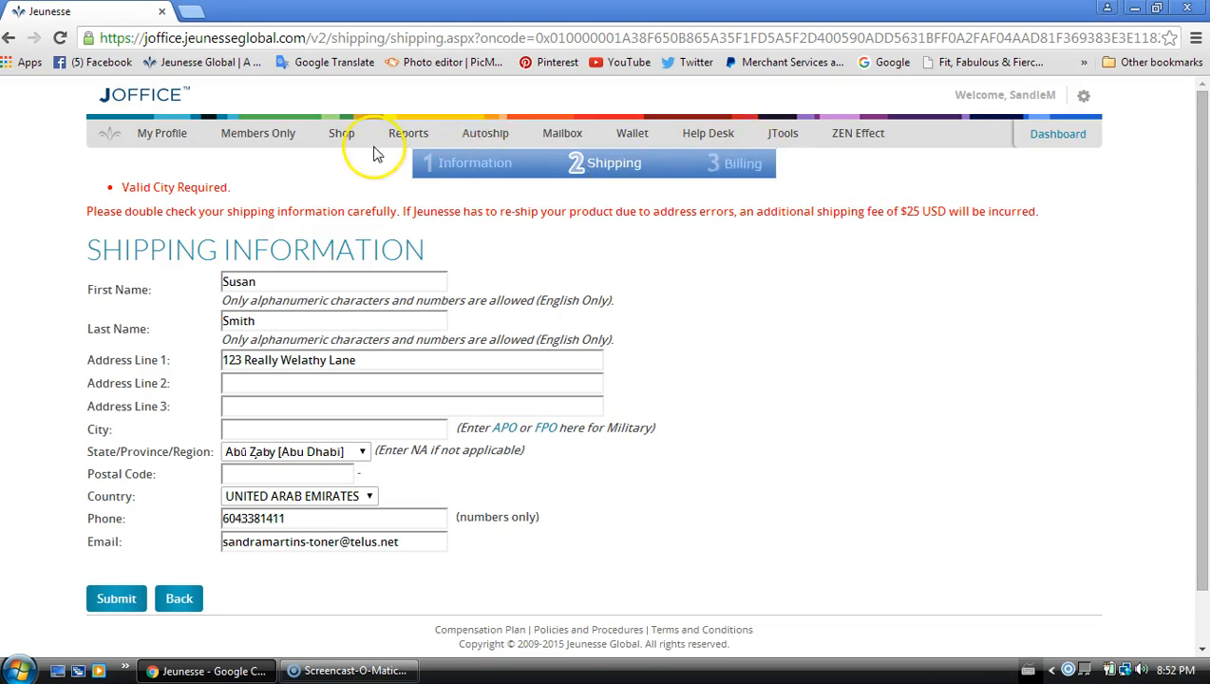
mouse_move(587, 183)
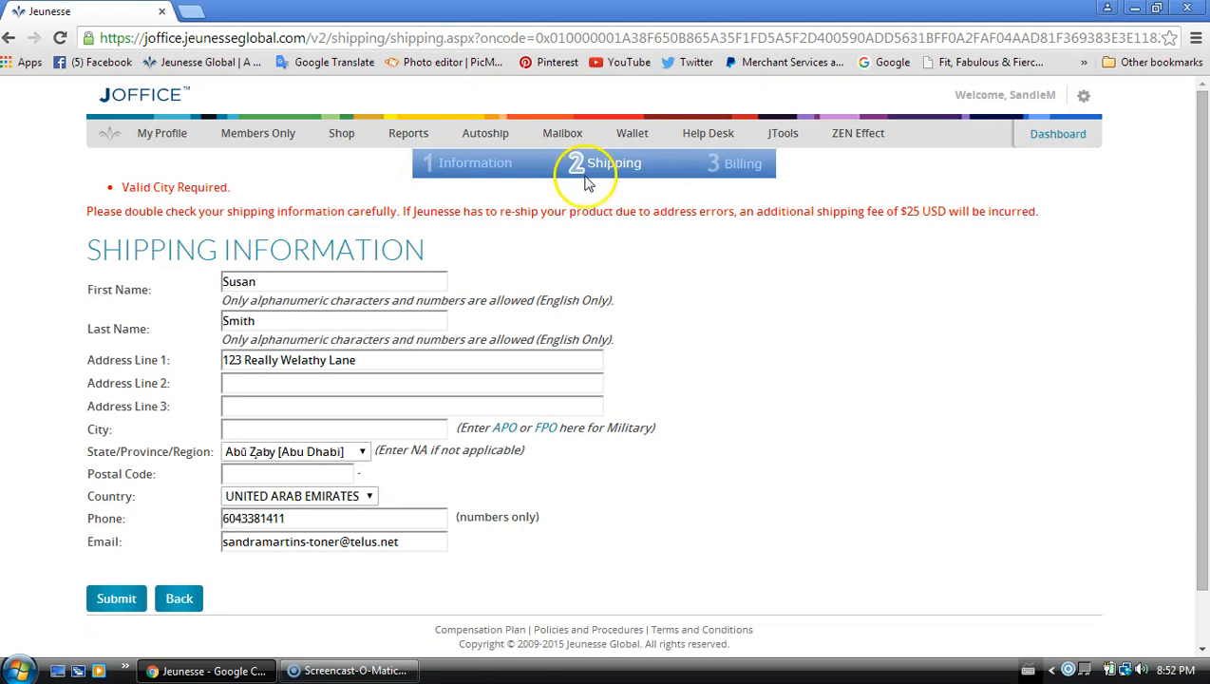
mouse_move(814, 294)
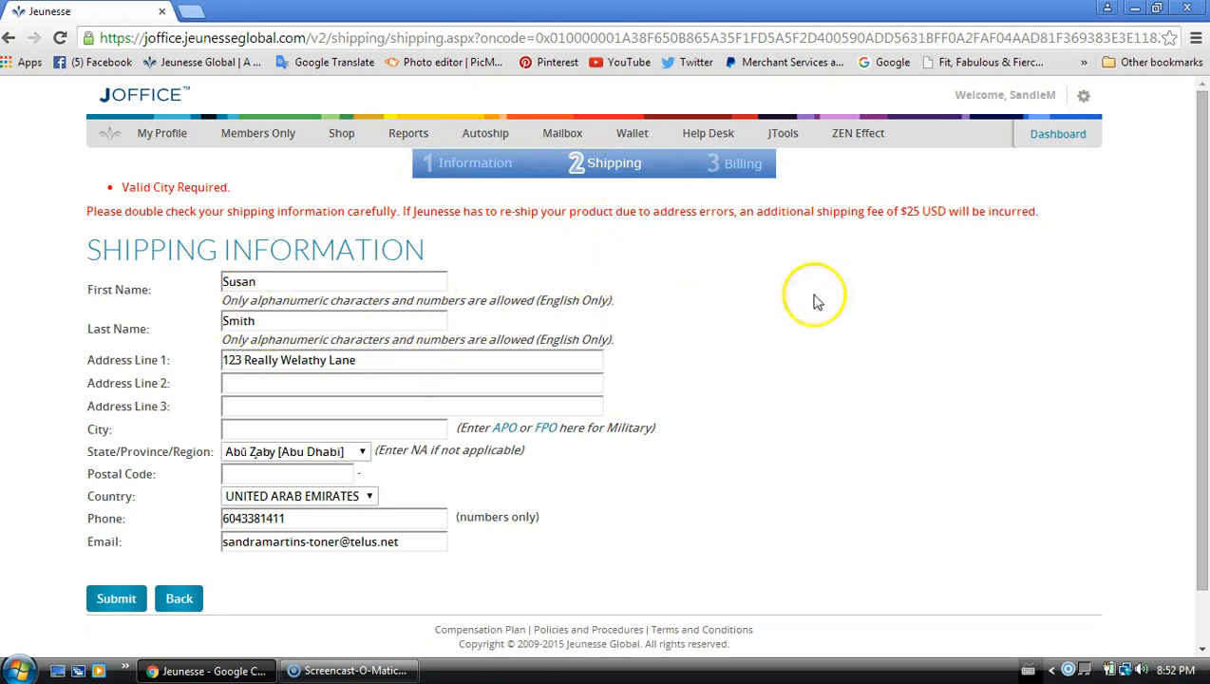
mouse_move(996, 334)
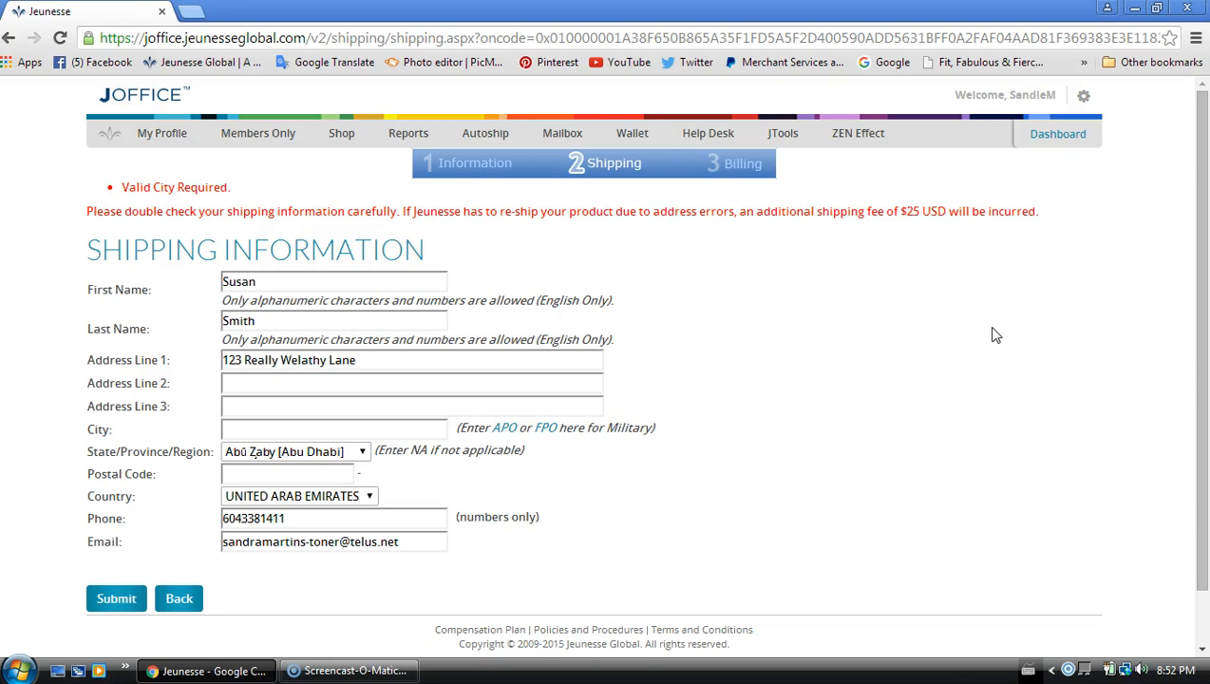
mouse_move(1011, 360)
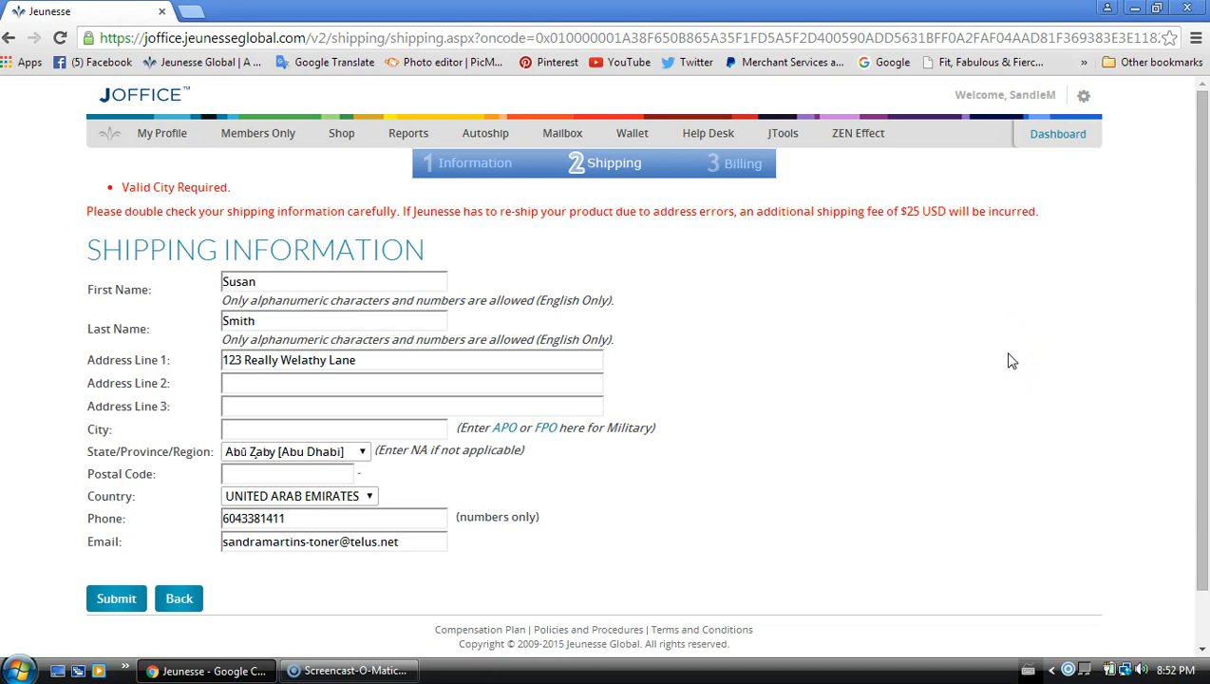
click(947, 422)
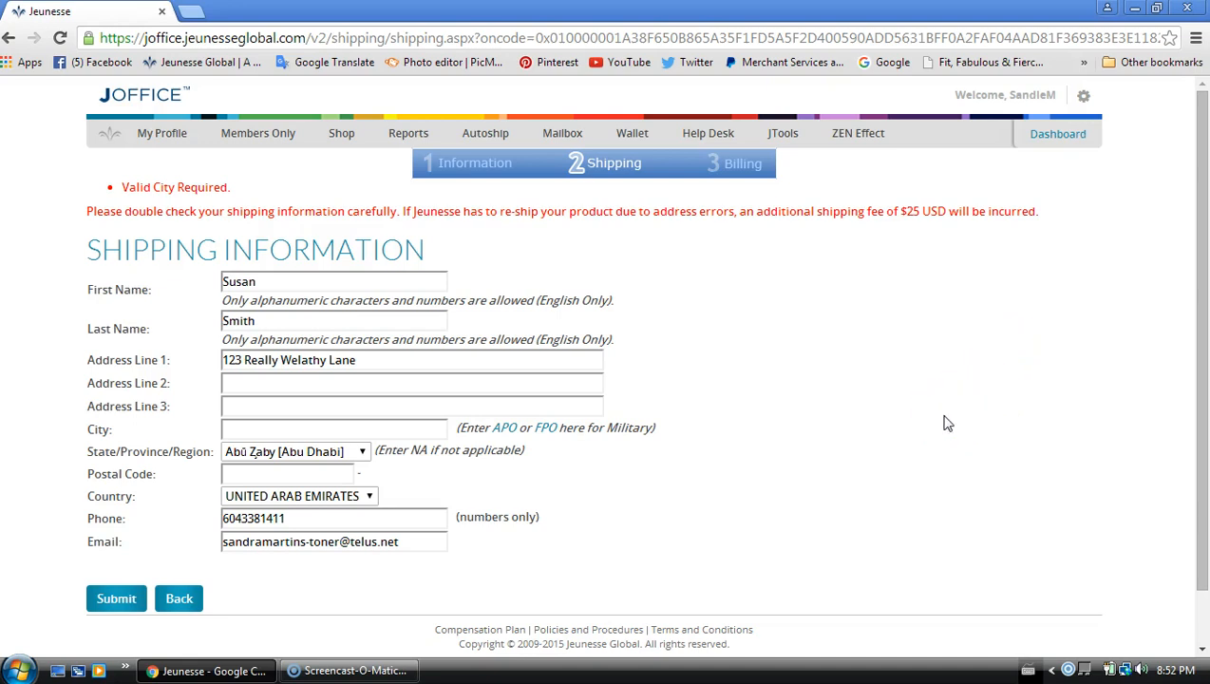
mouse_move(80, 669)
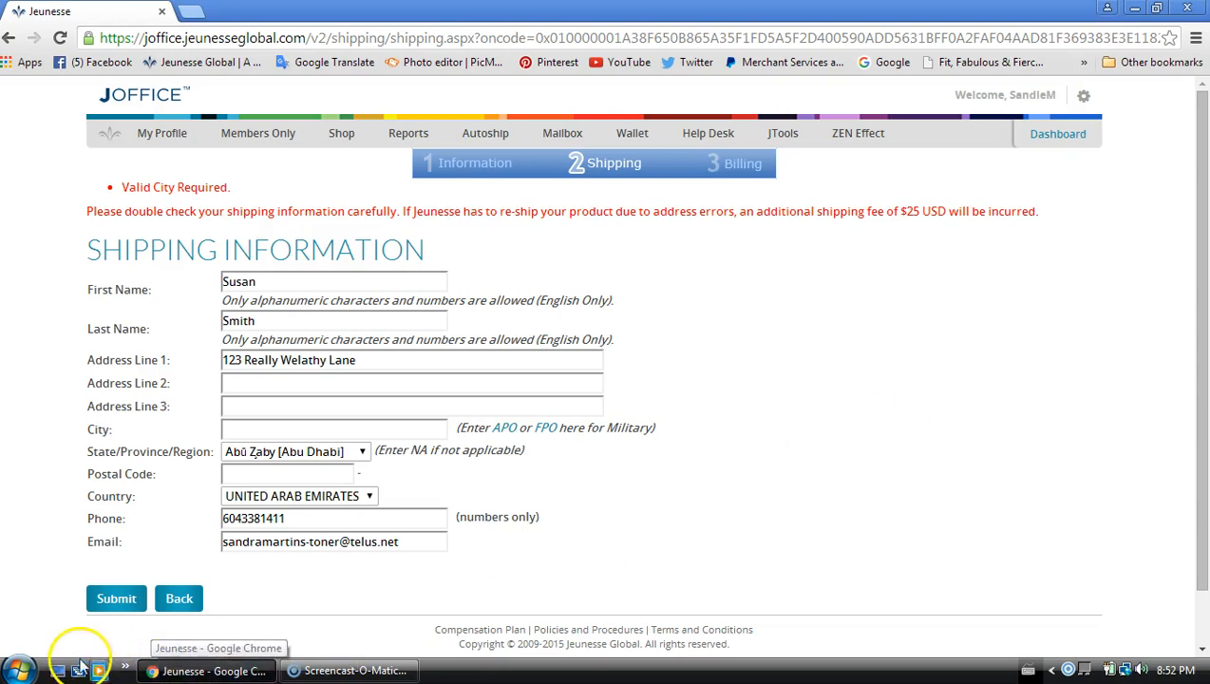